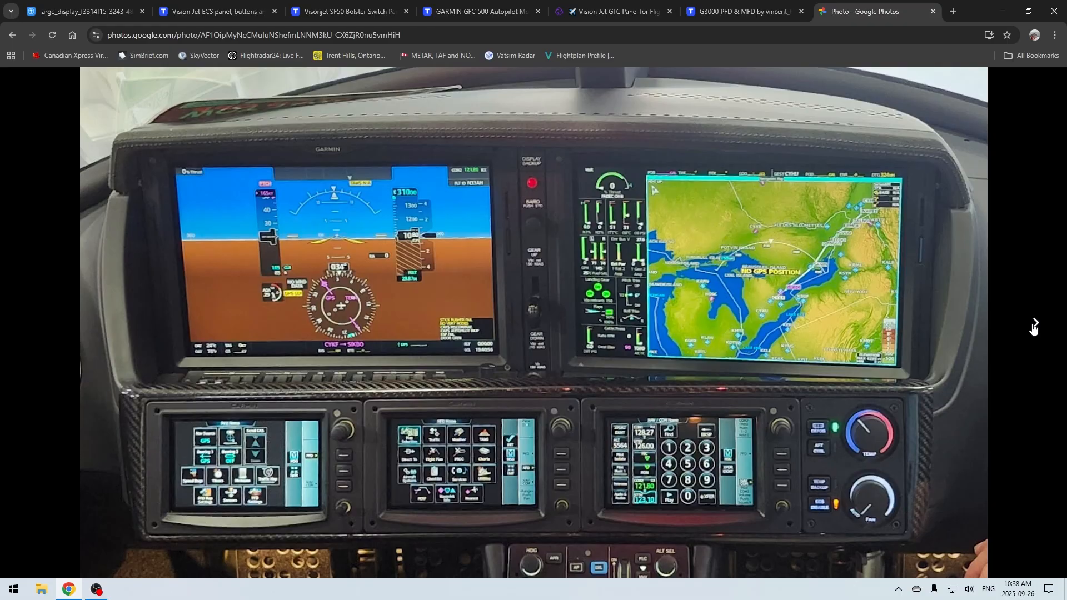
Page through the cockpit photos, map and flight display close-ups, to the N33AH hangar shot.
left_click(1033, 324)
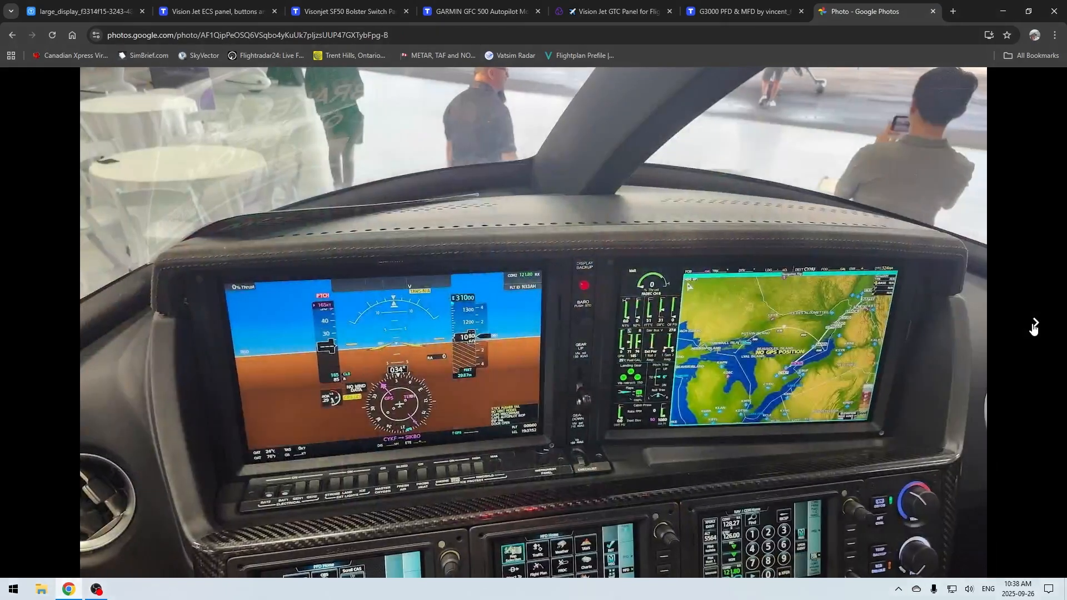
left_click(1032, 324)
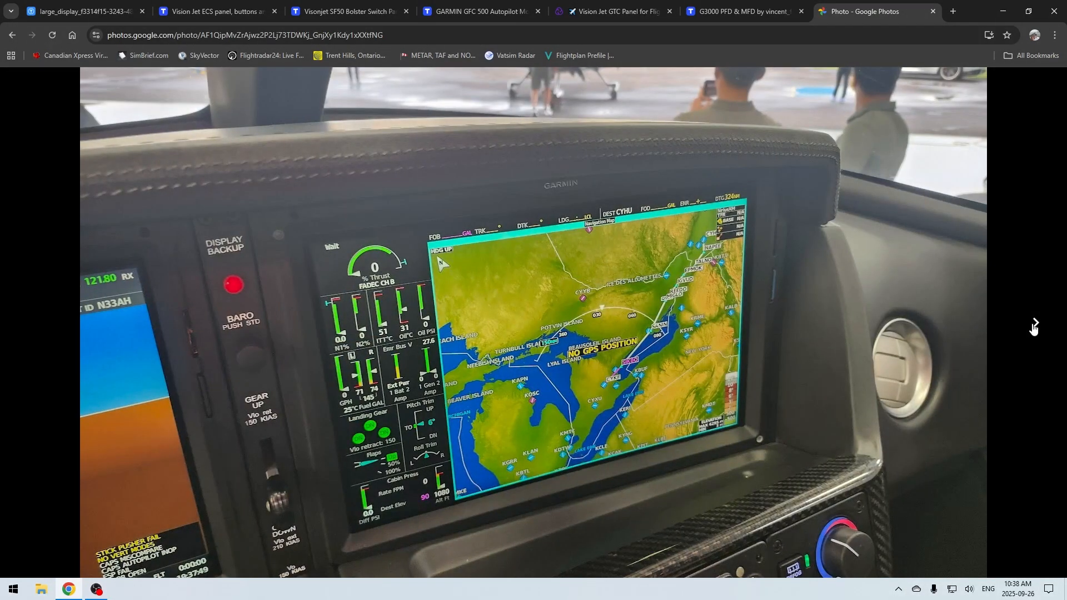
left_click(1034, 324)
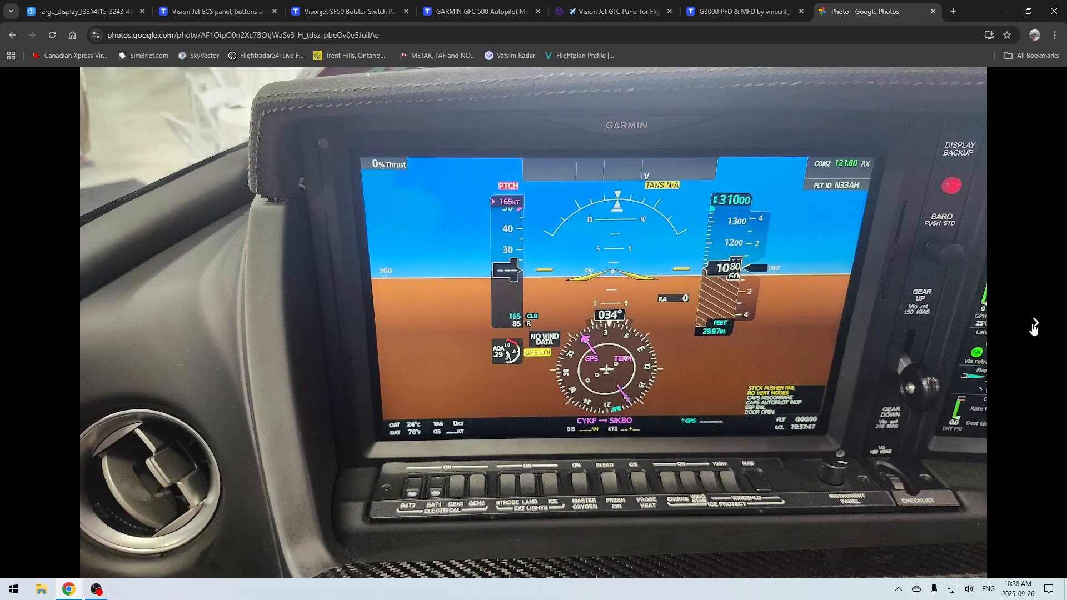
left_click(1033, 324)
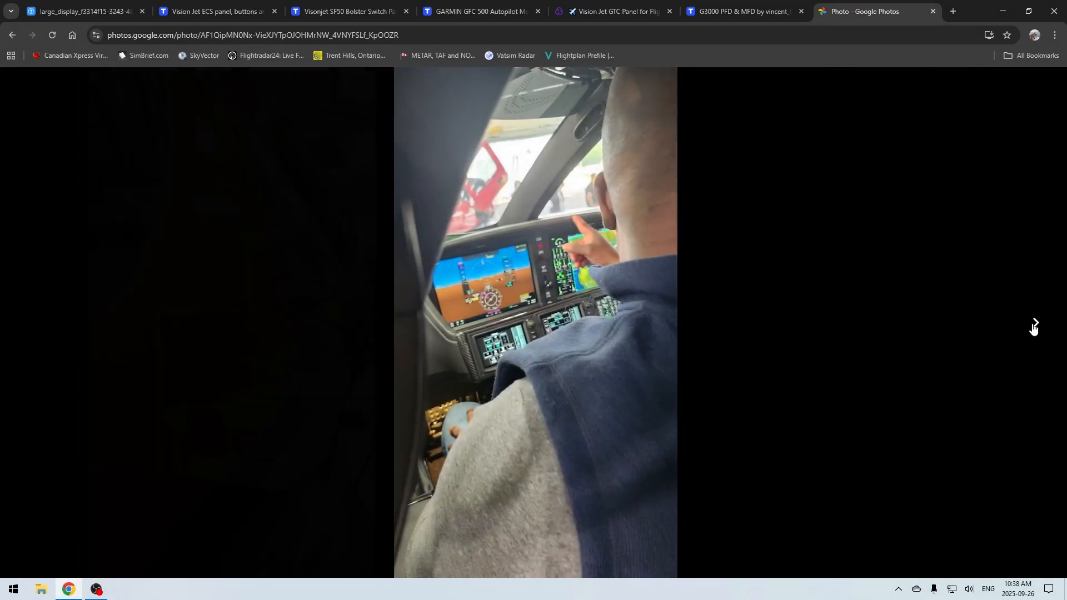
left_click(1034, 323)
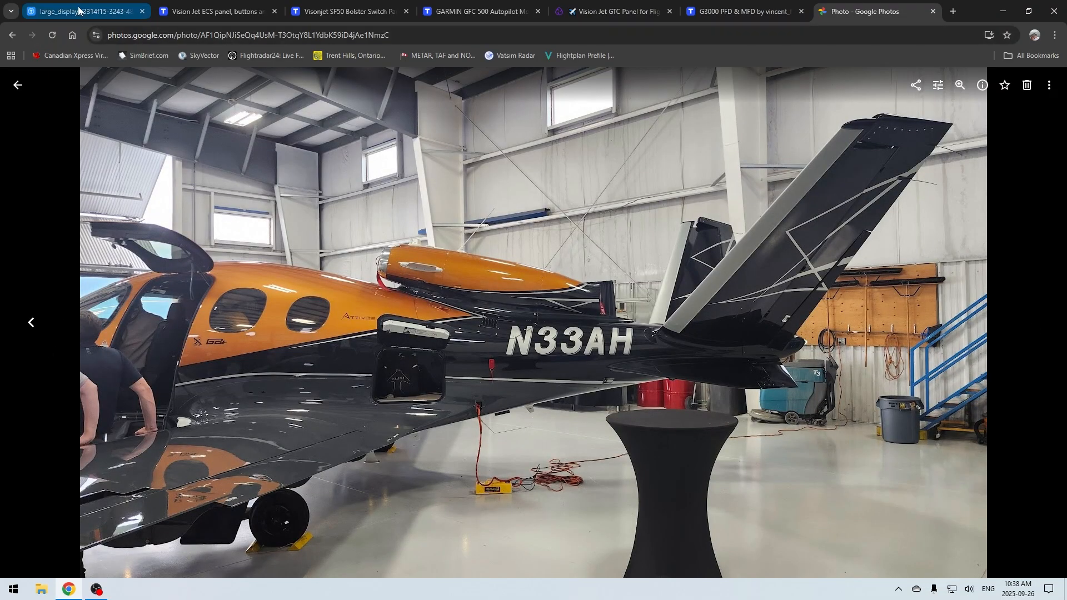
Switch to the large_display tab showing the printed MFD Home touchscreen controller.
left_click(82, 12)
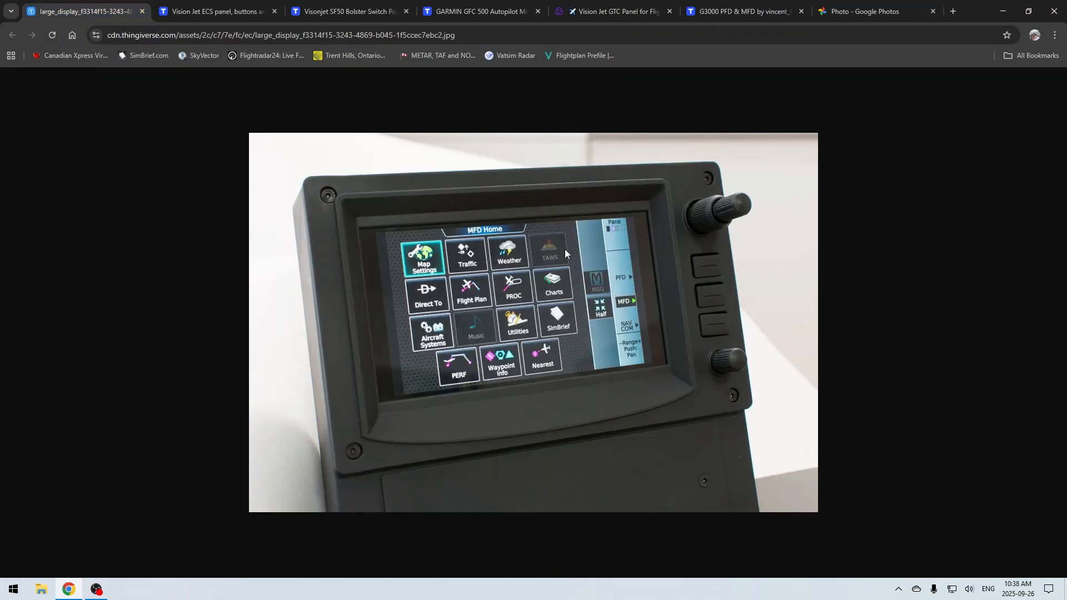
mouse_move(360, 243)
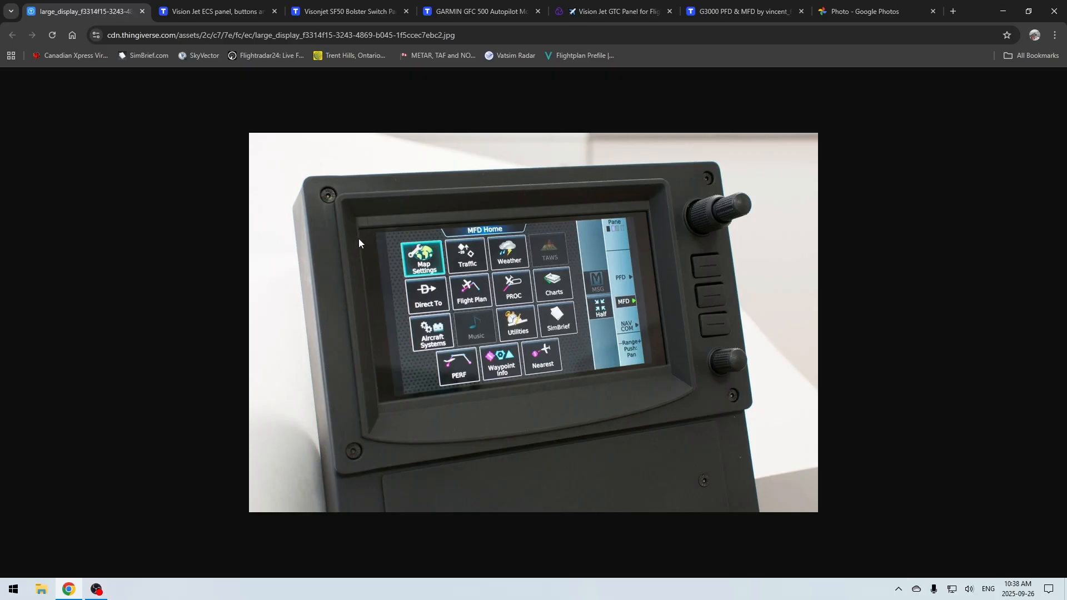
mouse_move(653, 407)
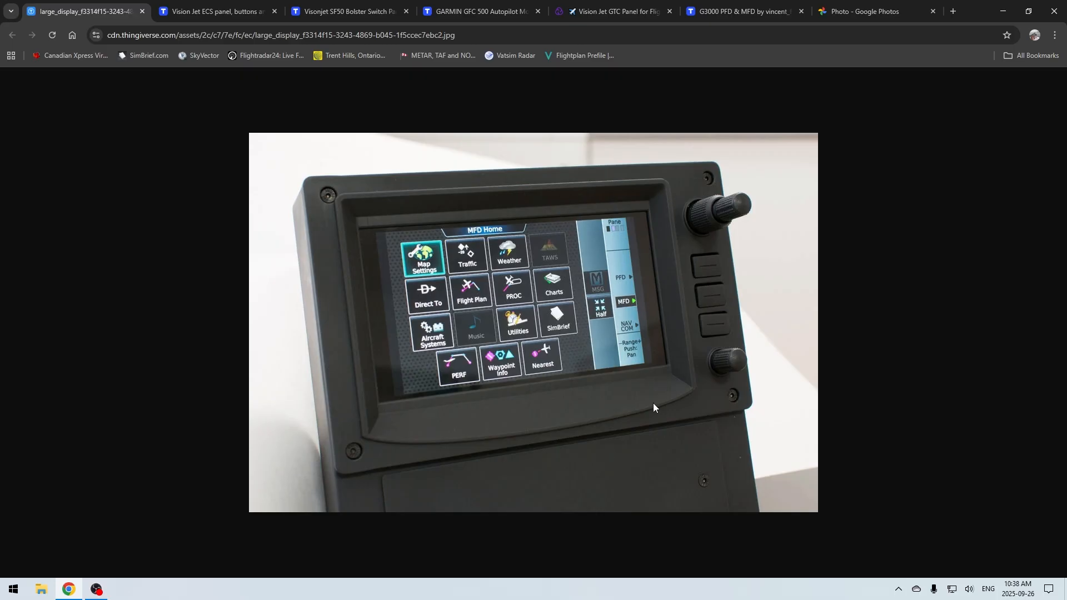
mouse_move(714, 227)
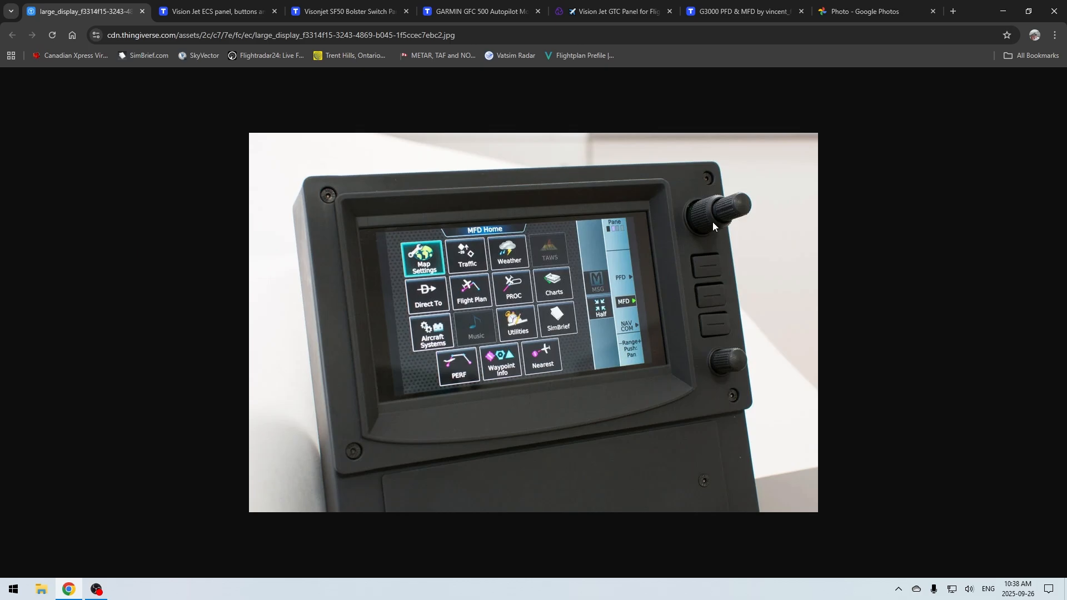
mouse_move(724, 386)
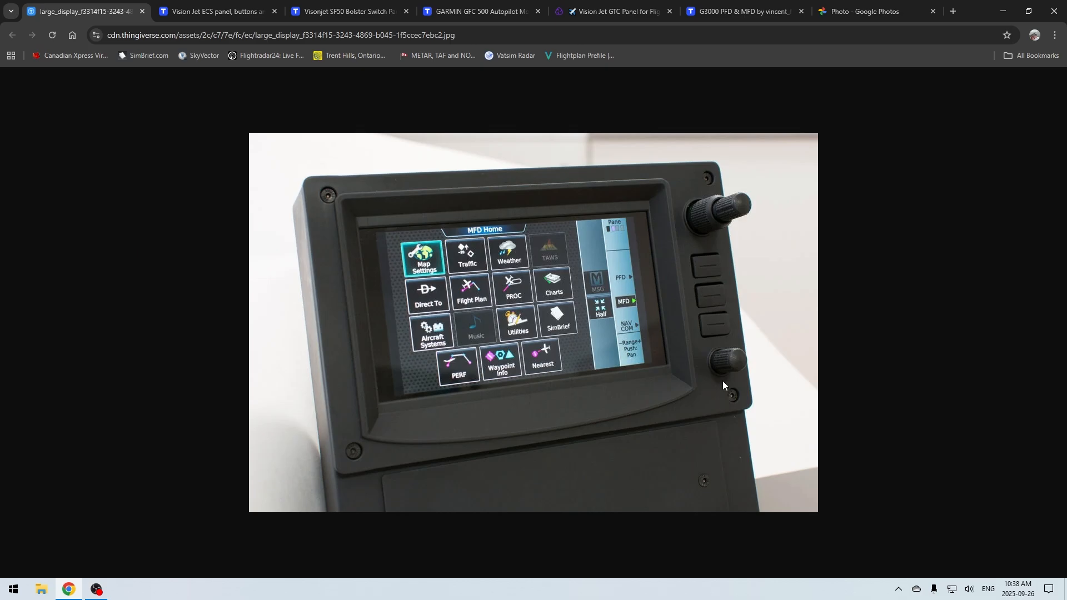
mouse_move(613, 393)
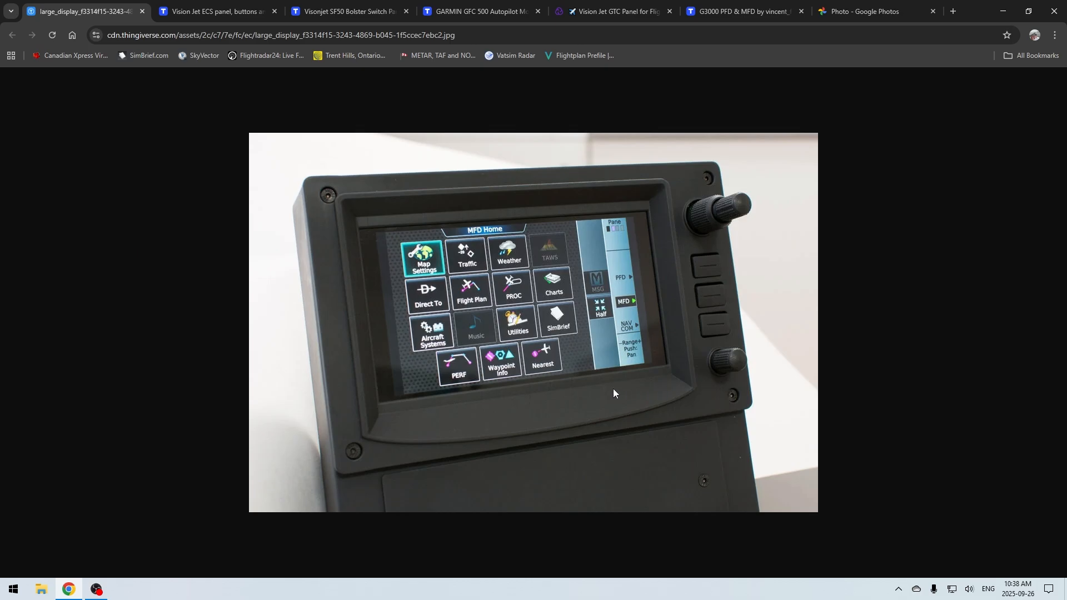
mouse_move(599, 394)
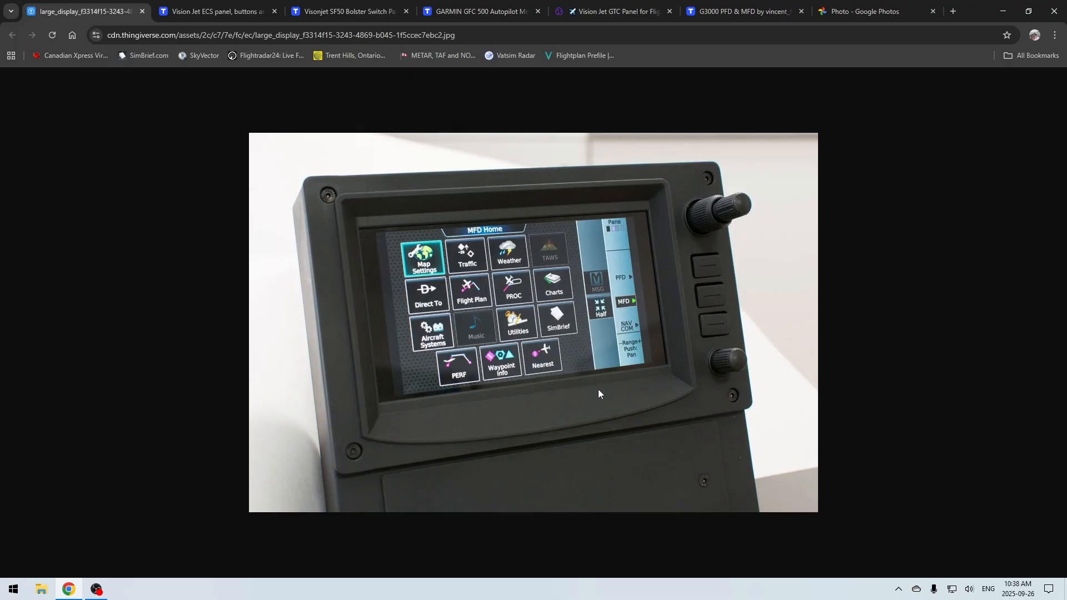
mouse_move(682, 202)
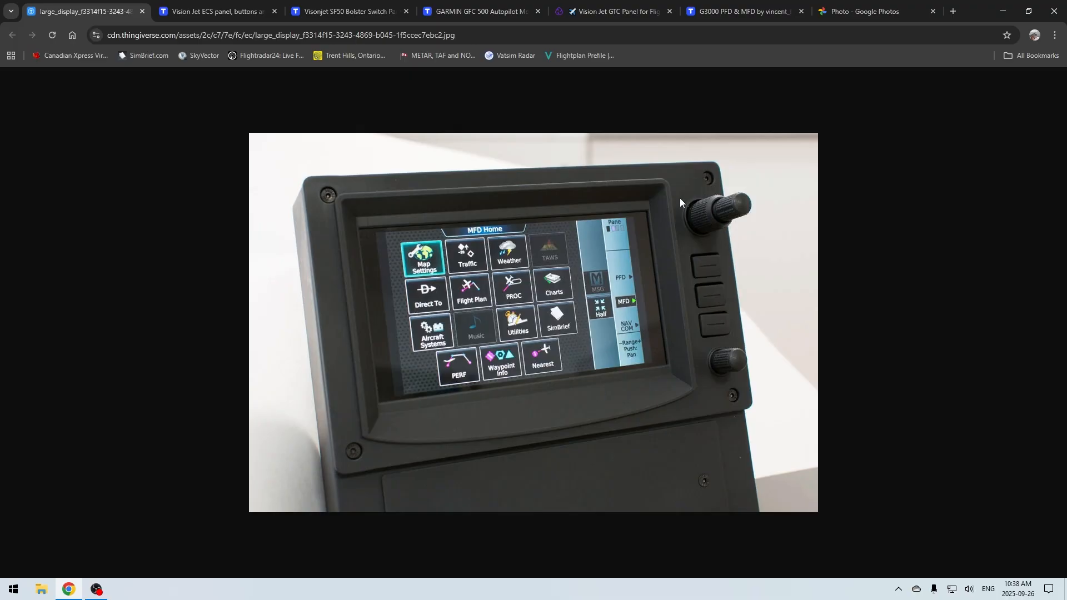
mouse_move(685, 250)
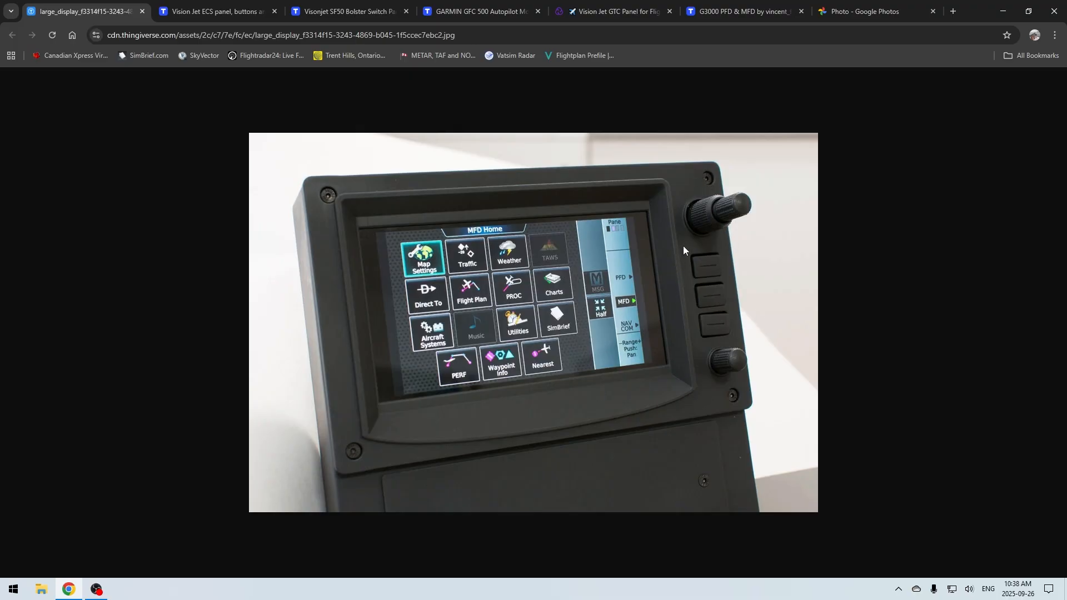
mouse_move(708, 296)
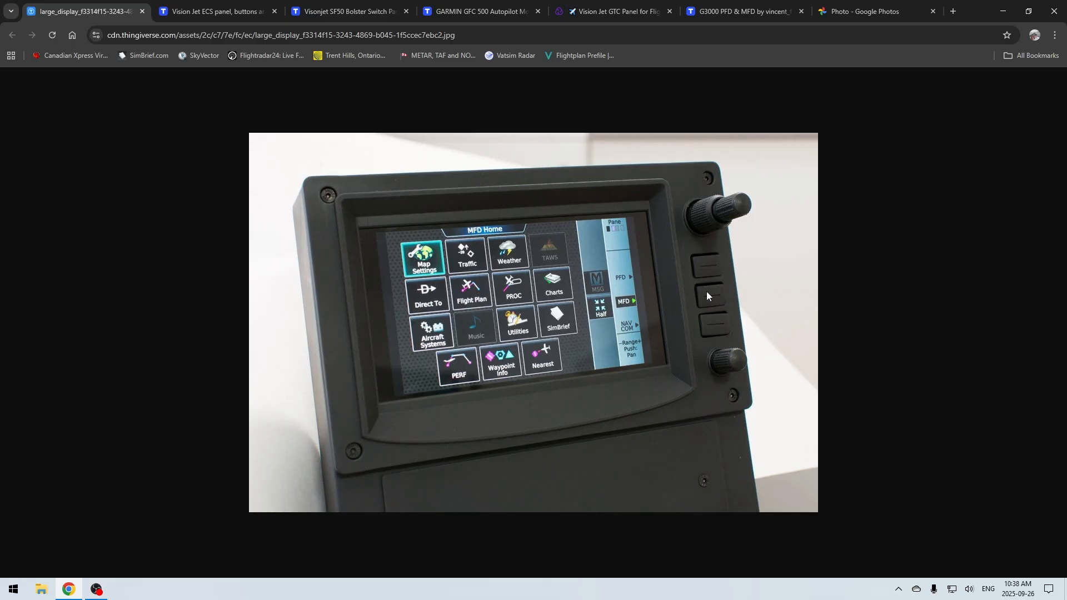
mouse_move(707, 327)
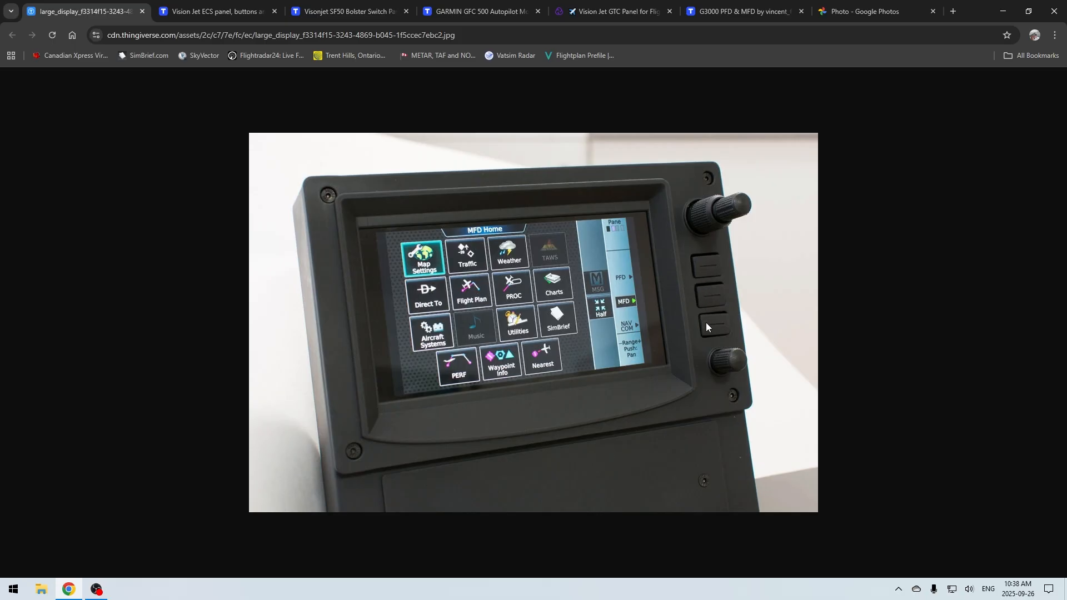
mouse_move(707, 273)
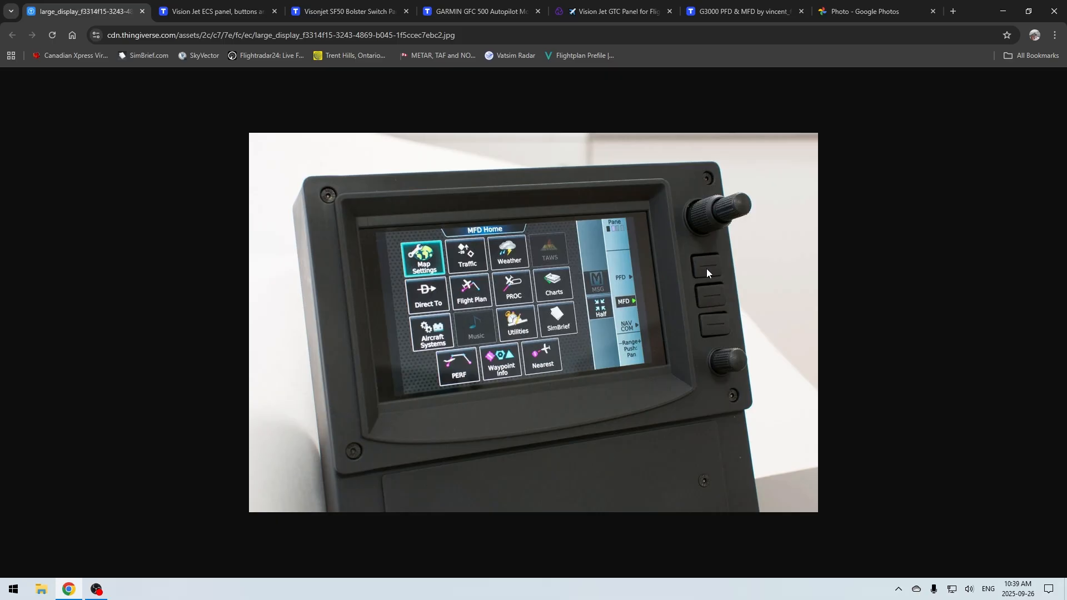
mouse_move(701, 410)
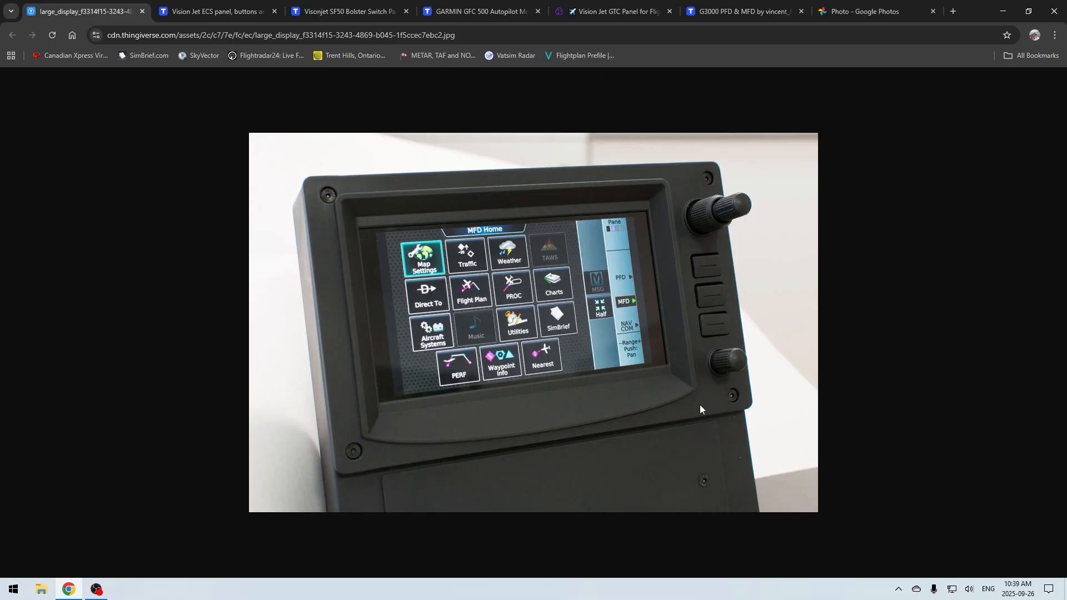
mouse_move(588, 200)
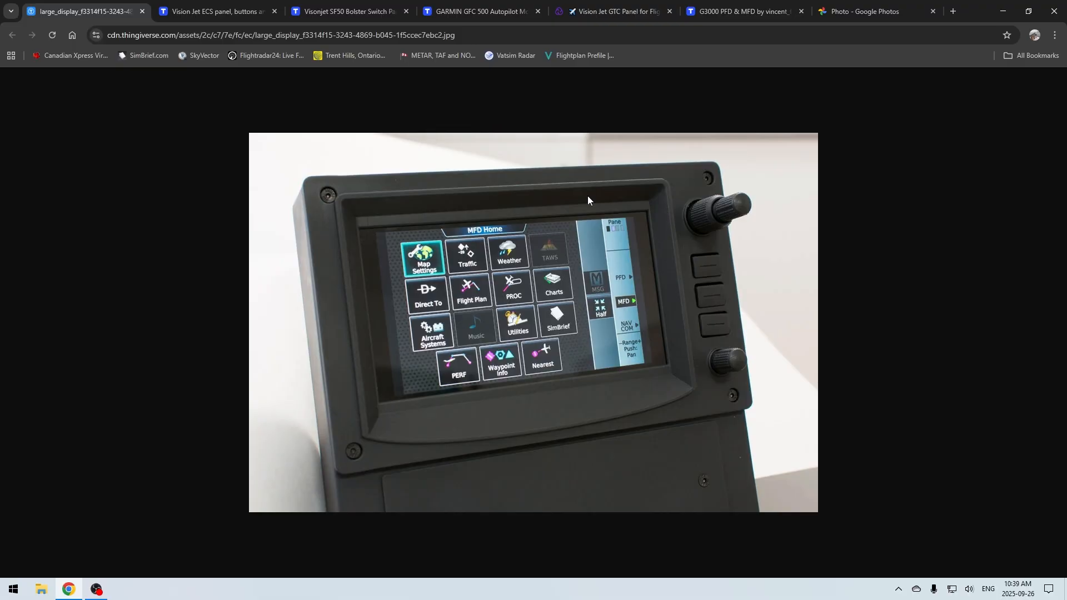
mouse_move(484, 306)
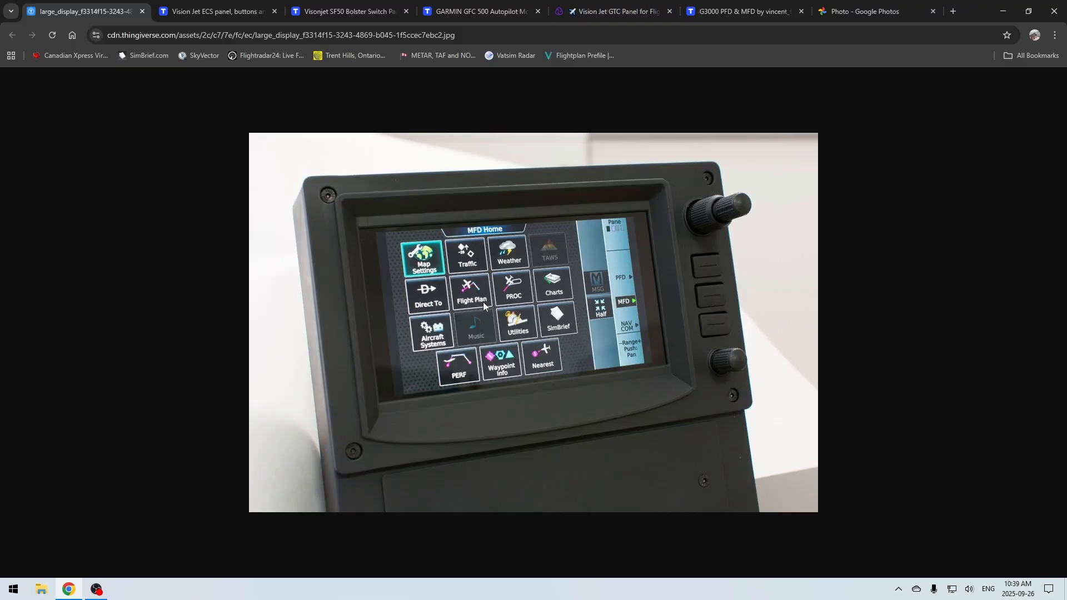
mouse_move(686, 230)
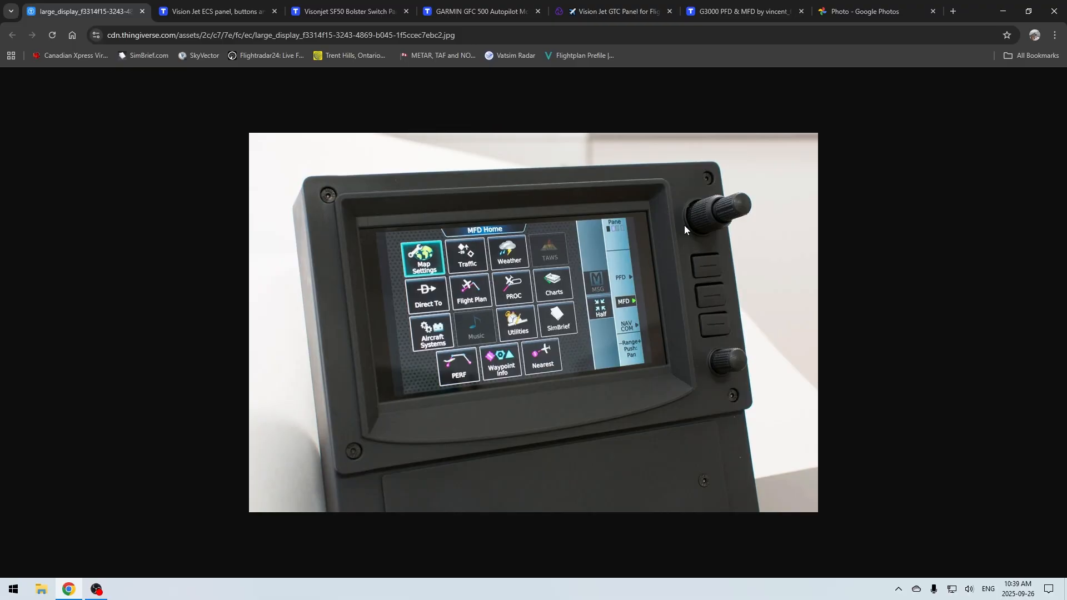
mouse_move(759, 232)
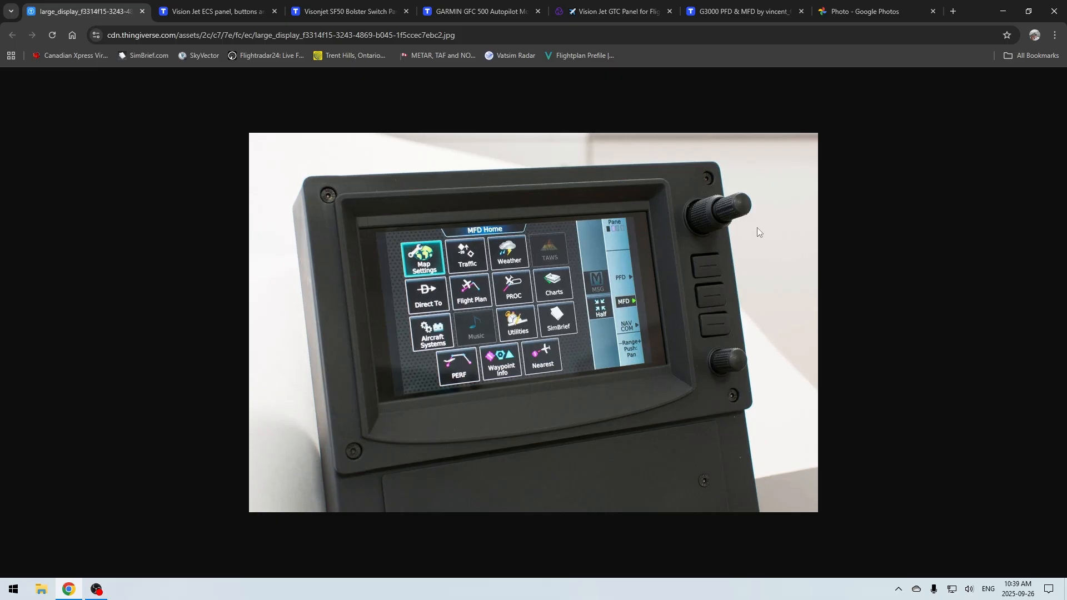
mouse_move(691, 210)
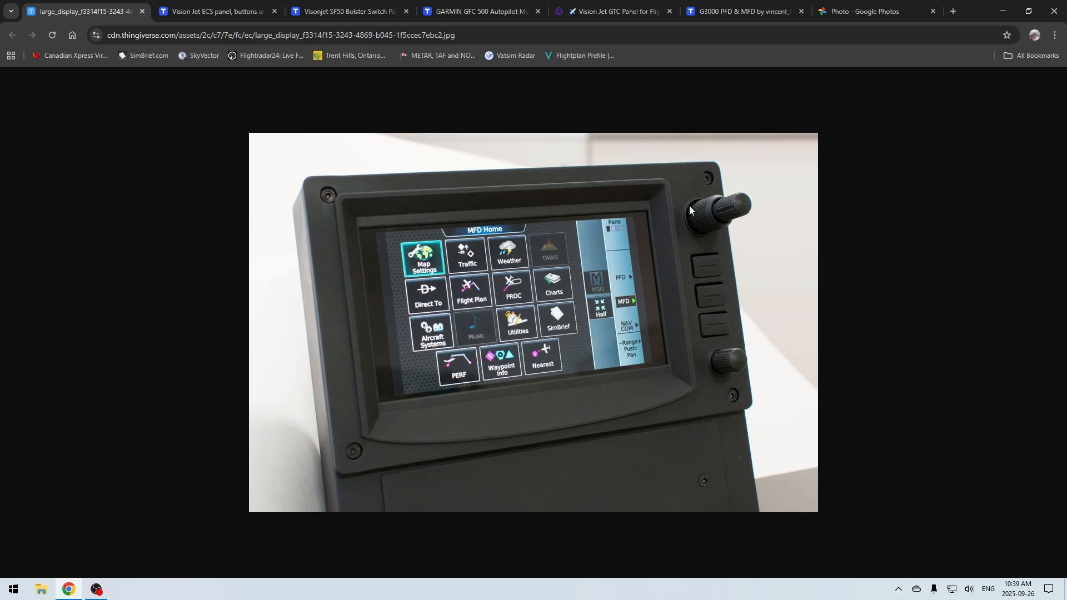
mouse_move(693, 211)
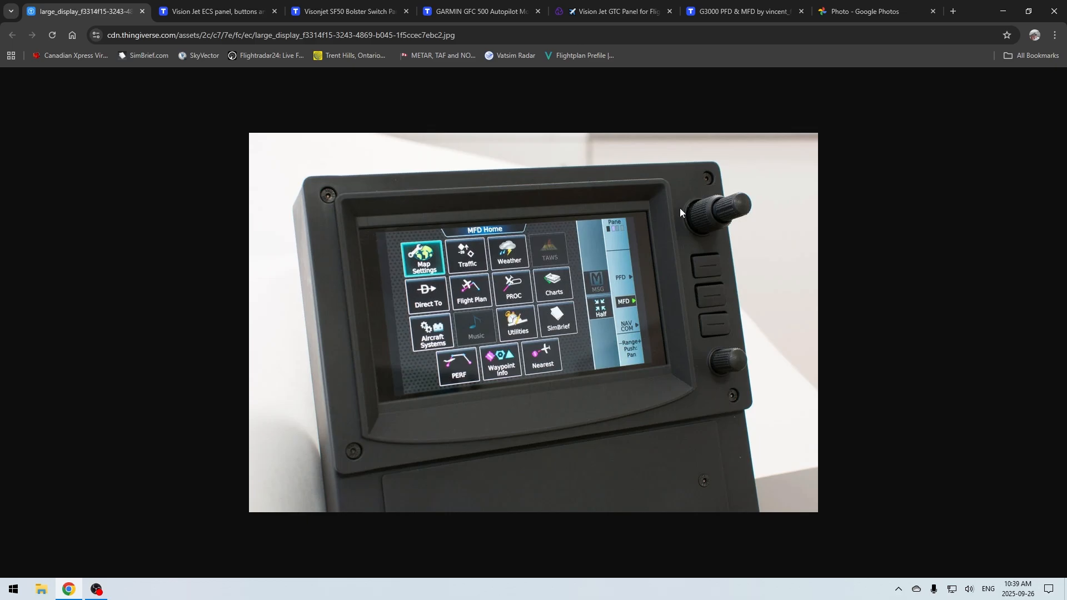
mouse_move(682, 303)
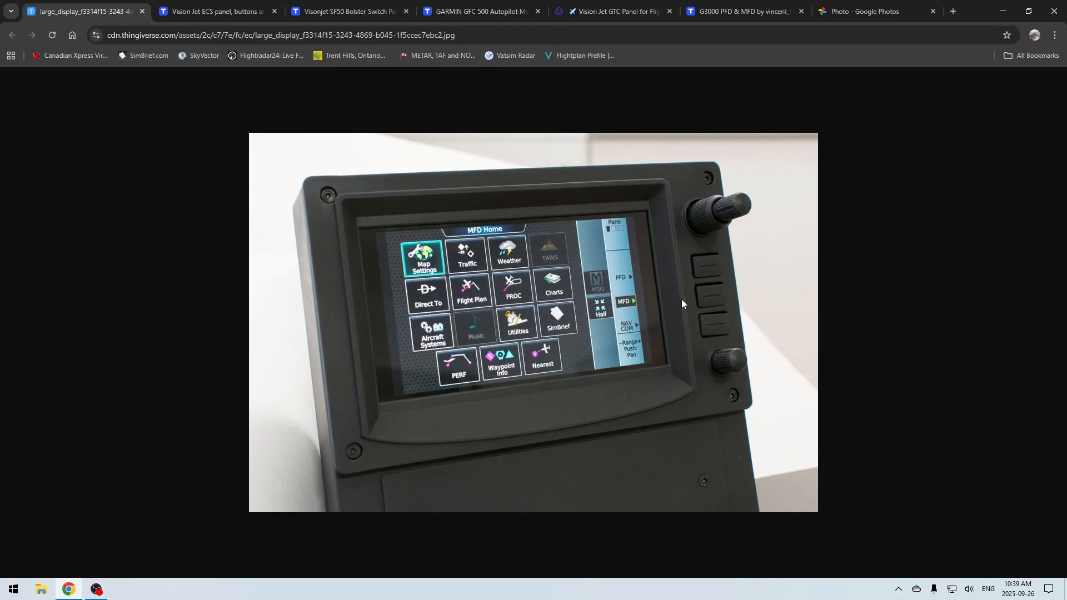
mouse_move(739, 216)
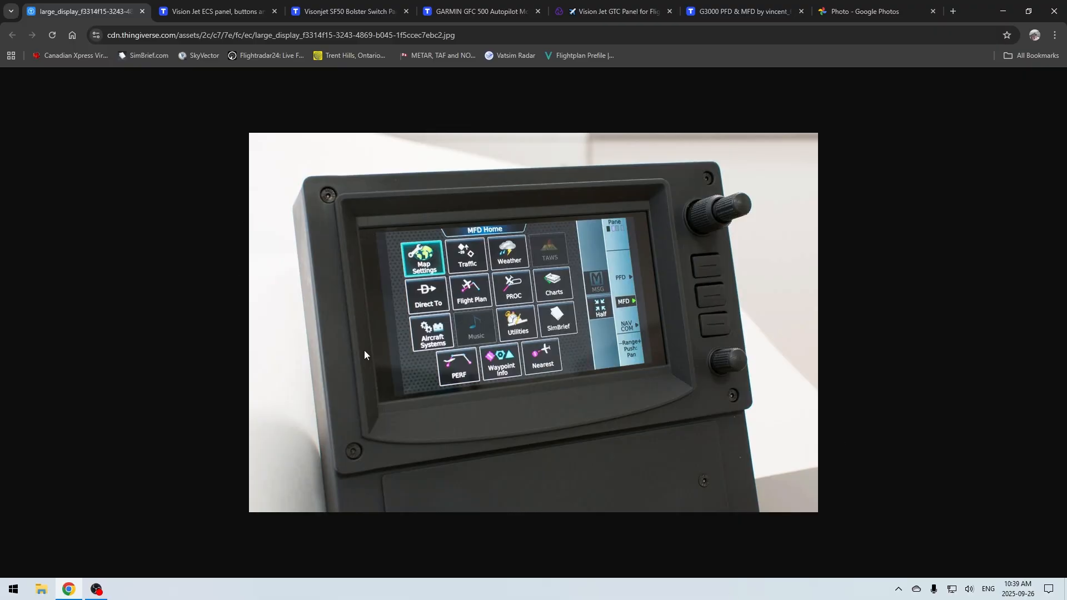
Switch to the Vision Jet ECS panel tab showing the ECS_panel_stl preview.
left_click(215, 12)
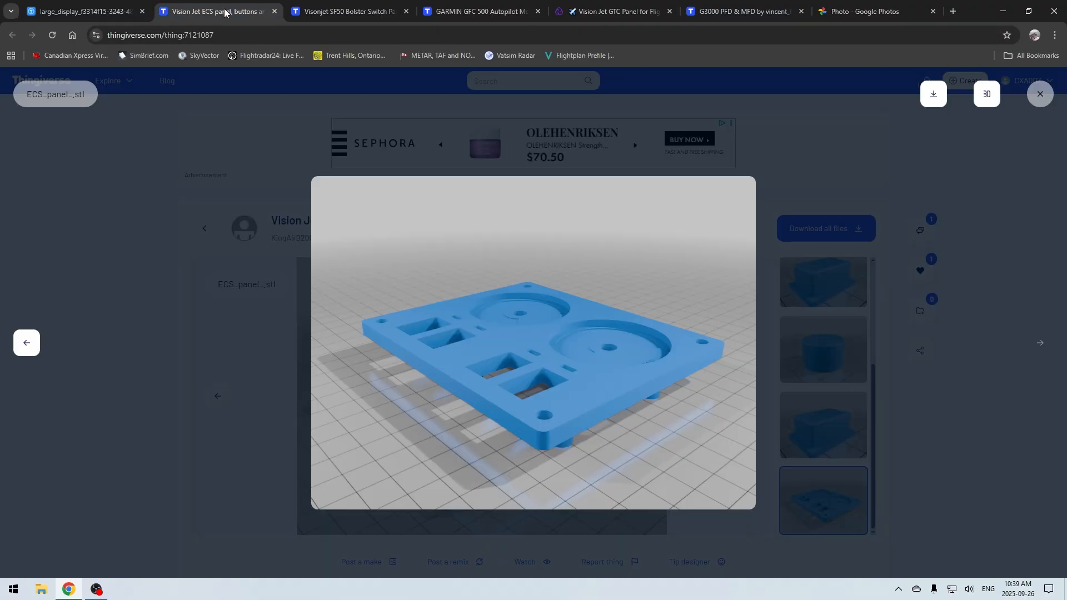
mouse_move(566, 398)
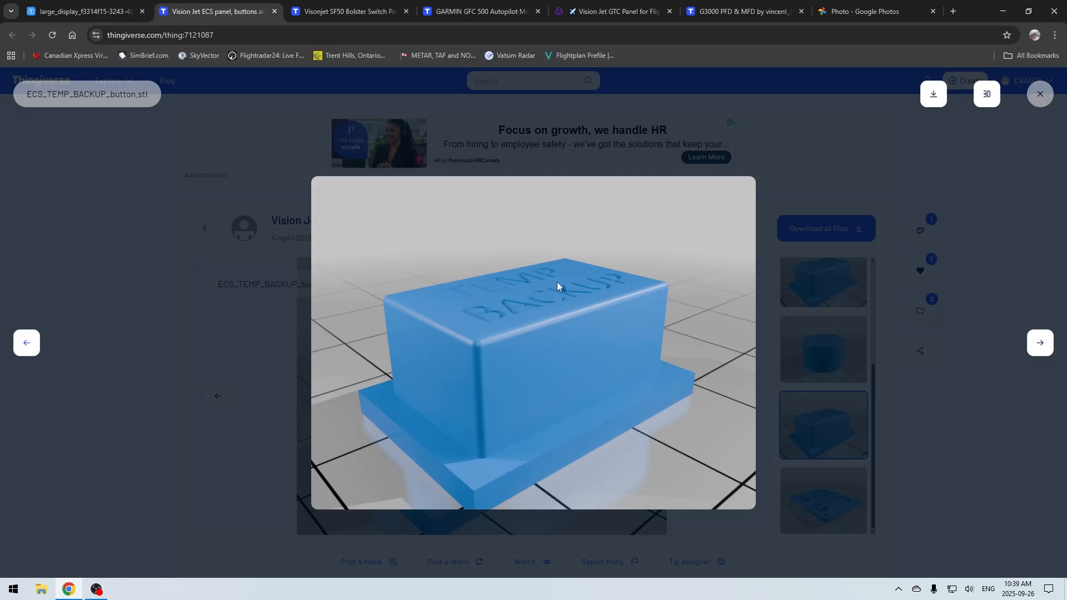
mouse_move(603, 284)
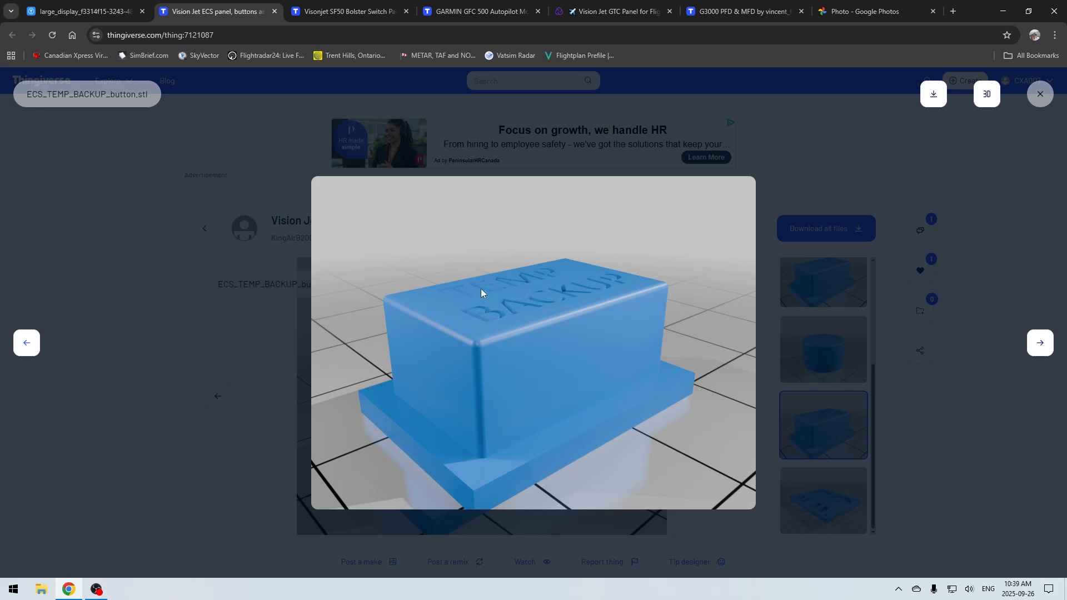
mouse_move(967, 333)
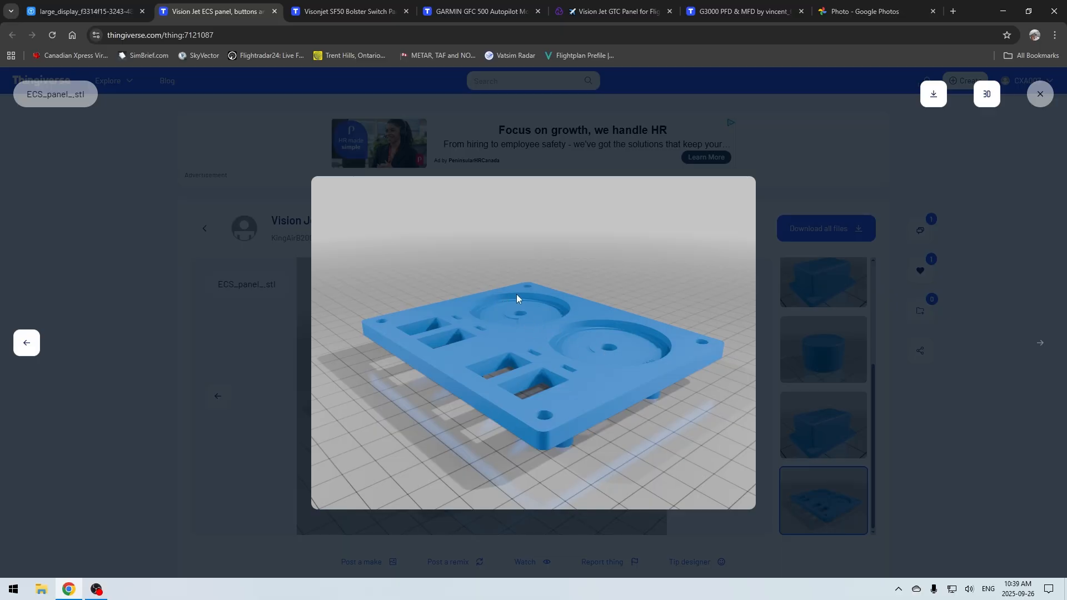
mouse_move(505, 309)
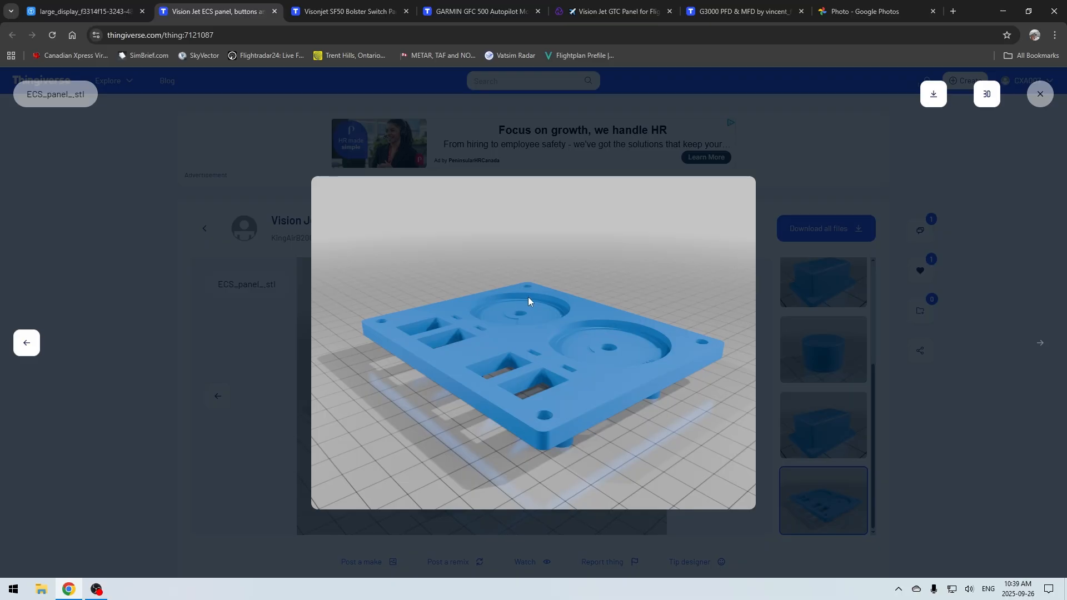
mouse_move(496, 310)
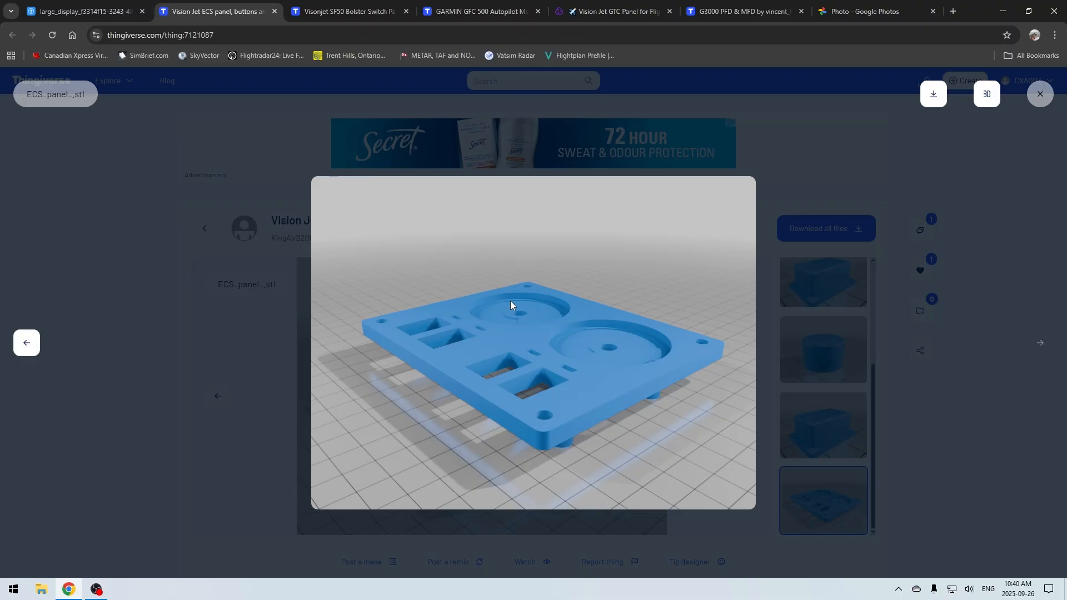
mouse_move(526, 299)
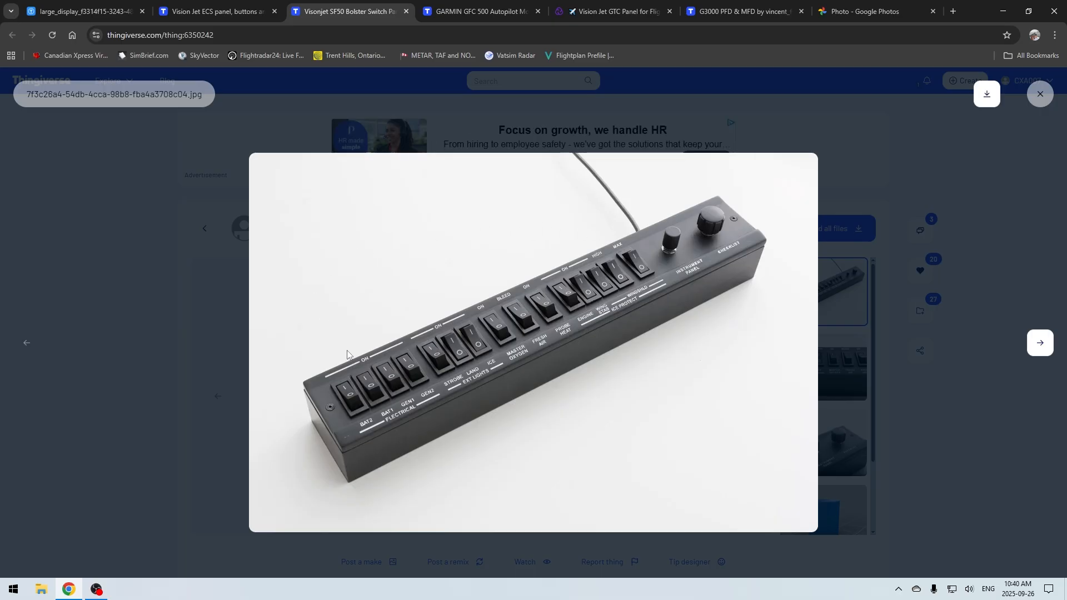
mouse_move(380, 410)
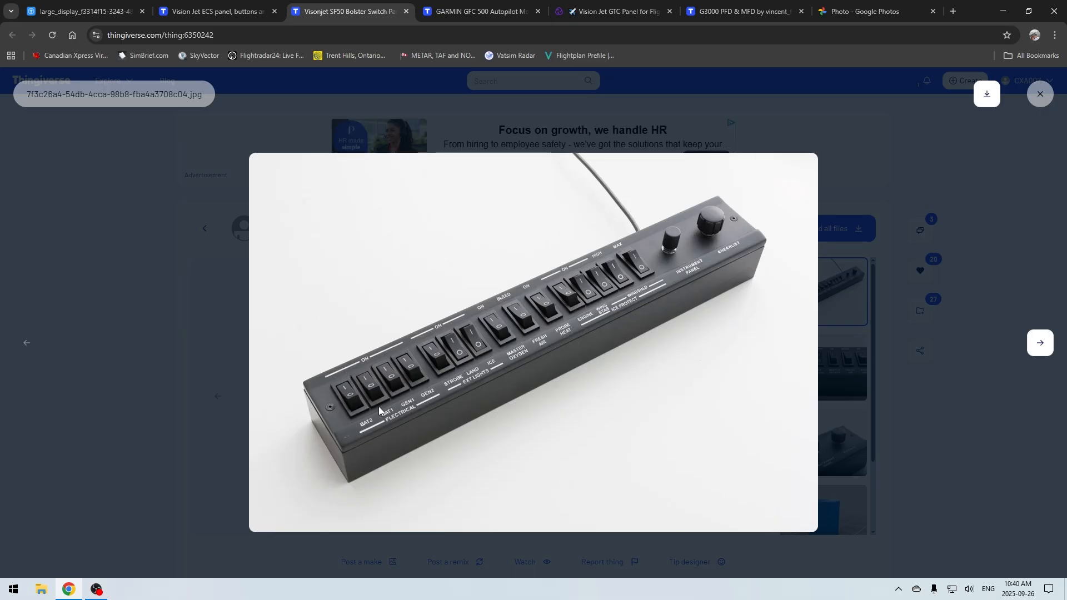
mouse_move(613, 315)
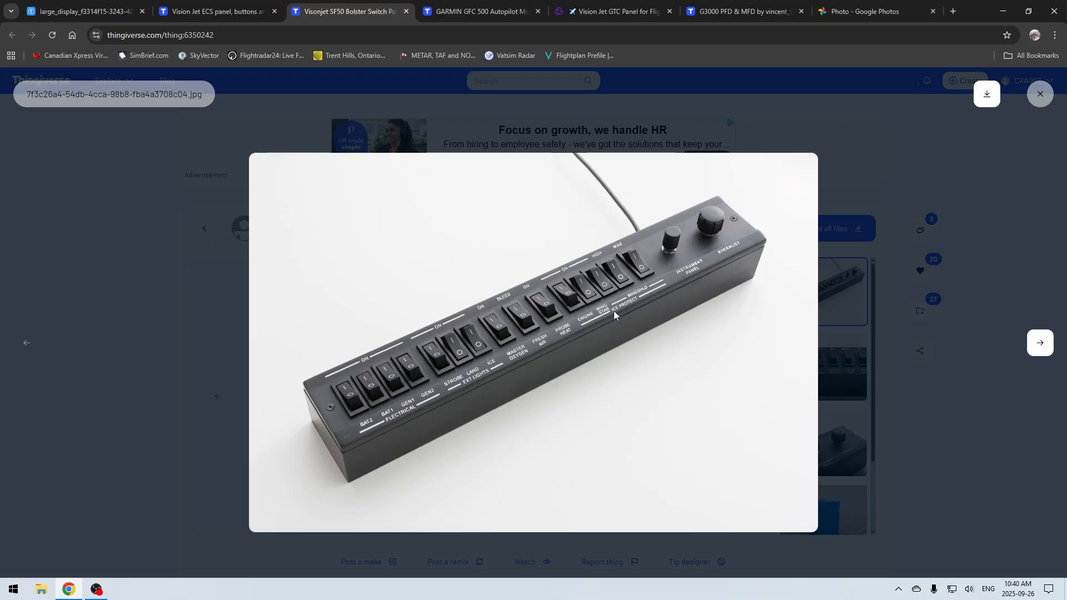
mouse_move(674, 240)
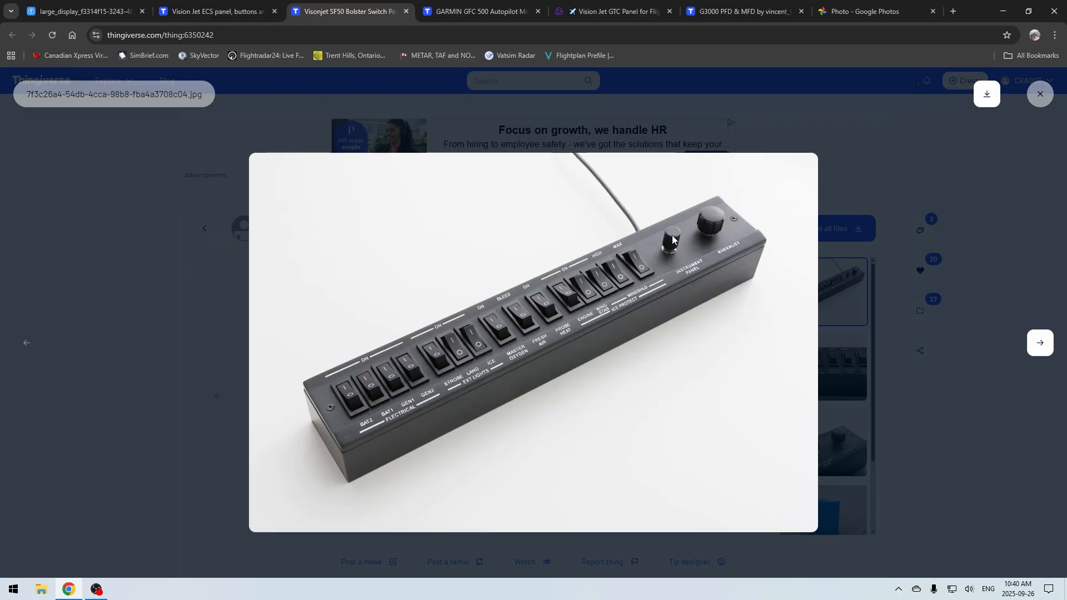
mouse_move(722, 225)
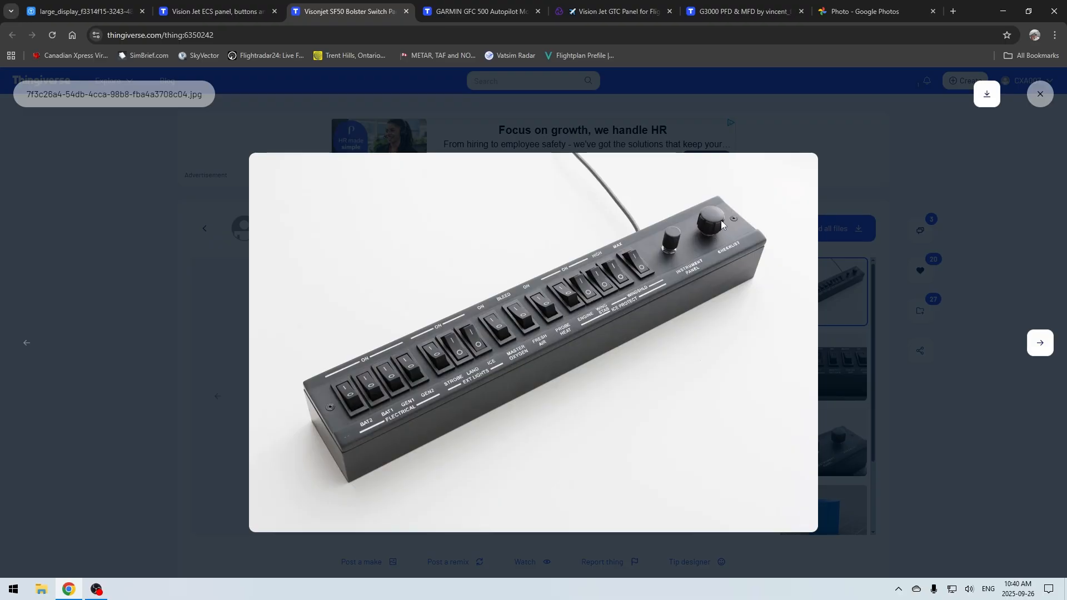
mouse_move(707, 224)
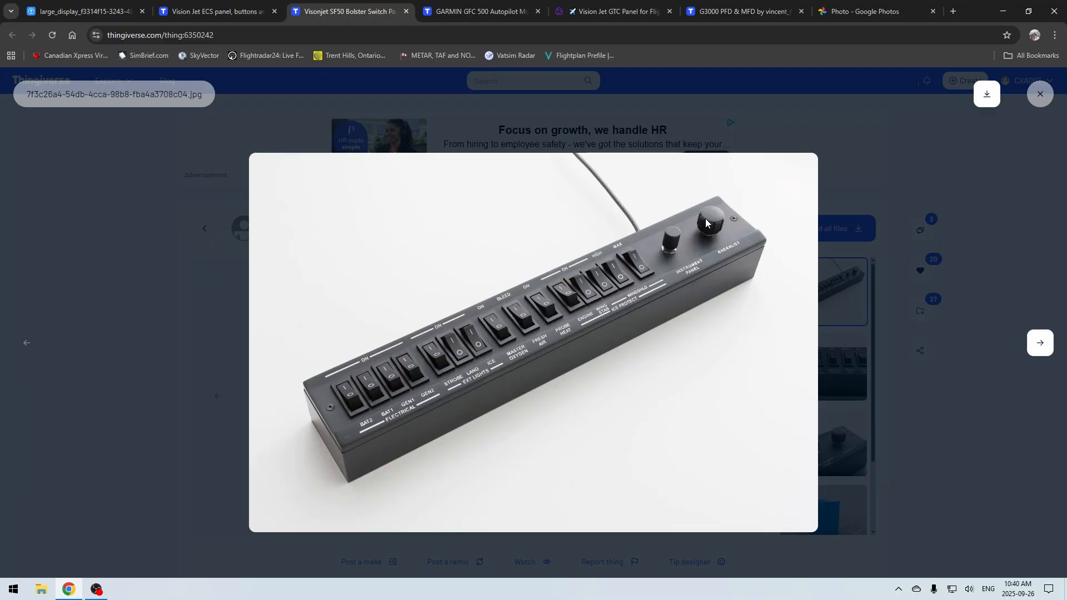
mouse_move(709, 235)
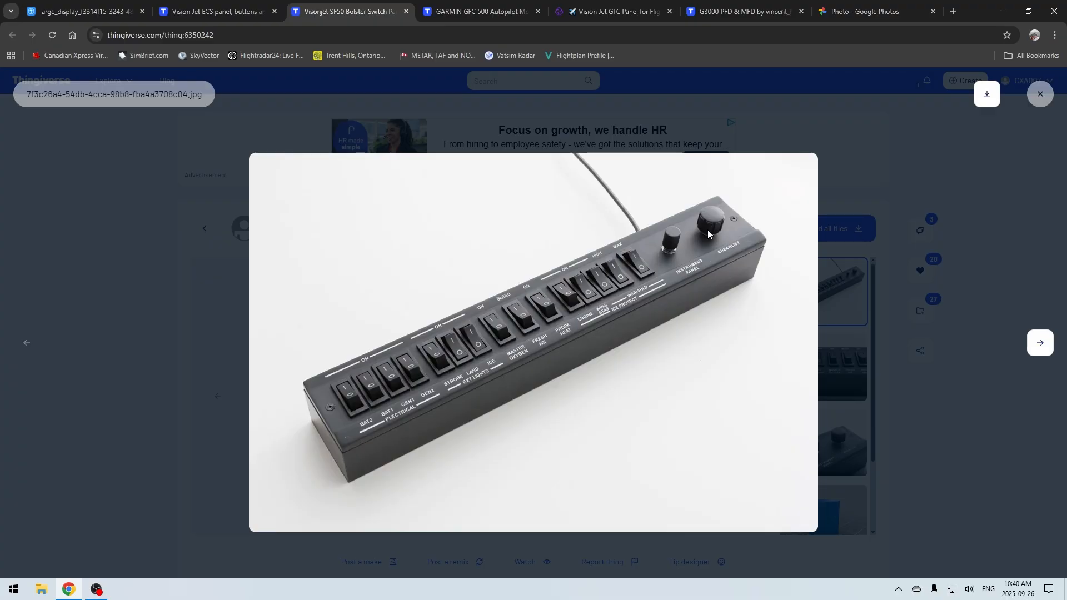
mouse_move(711, 223)
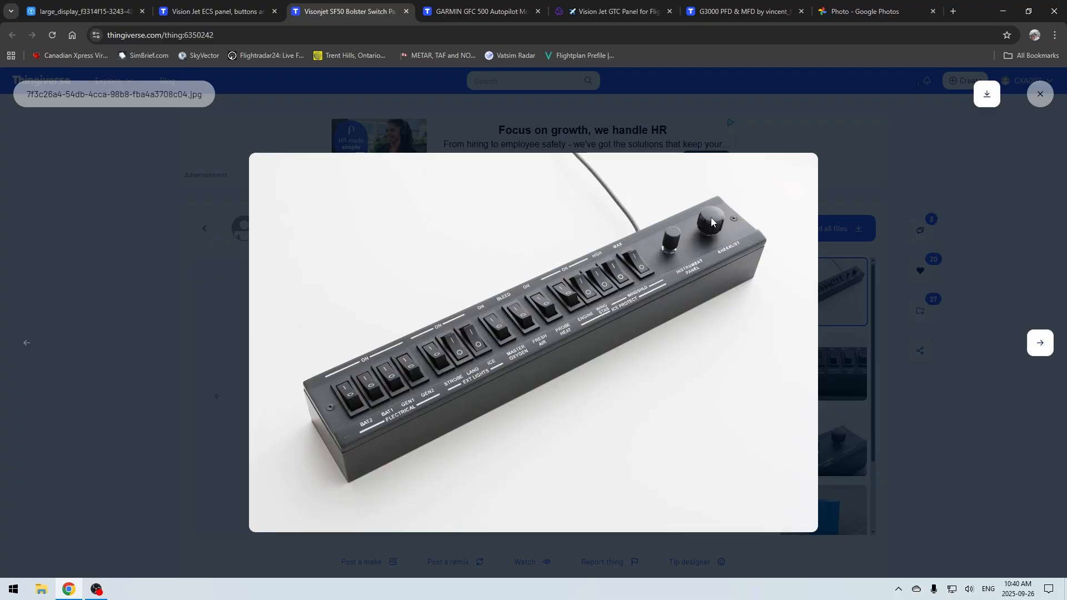
mouse_move(712, 233)
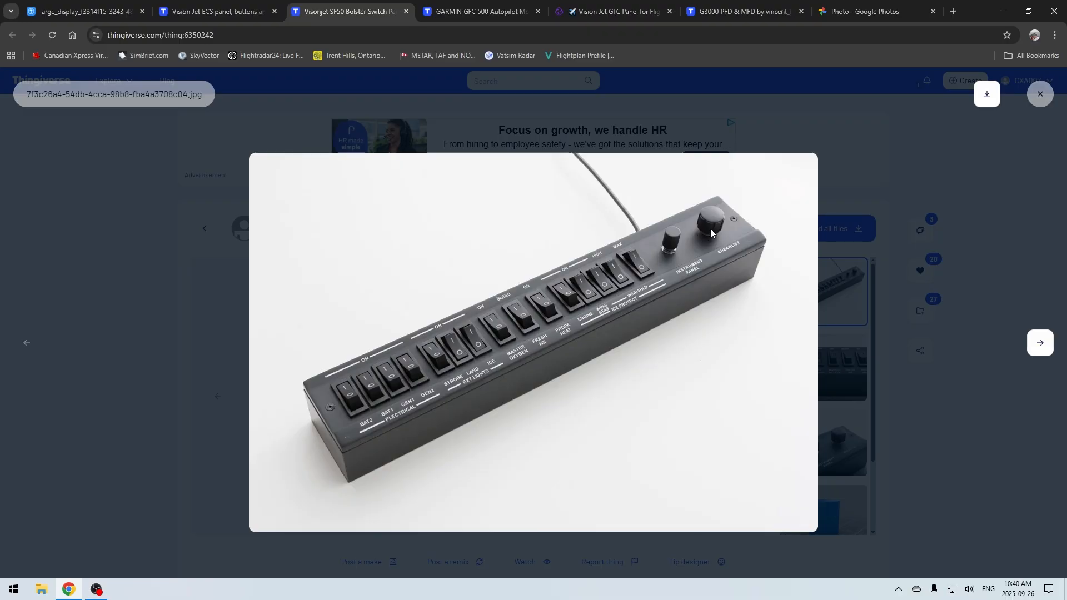
mouse_move(704, 238)
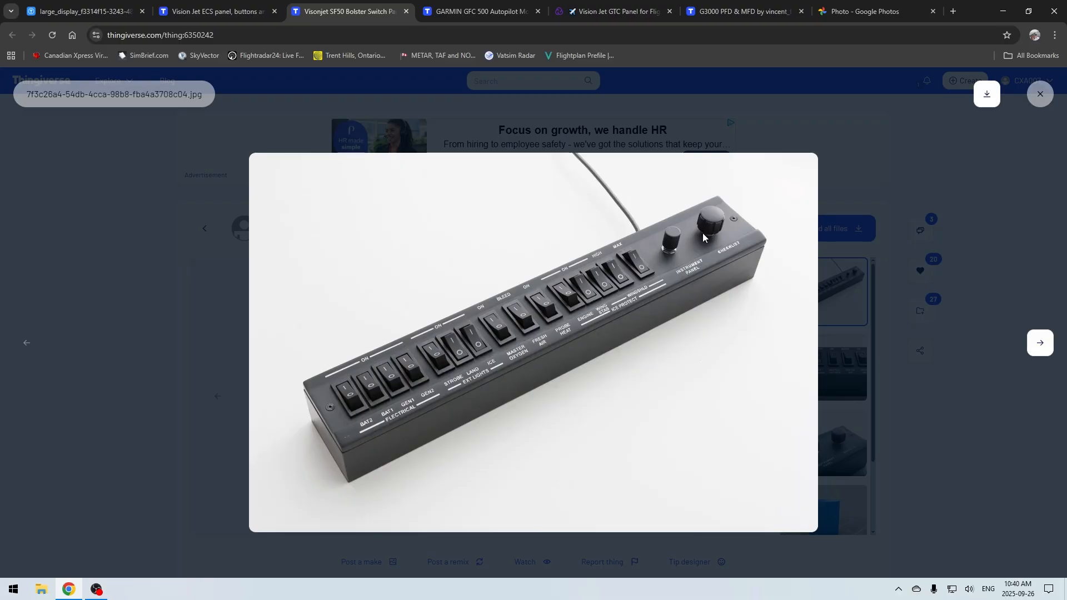
mouse_move(704, 227)
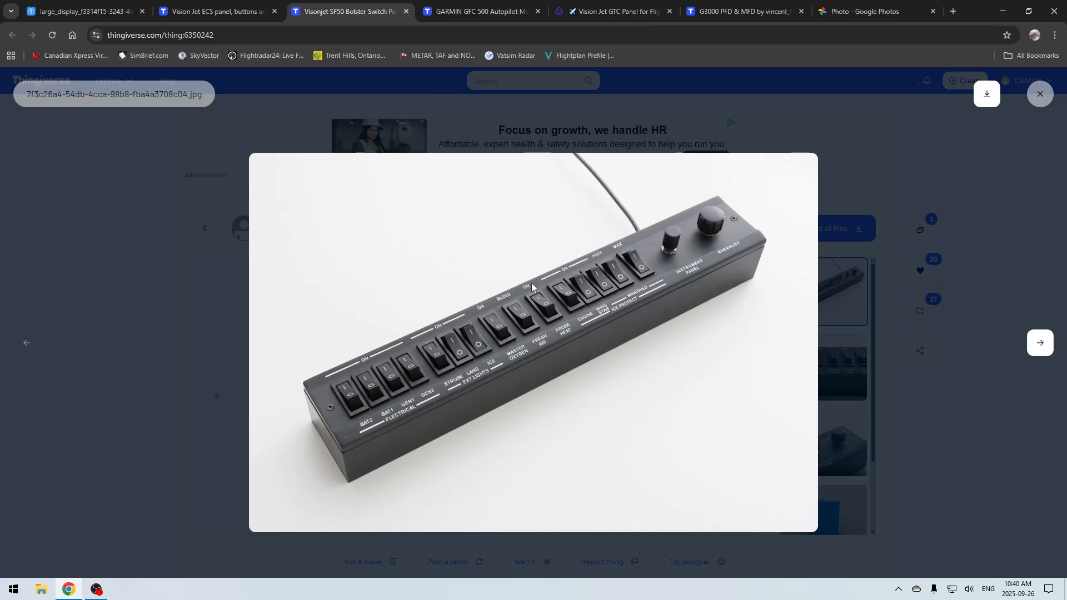
mouse_move(778, 264)
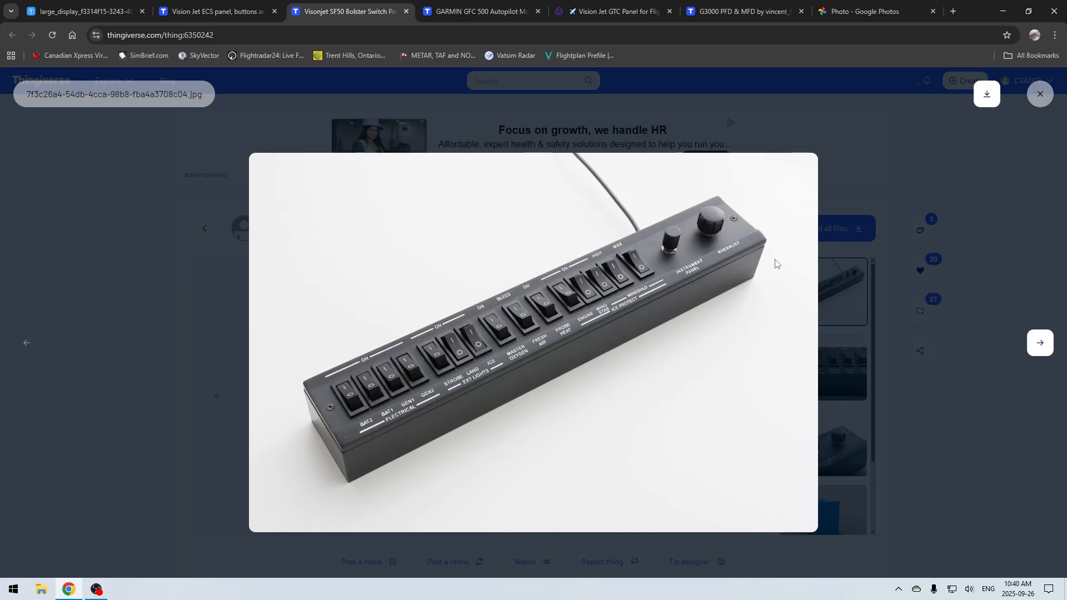
mouse_move(483, 369)
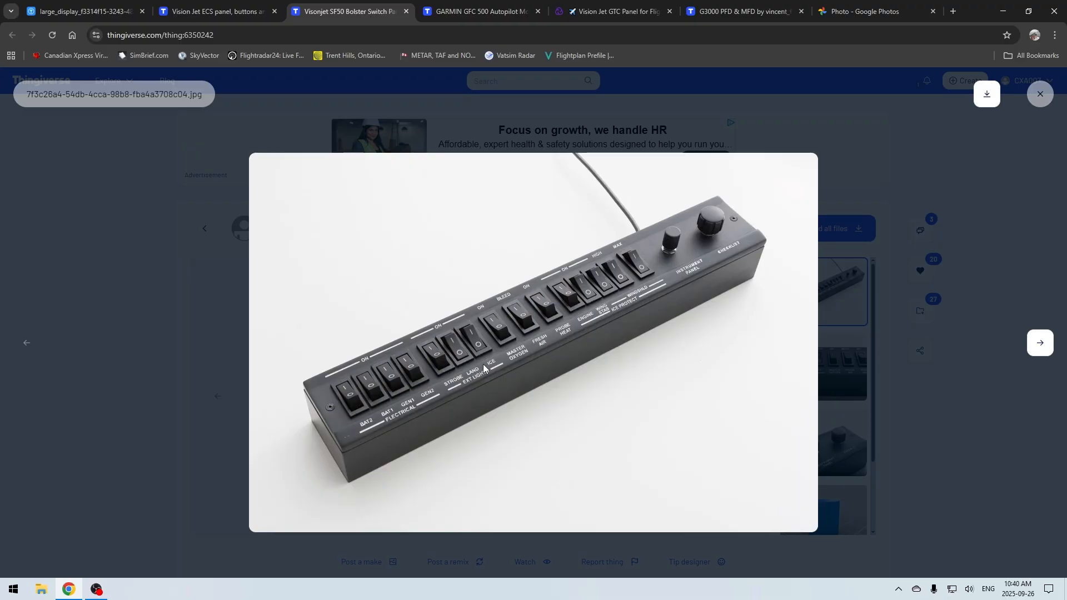
mouse_move(492, 380)
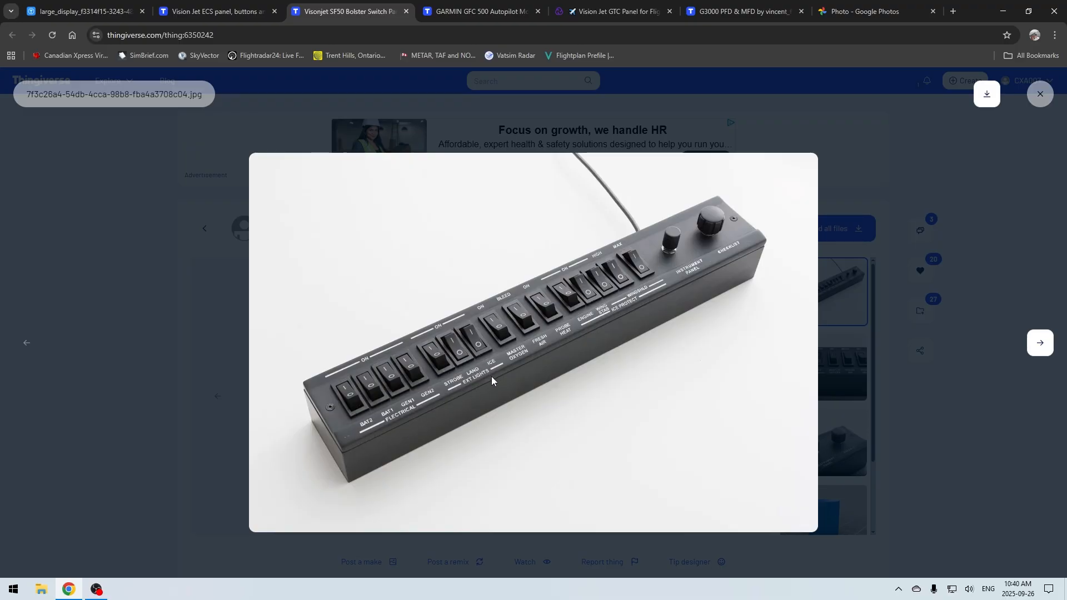
mouse_move(680, 293)
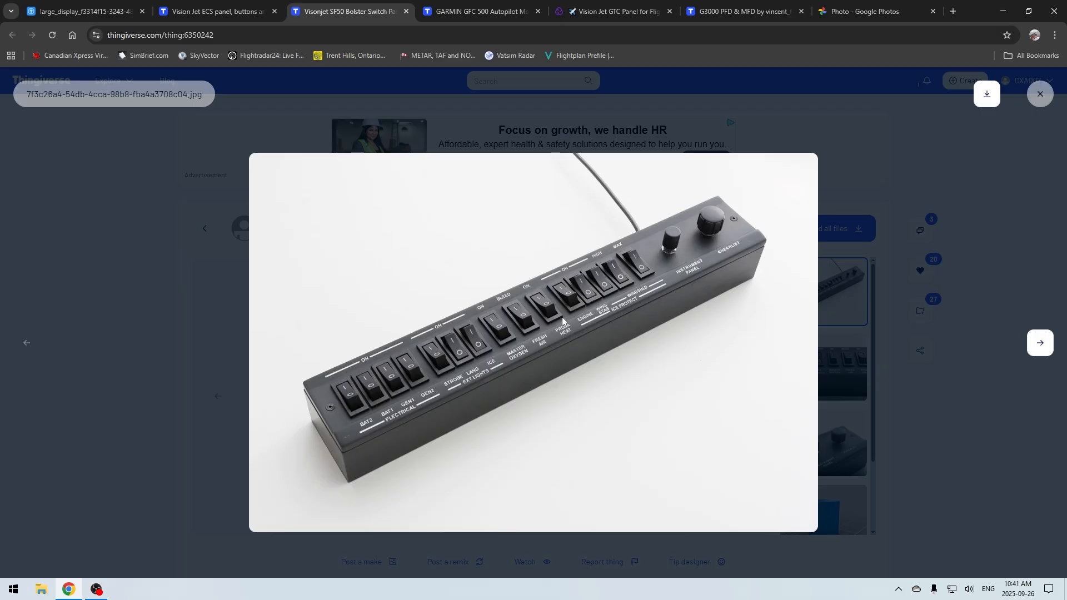
mouse_move(422, 353)
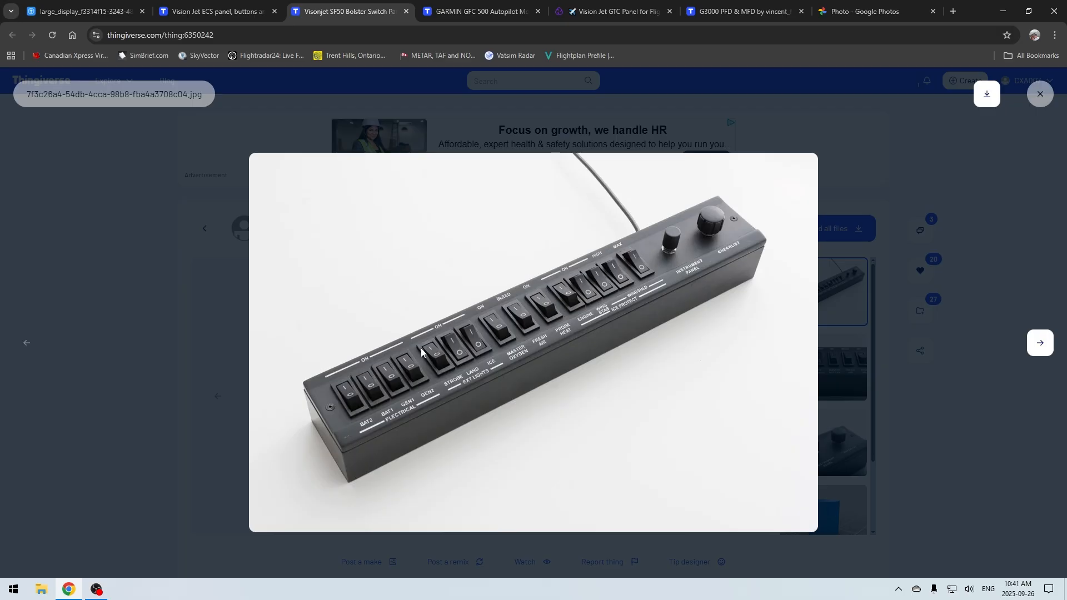
mouse_move(535, 371)
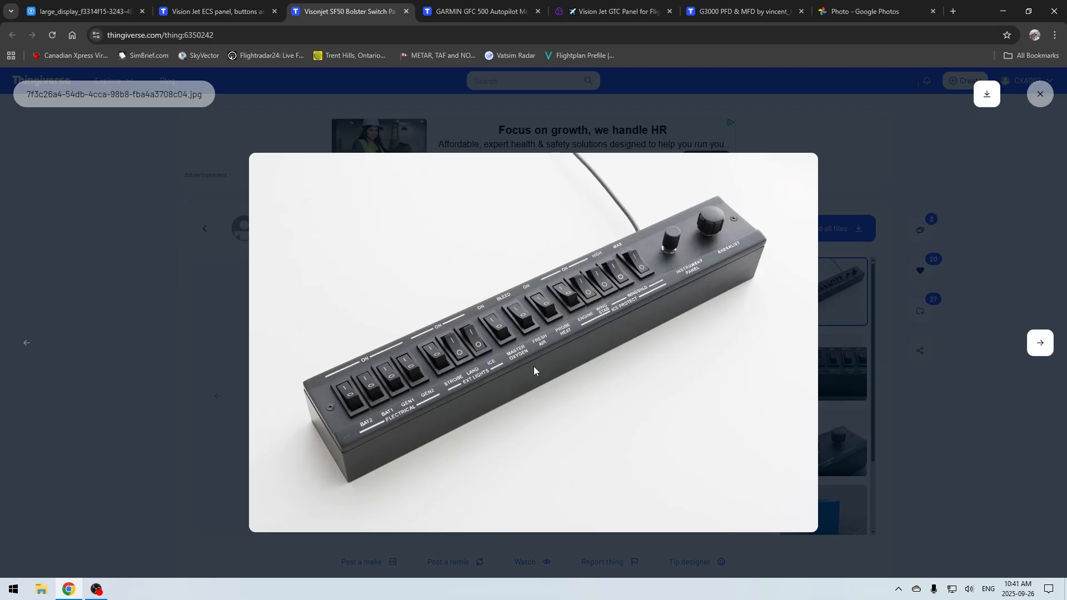
mouse_move(343, 420)
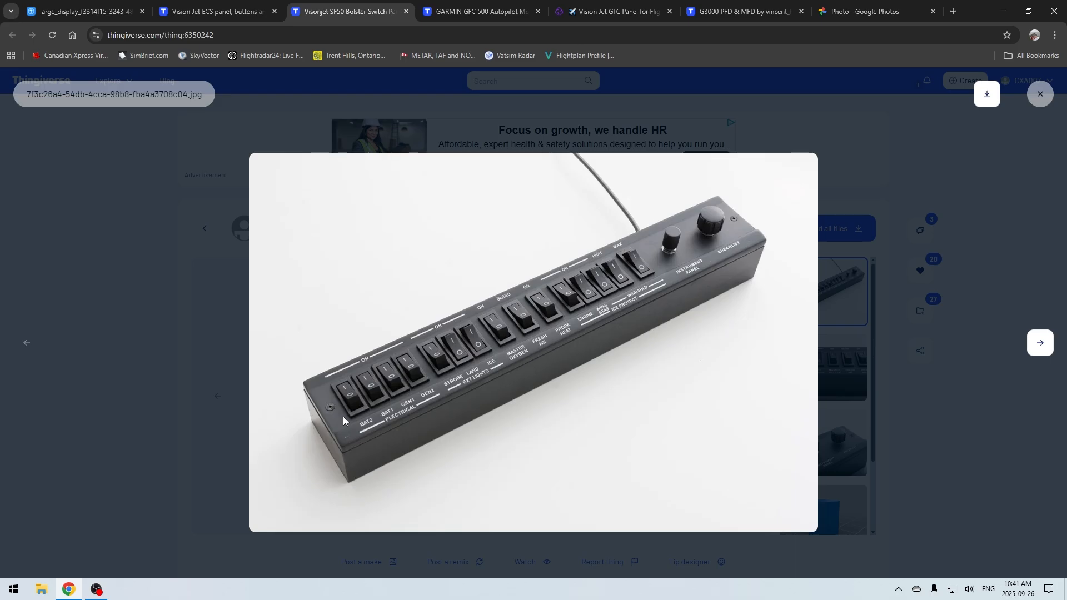
mouse_move(476, 360)
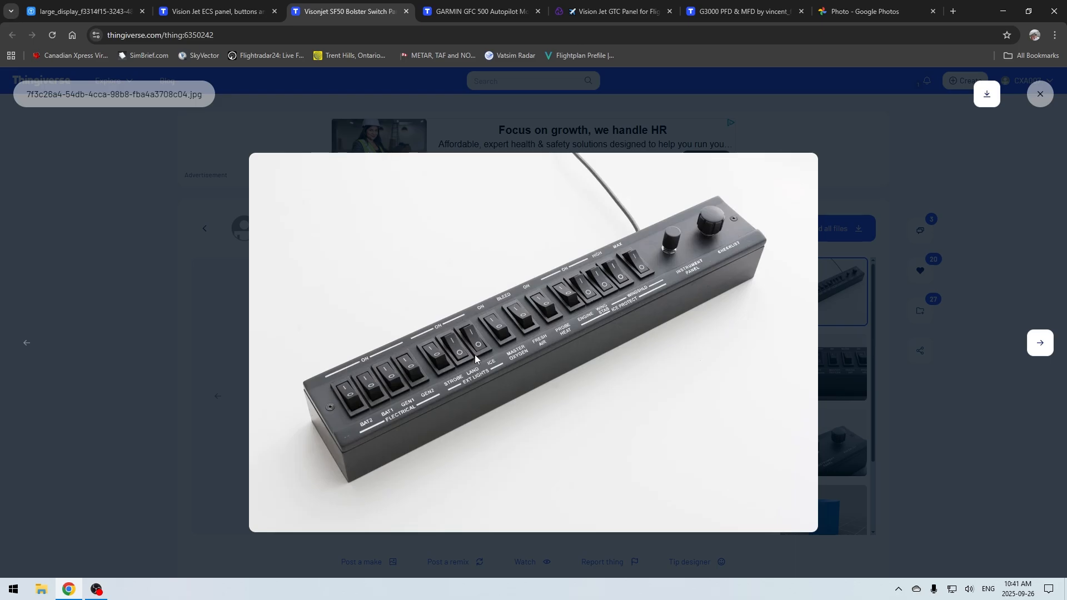
mouse_move(491, 130)
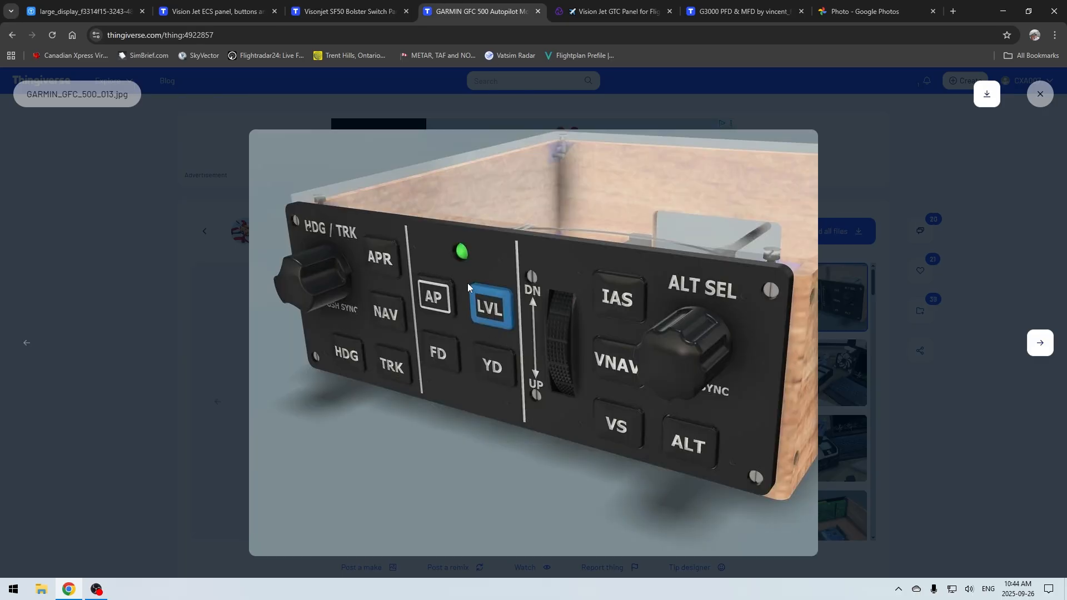
mouse_move(516, 372)
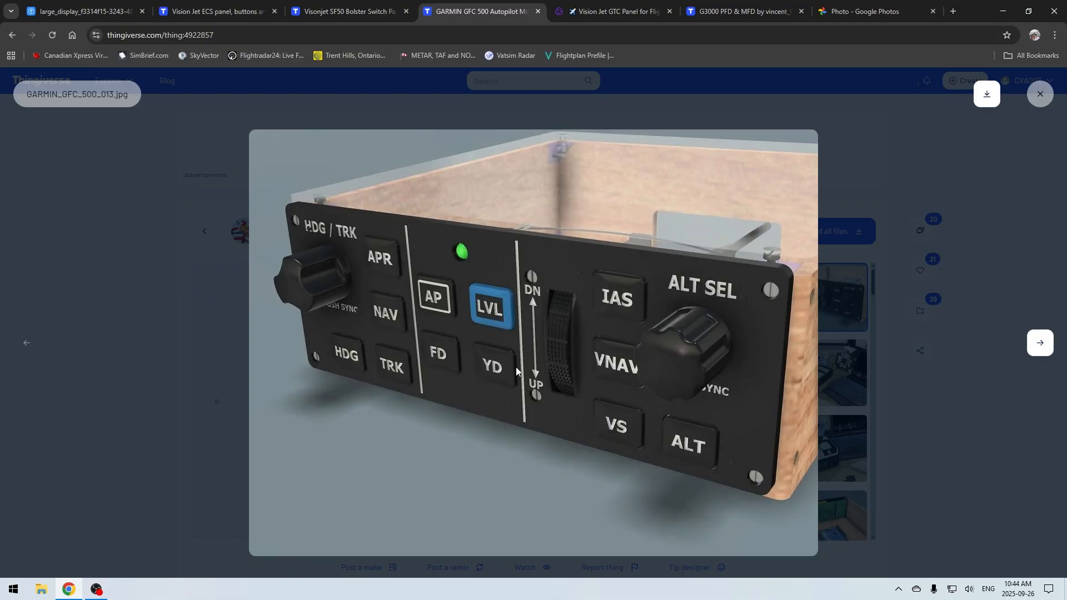
mouse_move(473, 394)
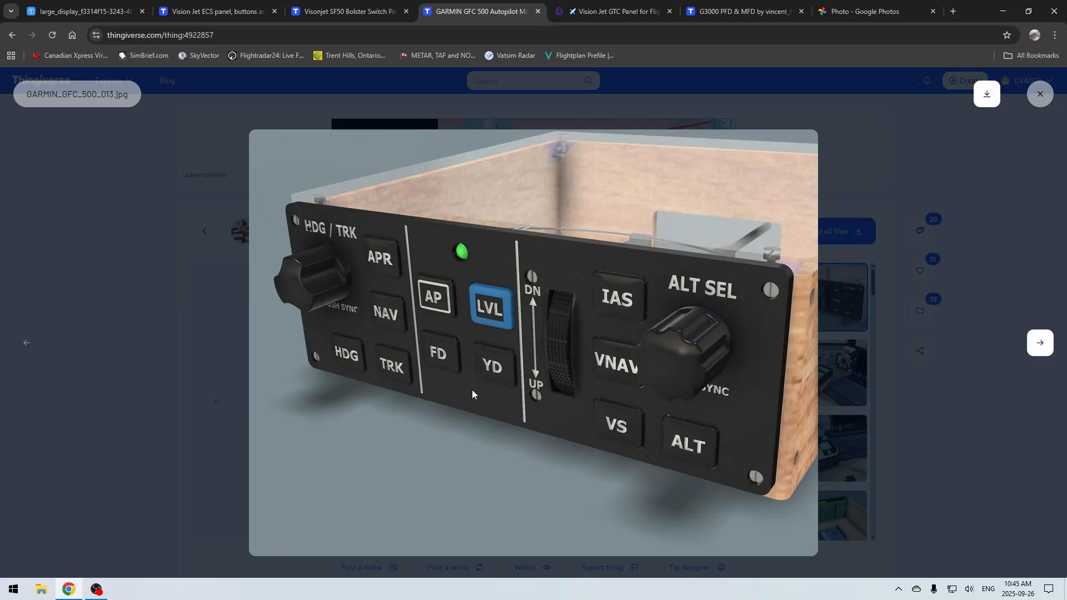
mouse_move(473, 240)
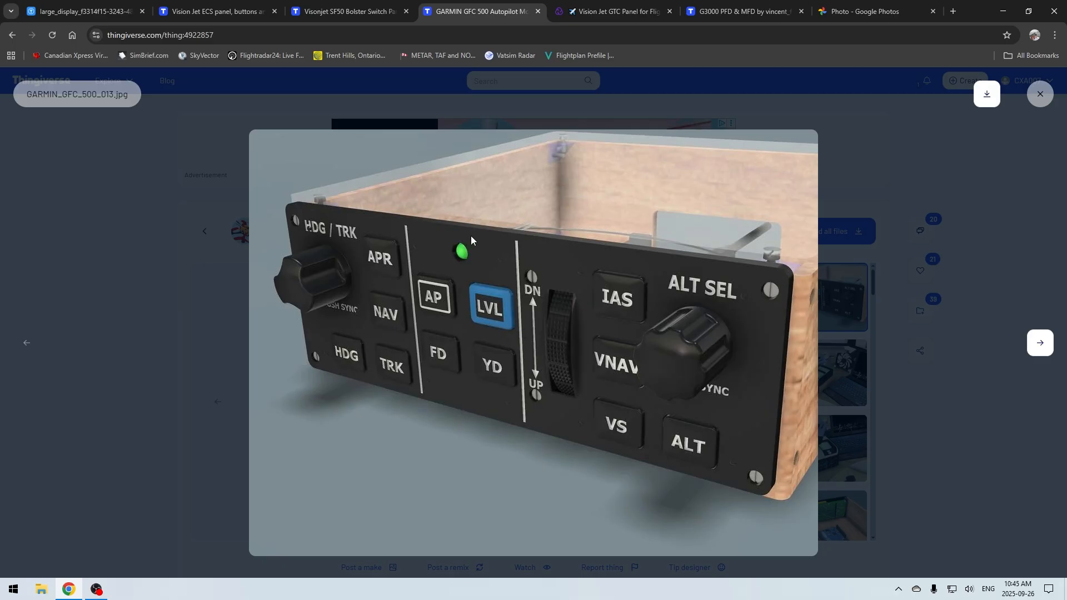
mouse_move(600, 382)
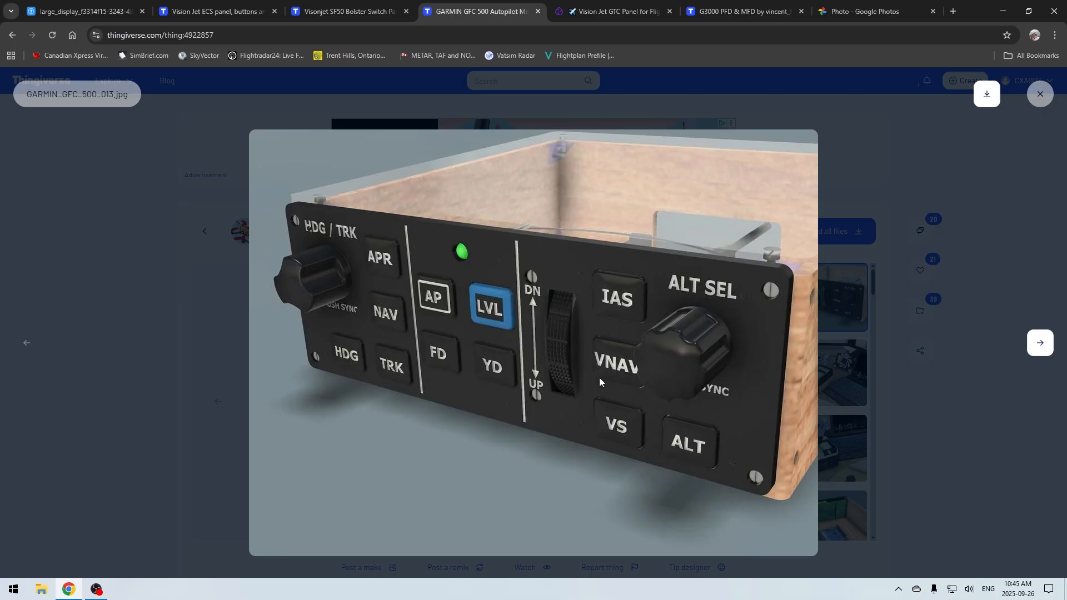
mouse_move(657, 280)
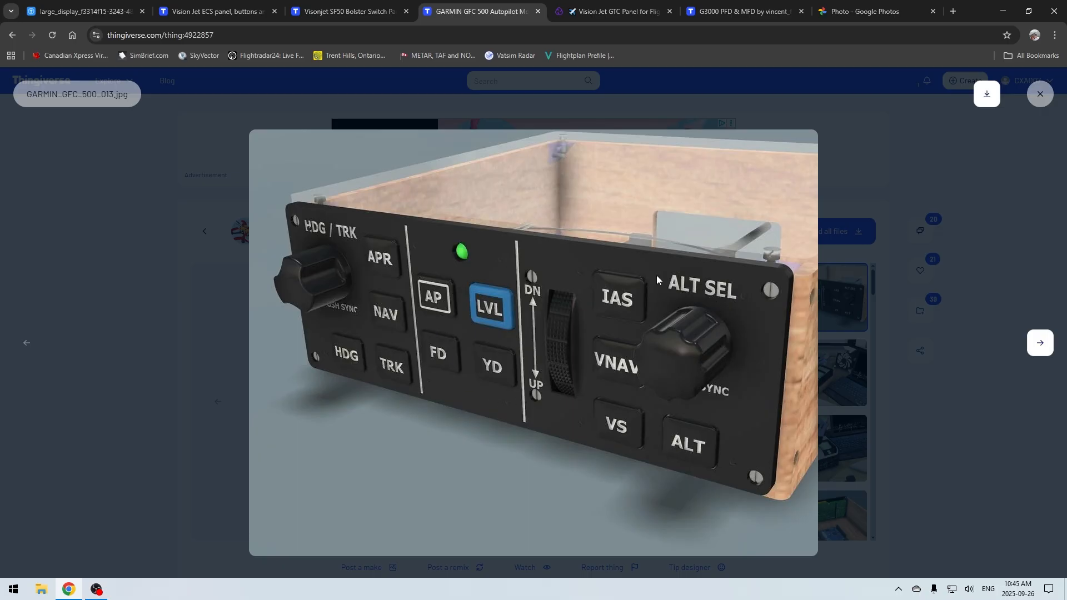
mouse_move(425, 260)
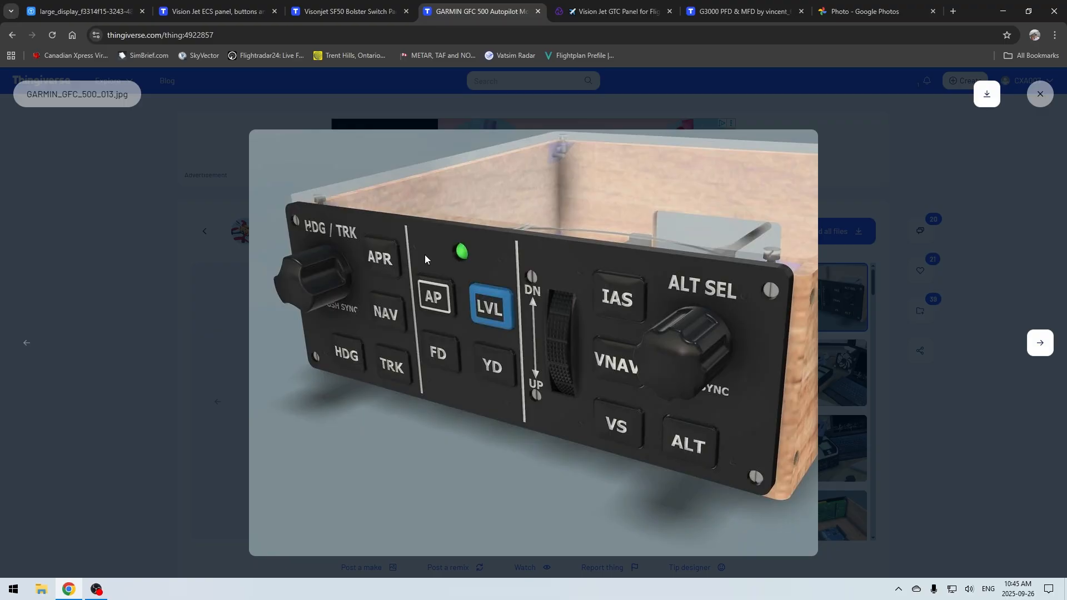
mouse_move(483, 245)
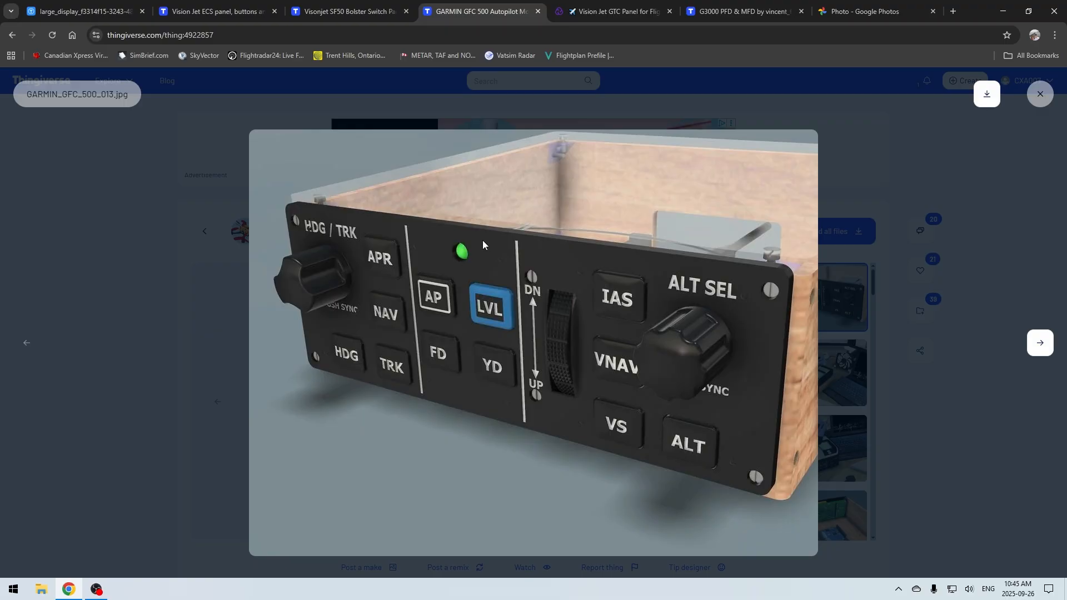
mouse_move(515, 245)
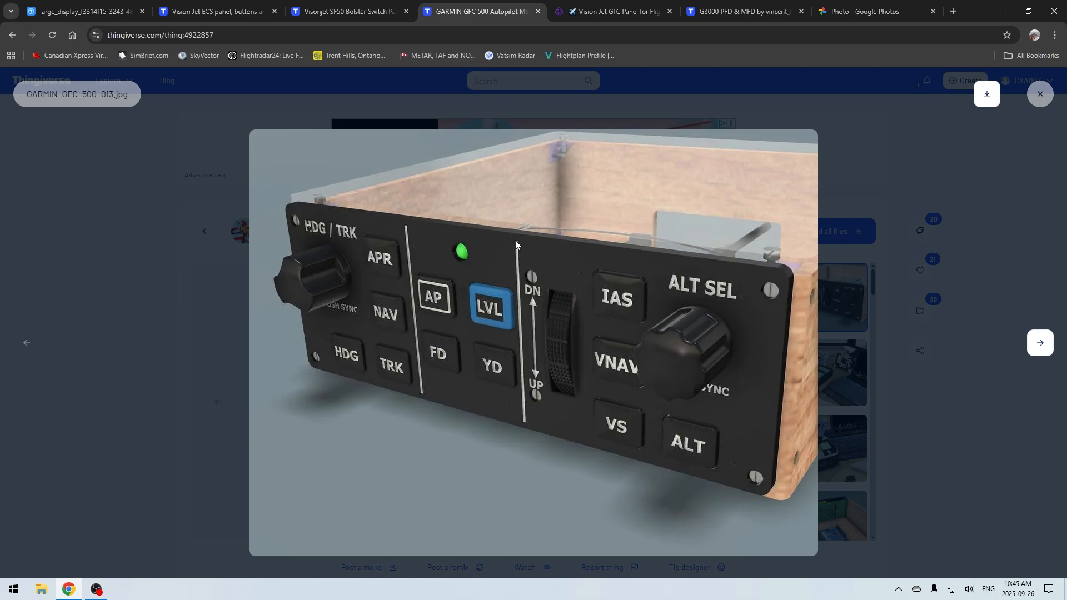
mouse_move(456, 286)
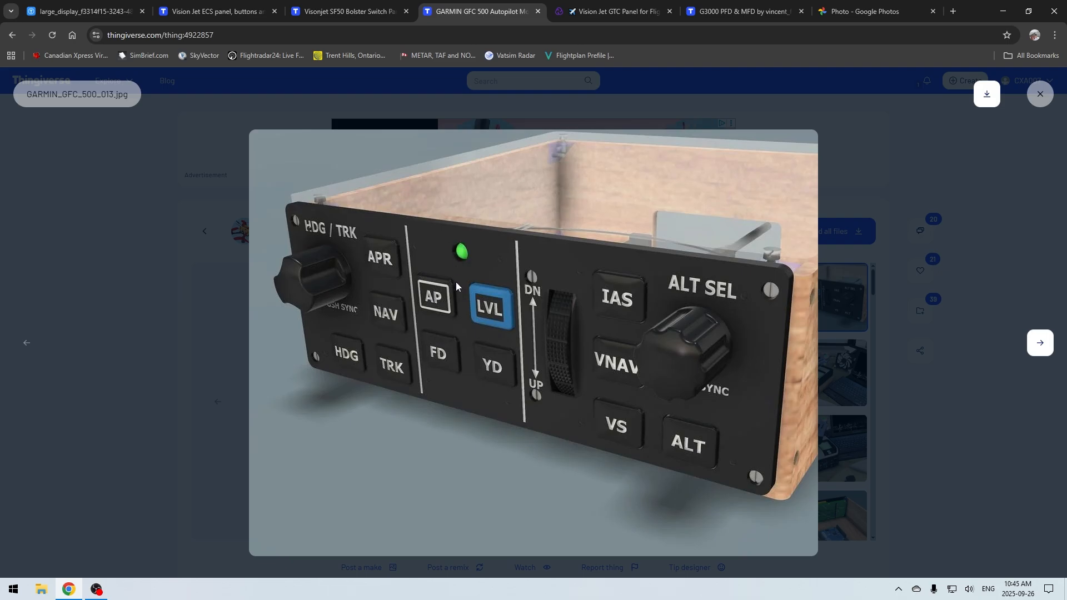
mouse_move(430, 295)
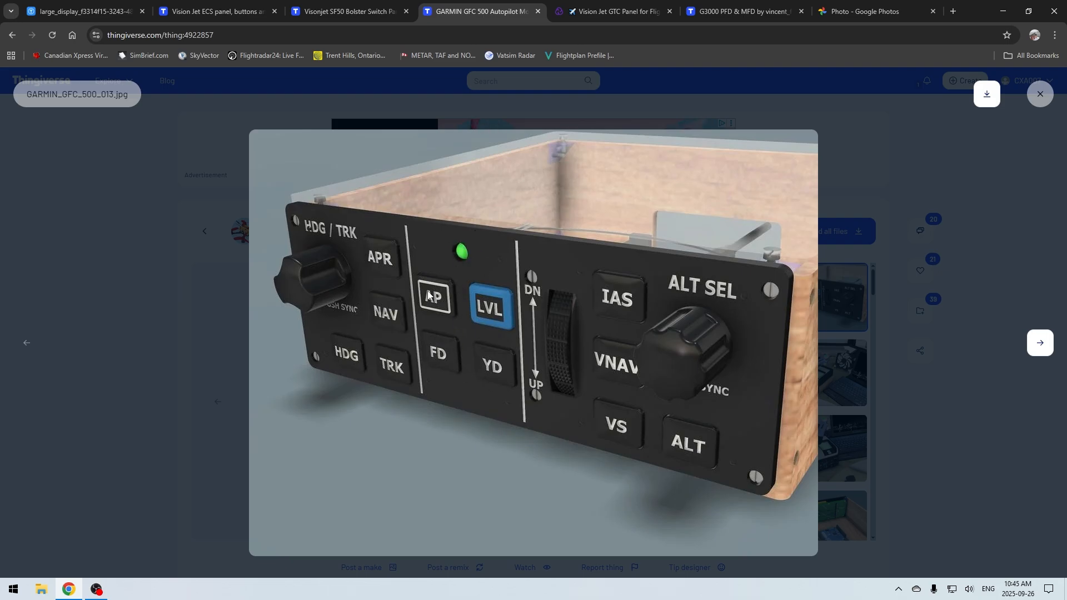
mouse_move(609, 303)
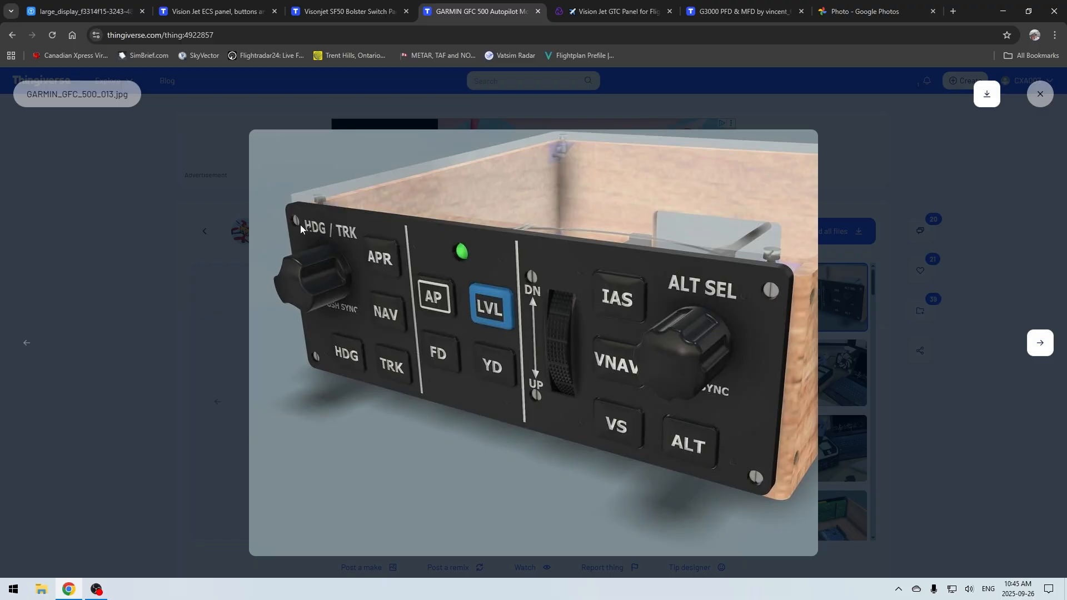
mouse_move(412, 259)
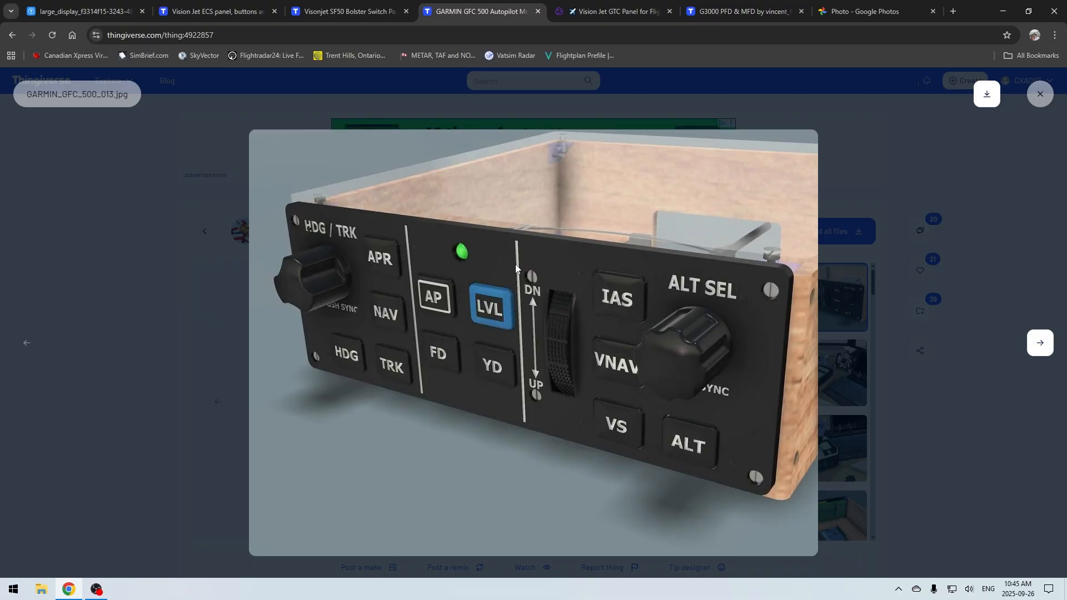
mouse_move(617, 303)
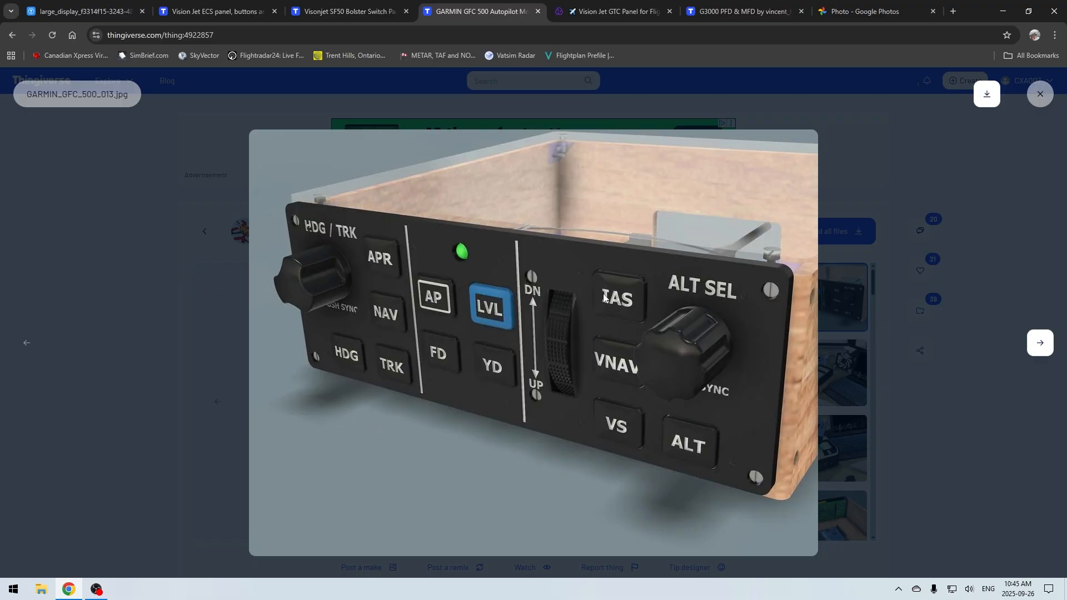
mouse_move(620, 306)
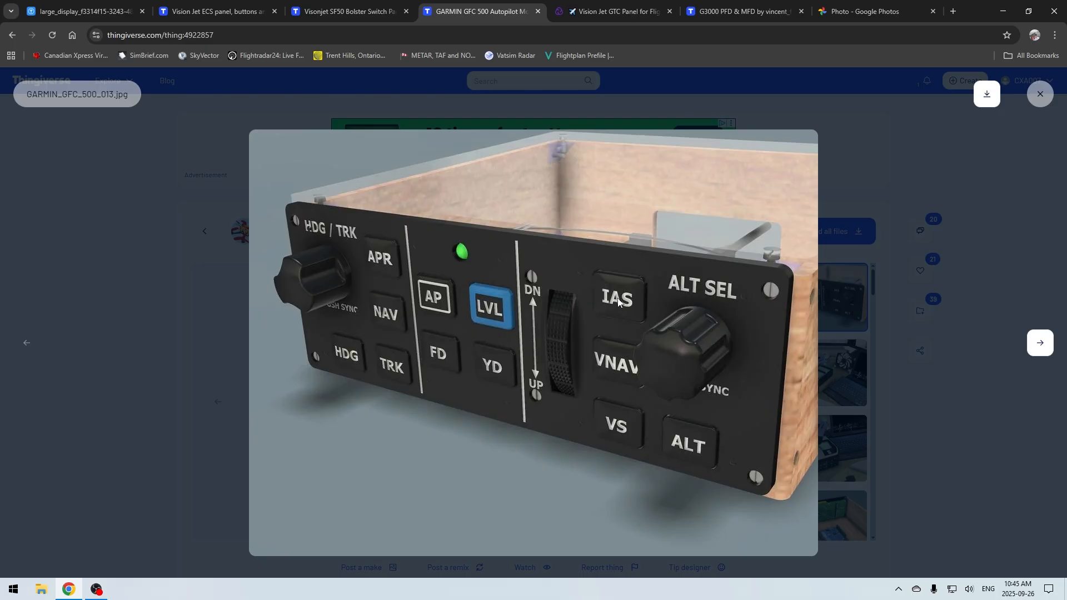
mouse_move(715, 300)
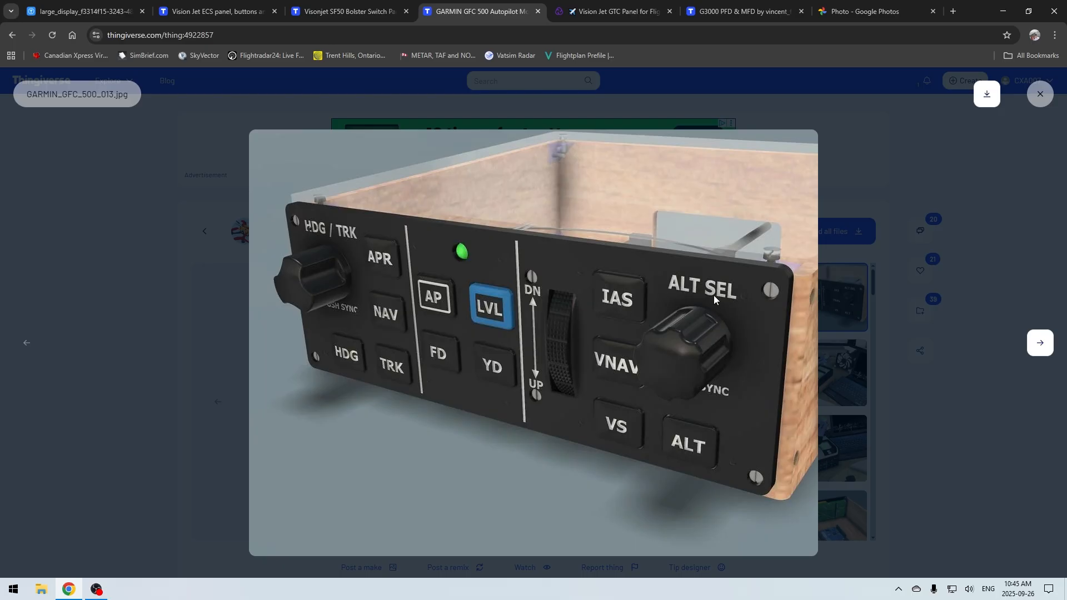
mouse_move(494, 303)
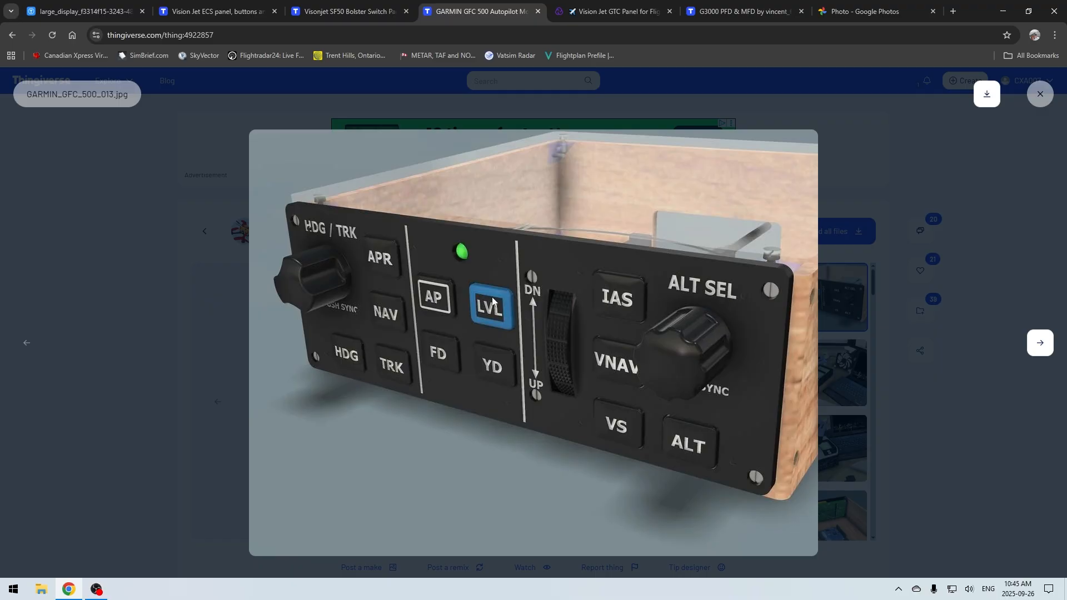
mouse_move(695, 298)
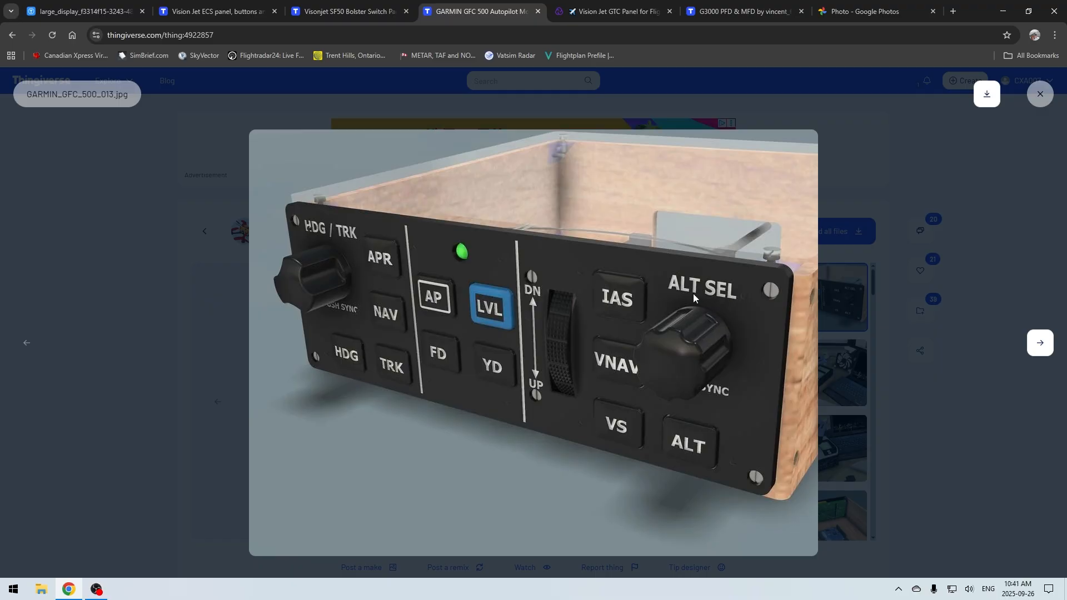
Go to the Cults3D Vision Jet GTC Panel tab and advance through its gallery images.
left_click(612, 11)
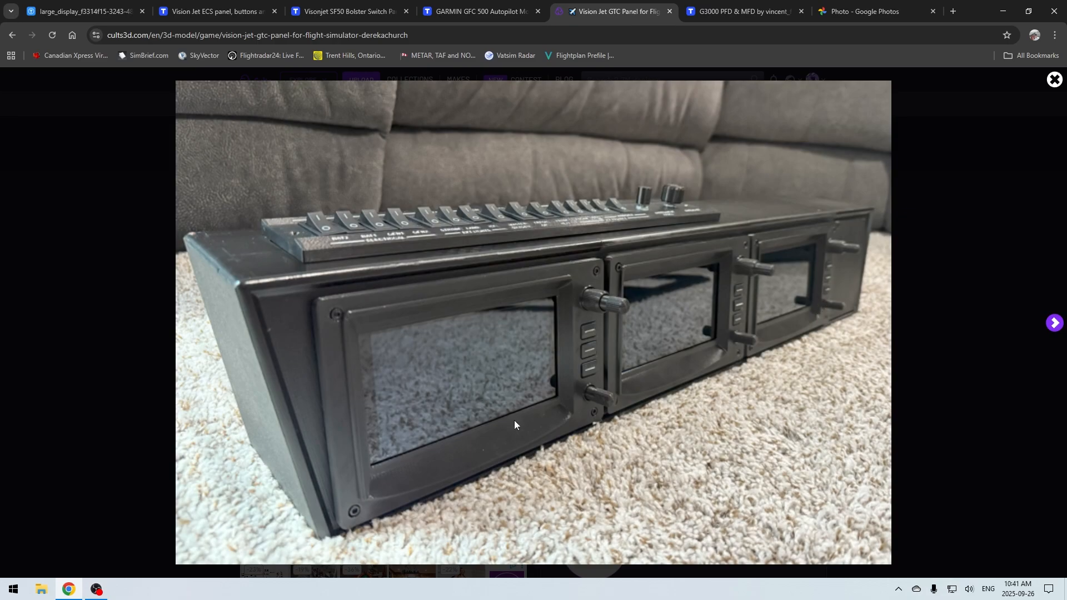
mouse_move(670, 392)
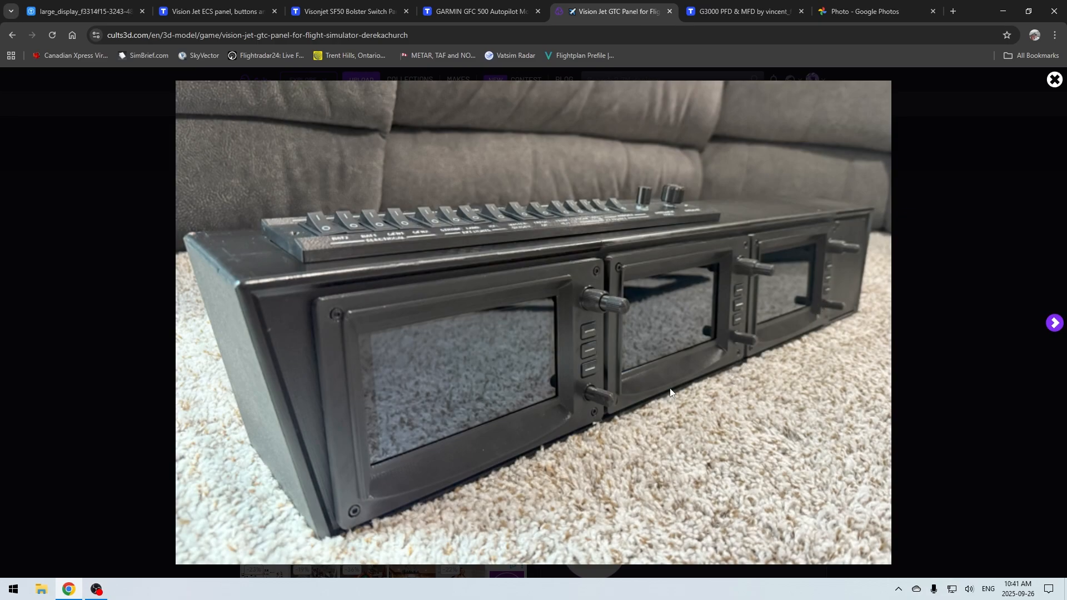
left_click(1054, 79)
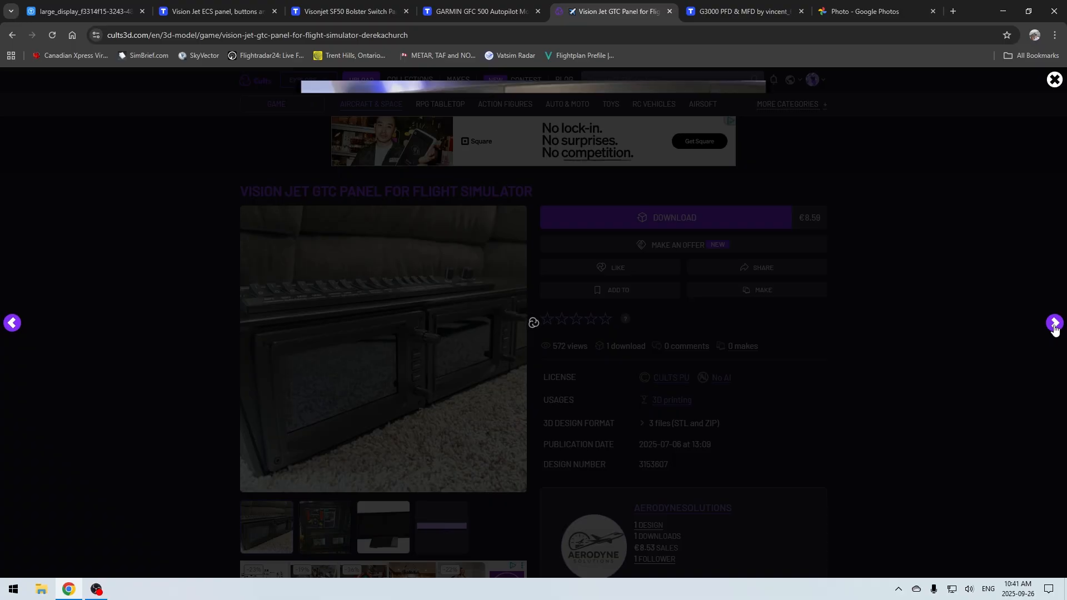
left_click(1054, 322)
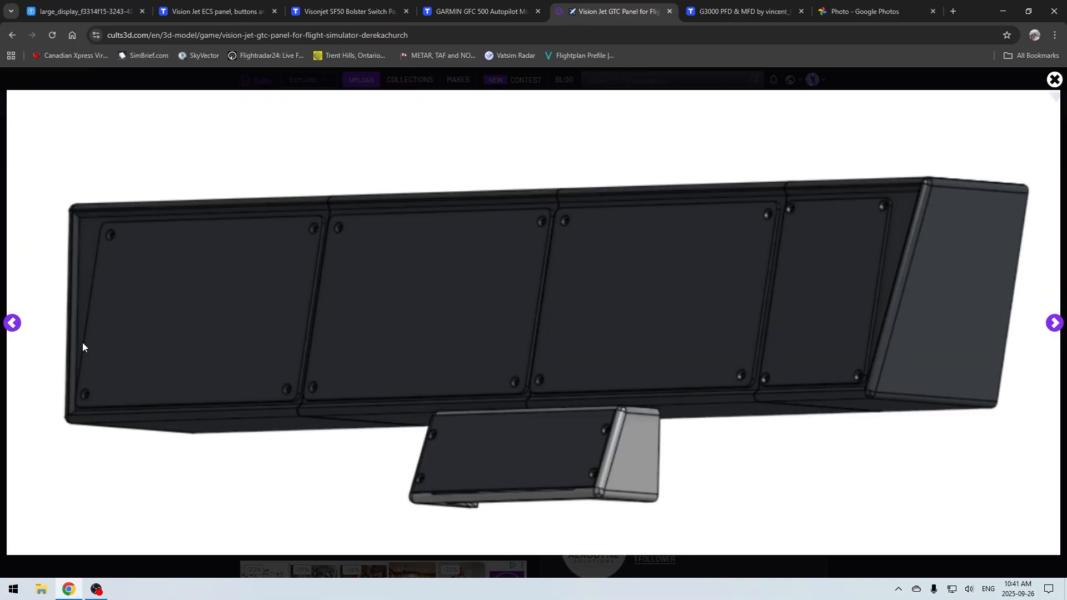
mouse_move(247, 246)
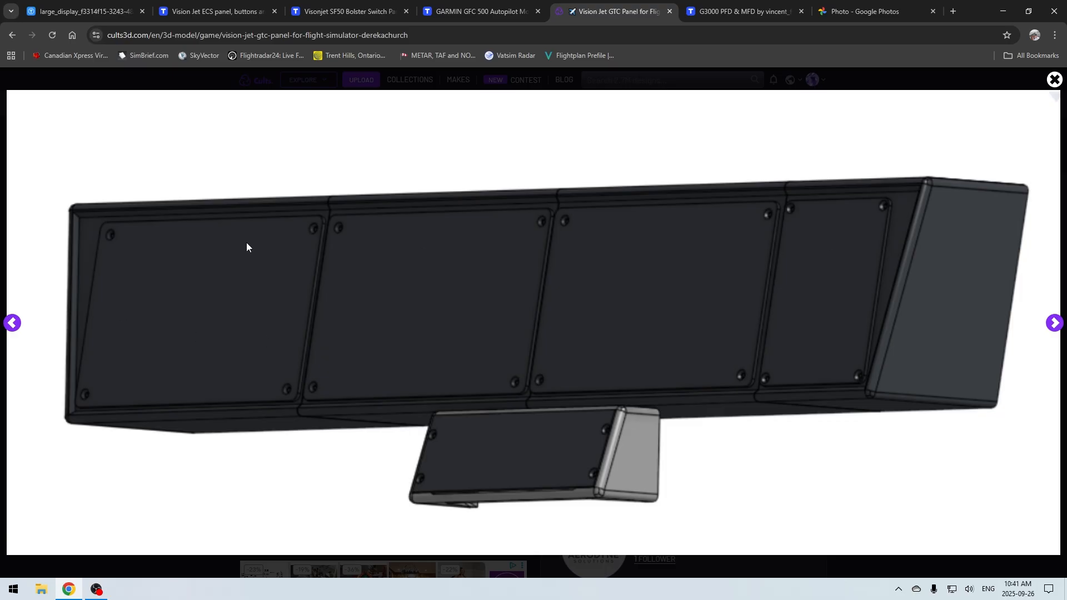
mouse_move(609, 282)
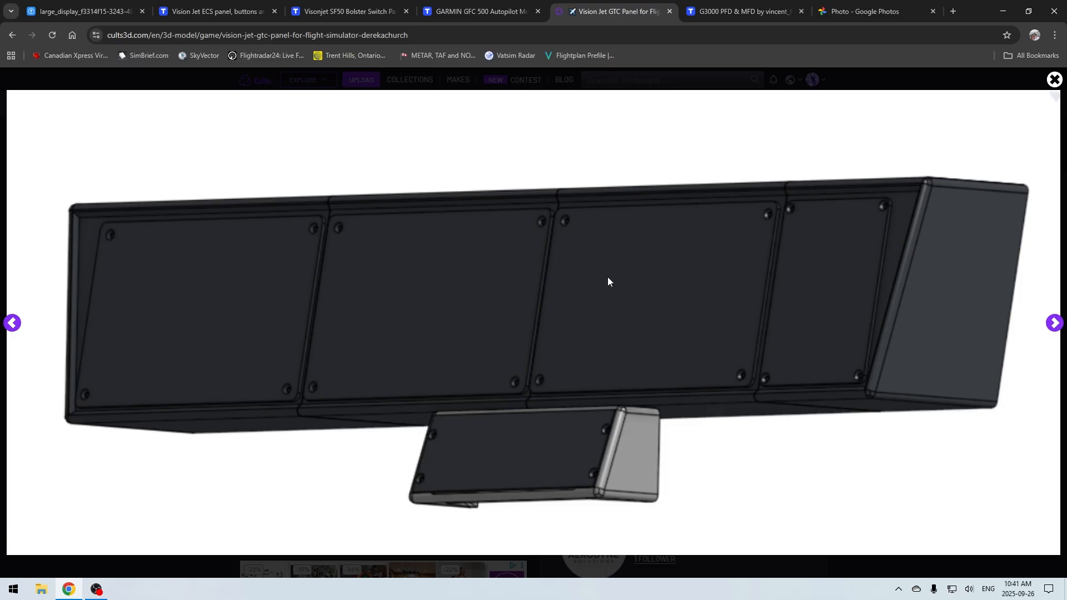
mouse_move(833, 364)
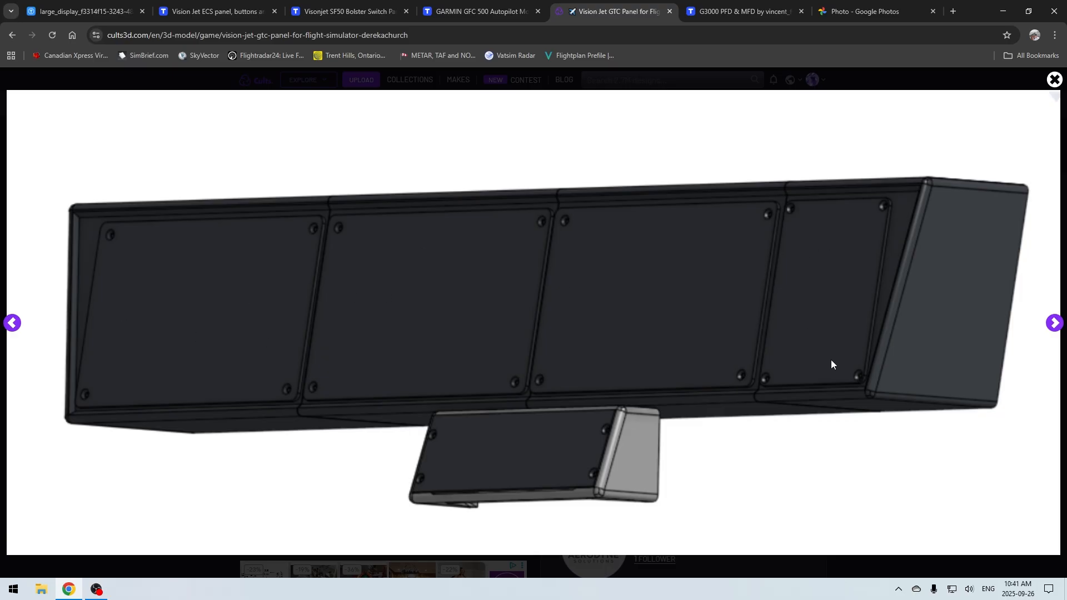
mouse_move(541, 455)
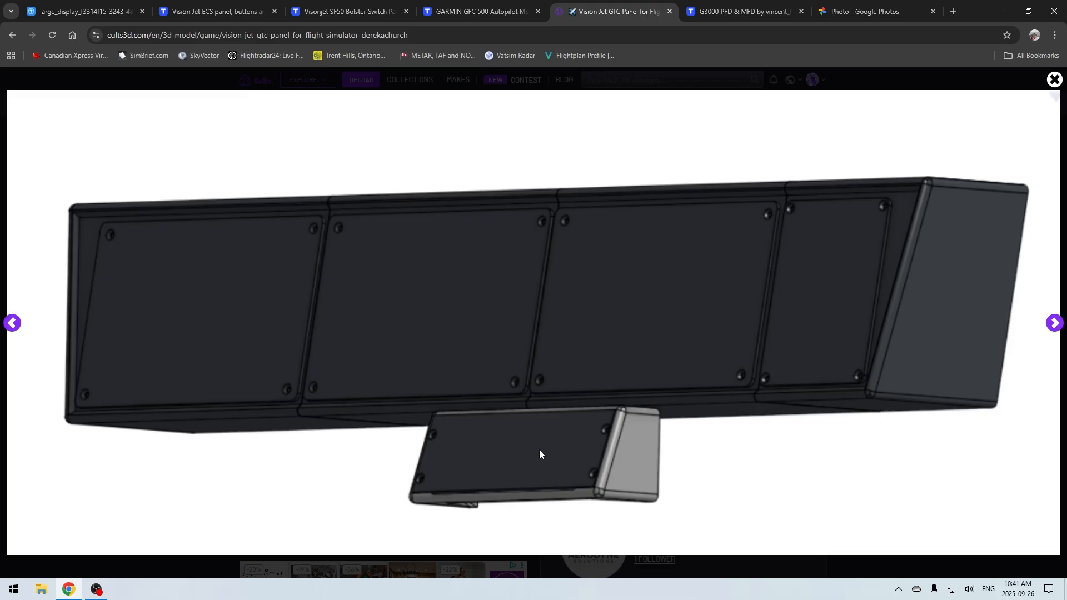
mouse_move(12, 323)
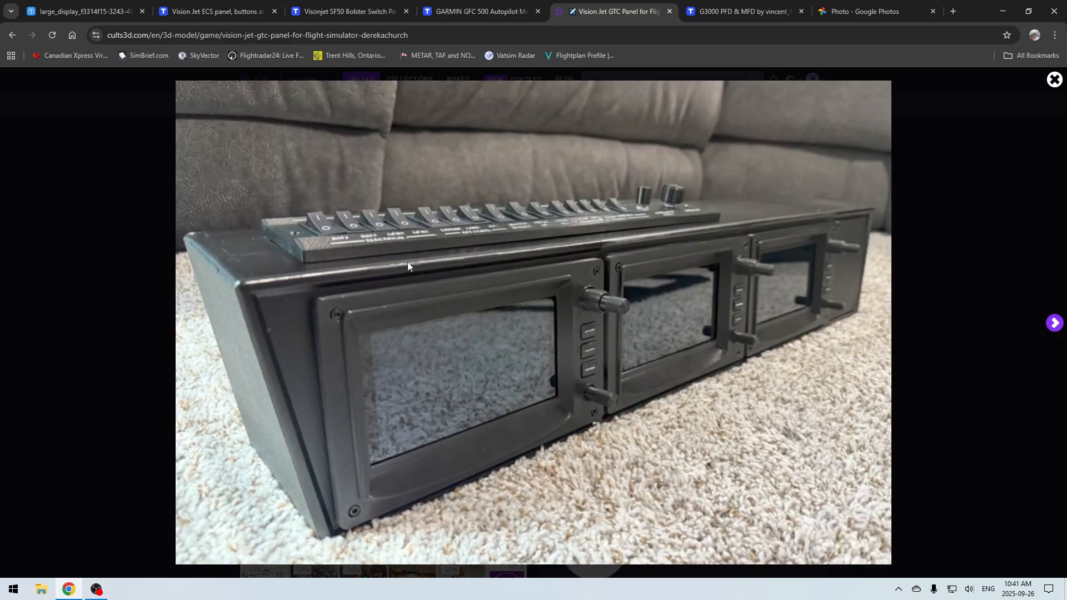
mouse_move(524, 208)
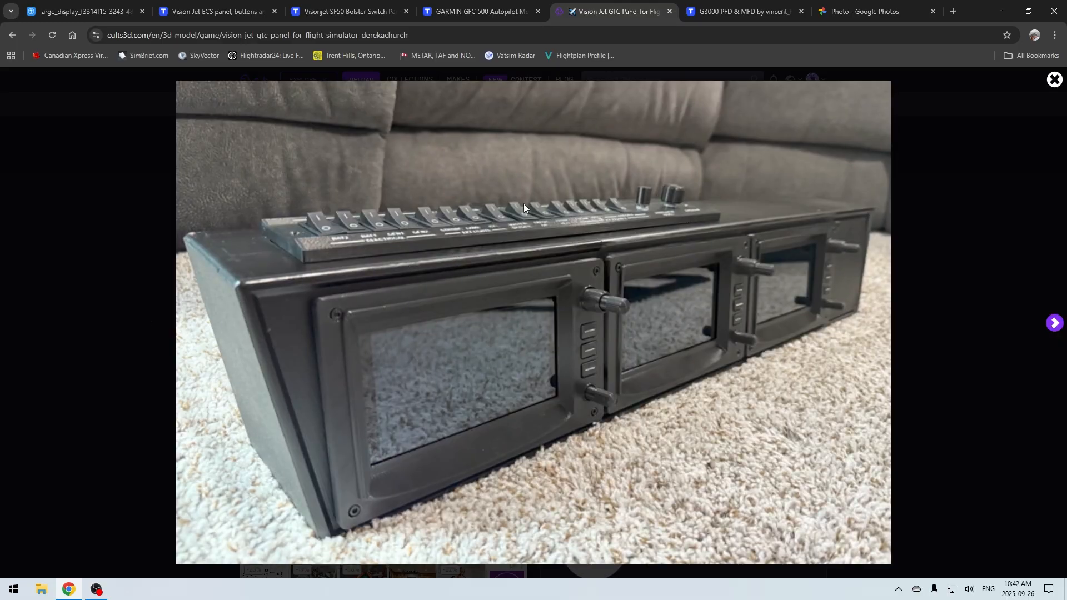
mouse_move(363, 337)
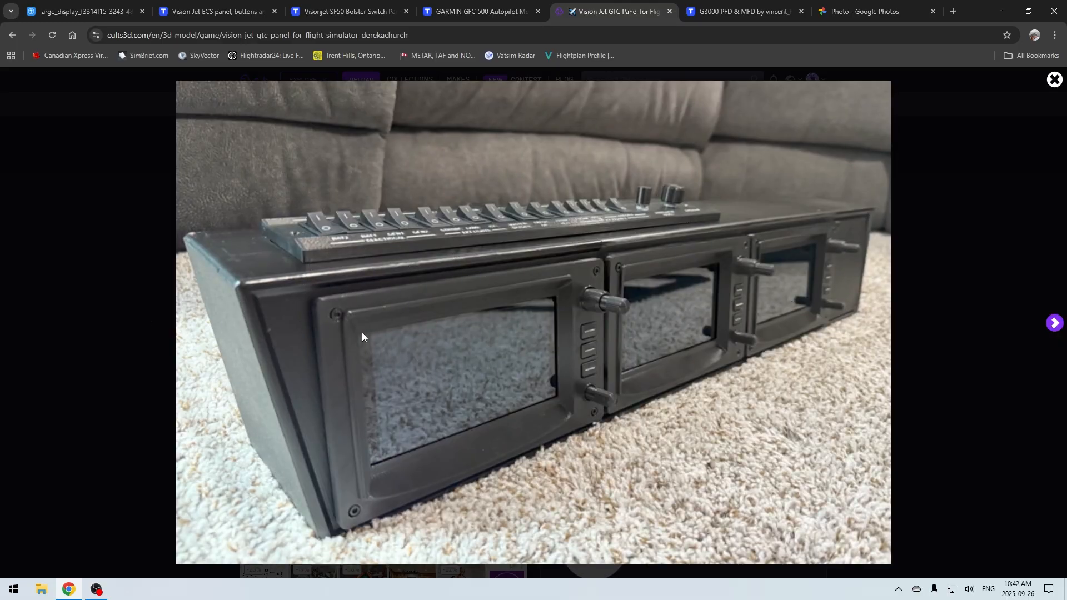
mouse_move(288, 285)
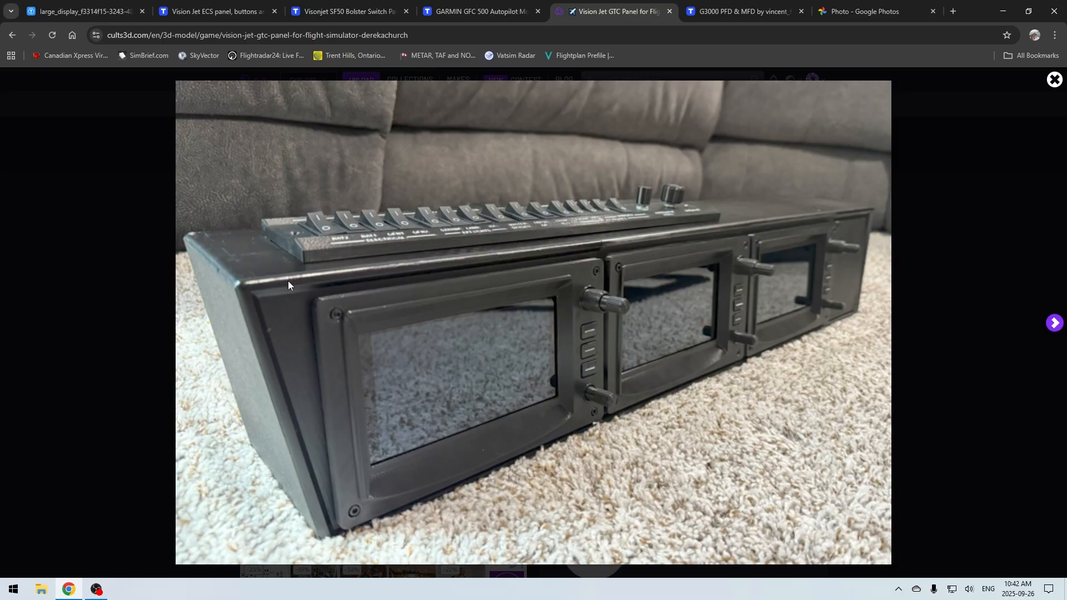
mouse_move(686, 240)
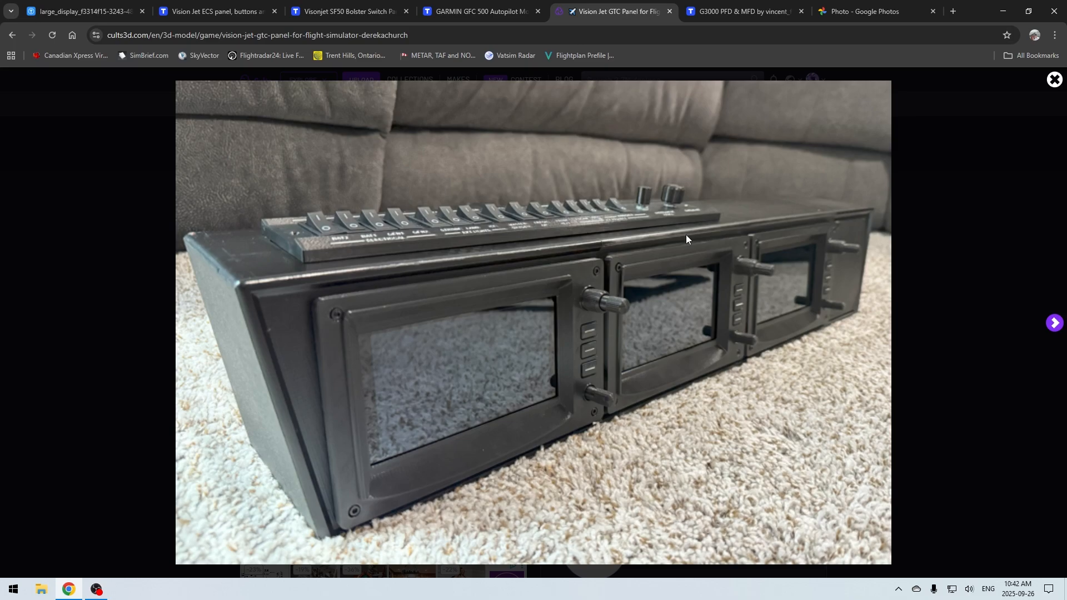
mouse_move(793, 213)
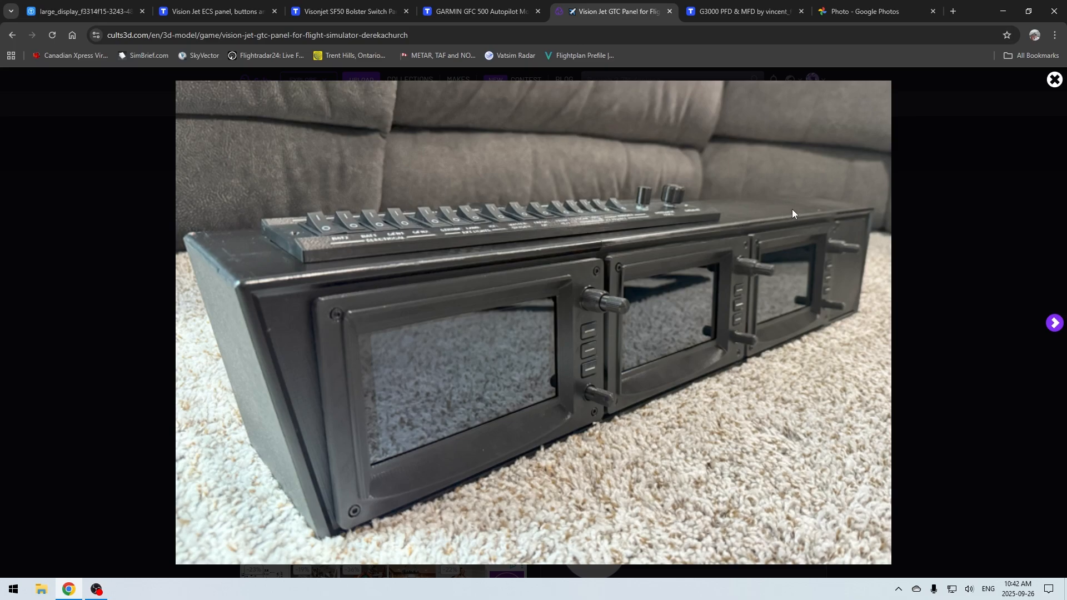
mouse_move(785, 225)
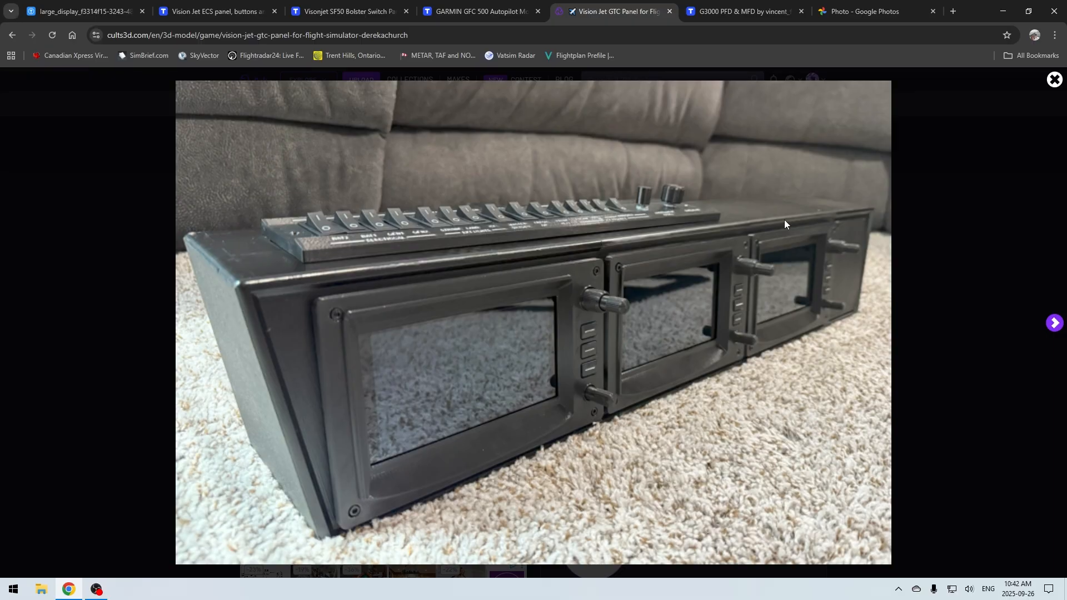
mouse_move(306, 276)
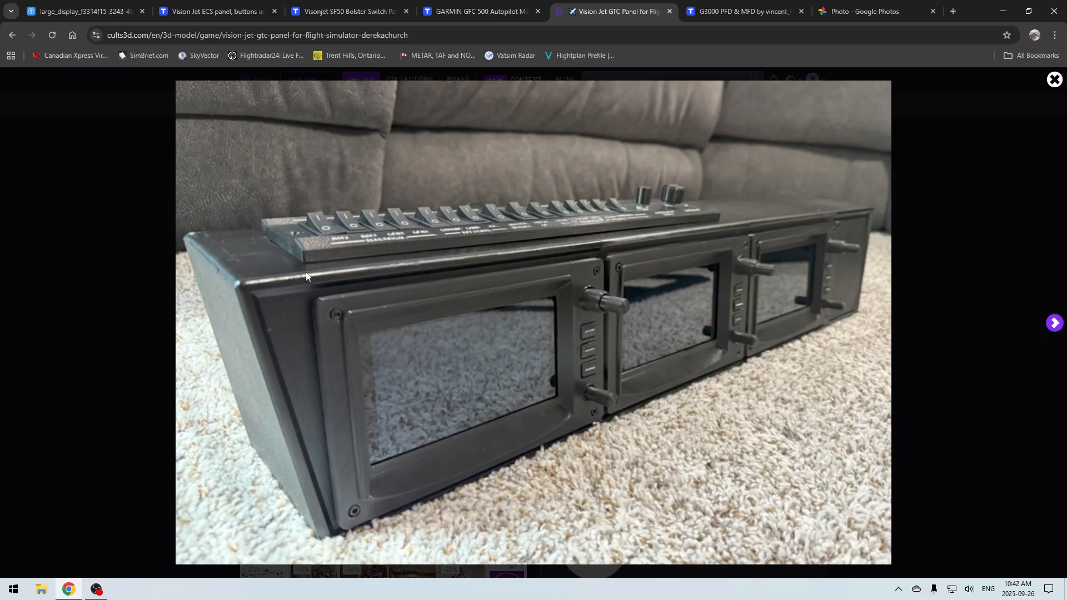
mouse_move(320, 299)
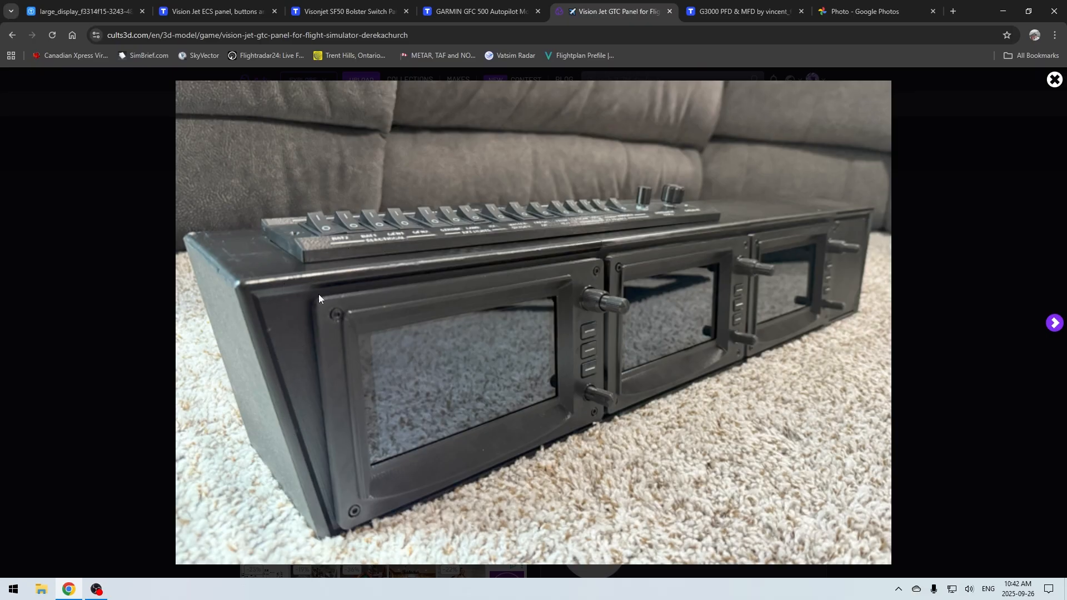
mouse_move(635, 242)
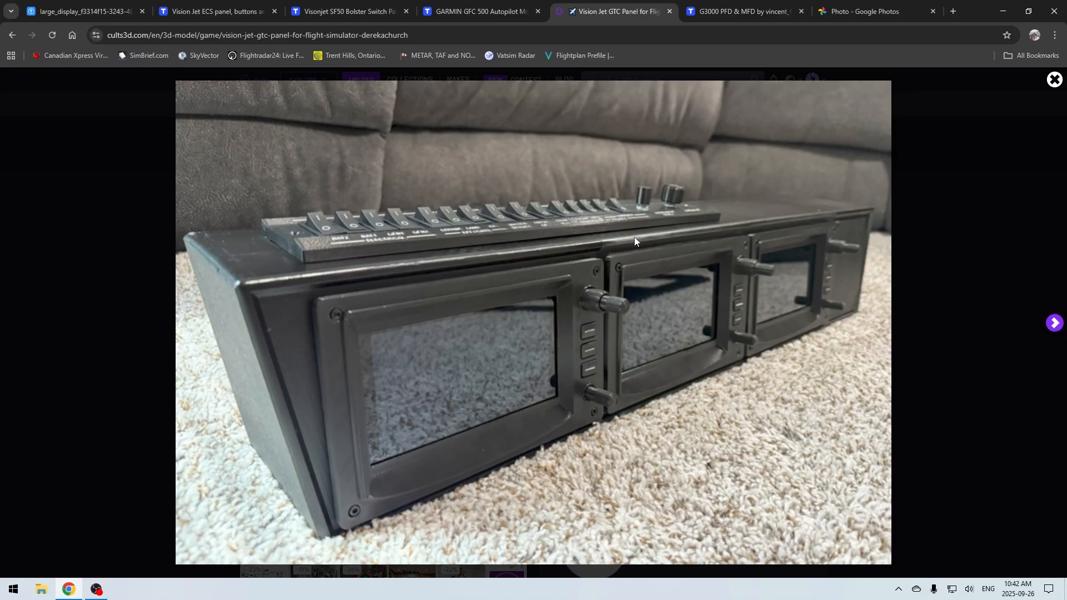
mouse_move(626, 399)
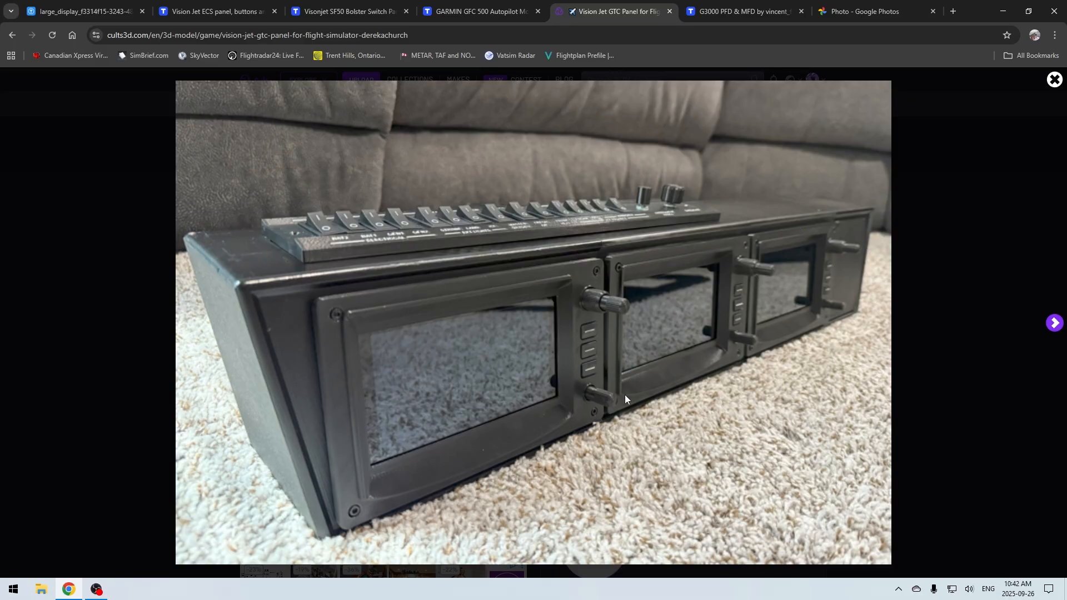
mouse_move(651, 413)
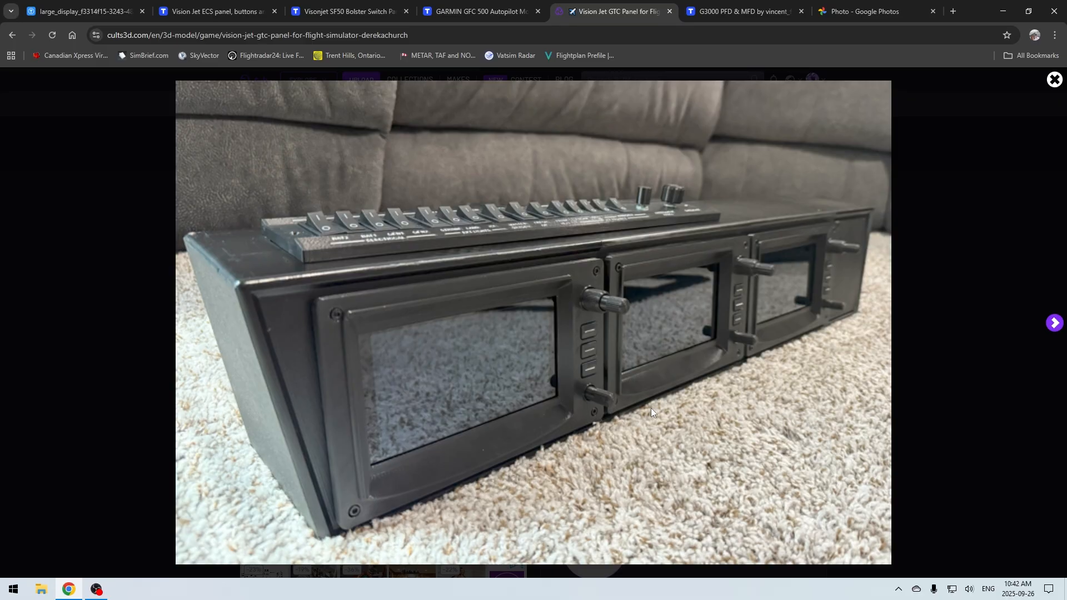
mouse_move(742, 11)
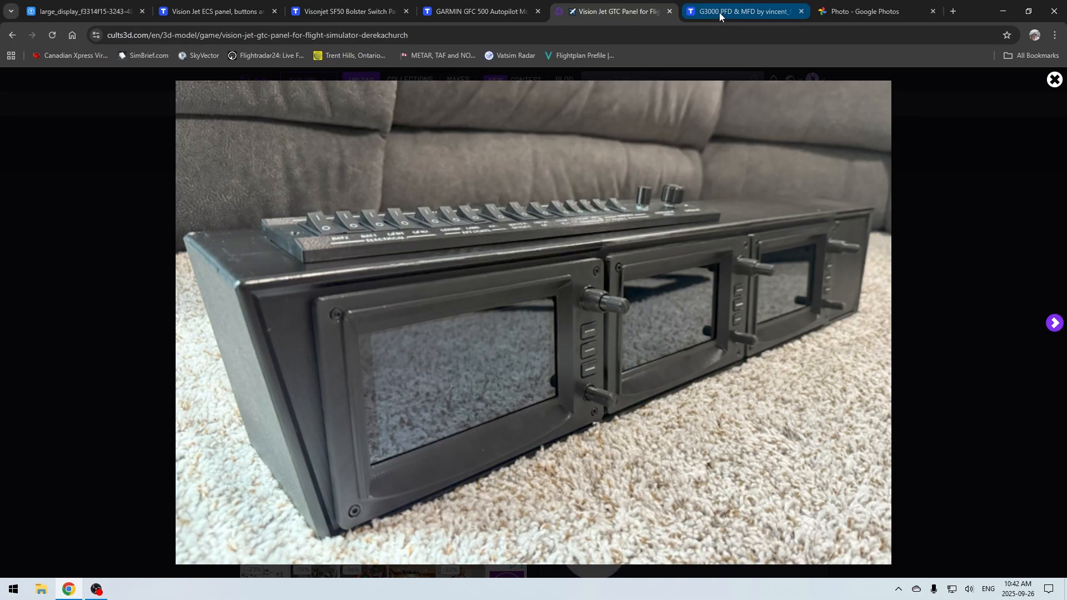
View the other cockpit photo in Google Photos, then return to the G3000 PFD & MFD model.
left_click(864, 12)
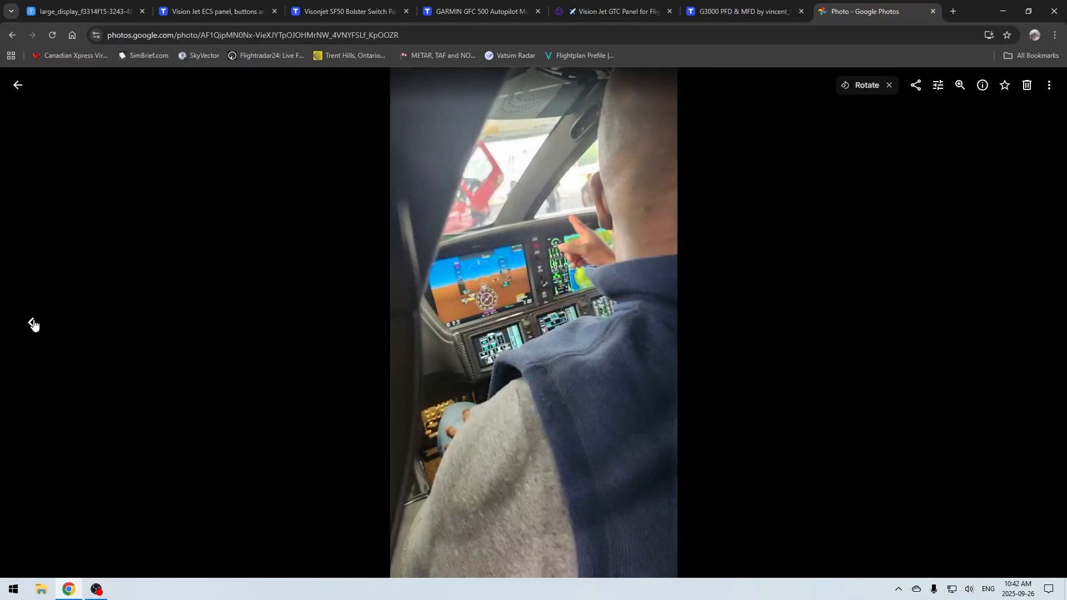
left_click(33, 324)
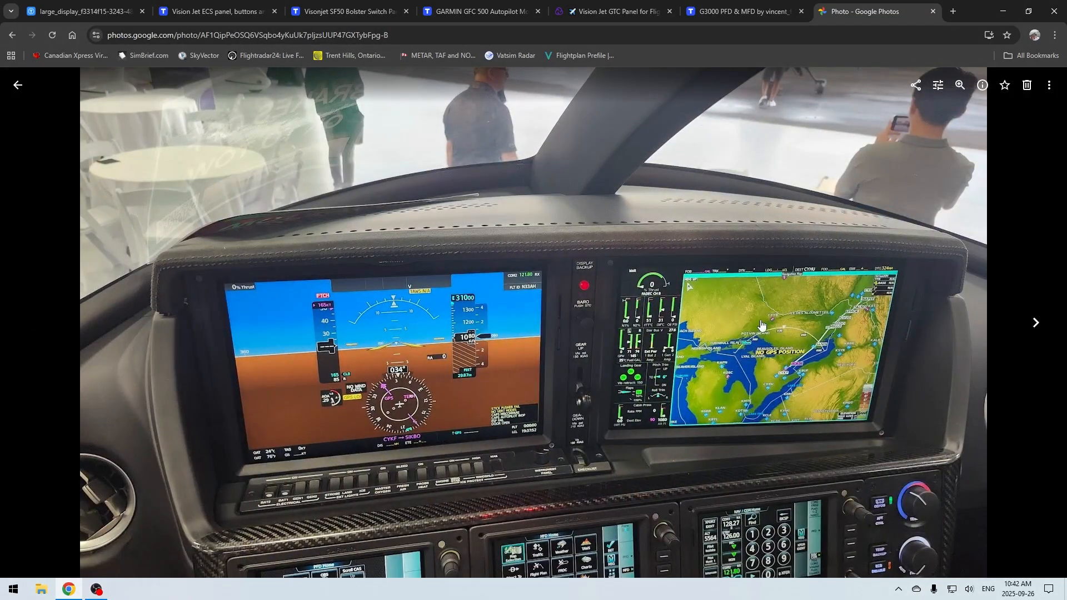
mouse_move(772, 455)
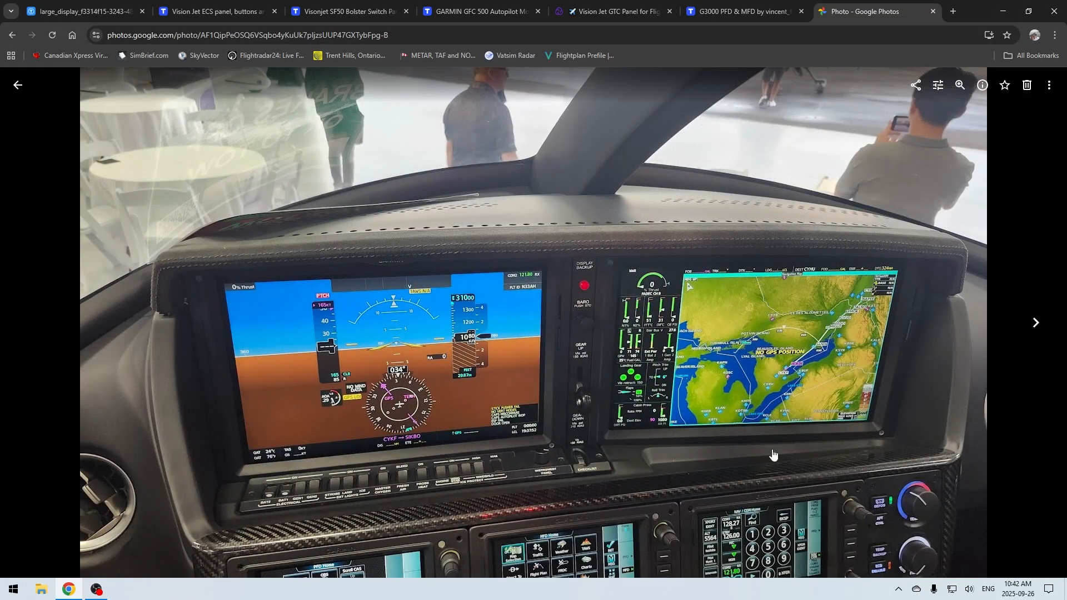
mouse_move(849, 447)
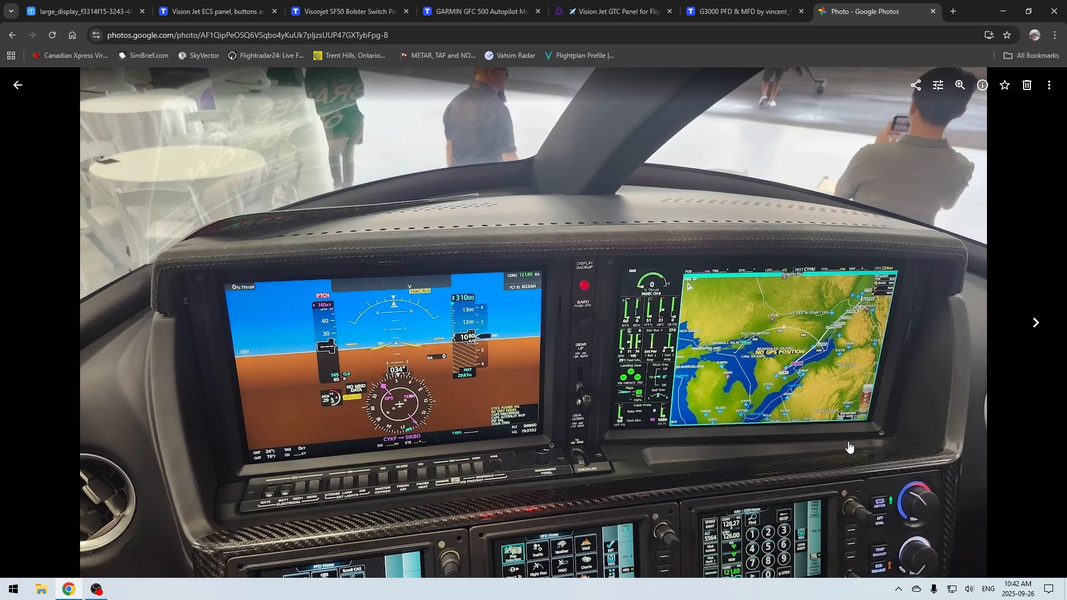
mouse_move(669, 419)
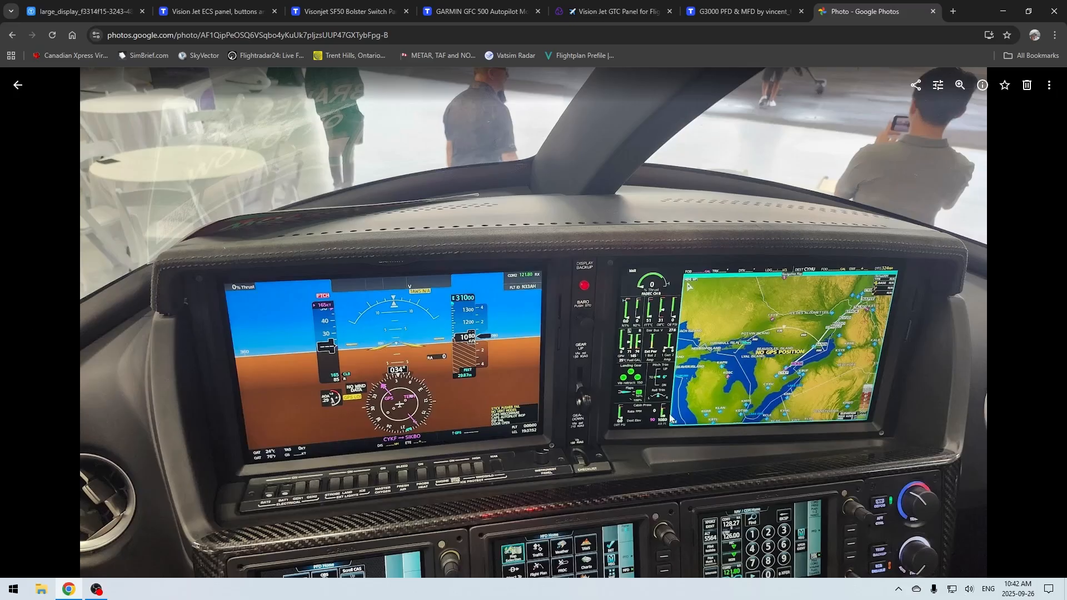
left_click(742, 11)
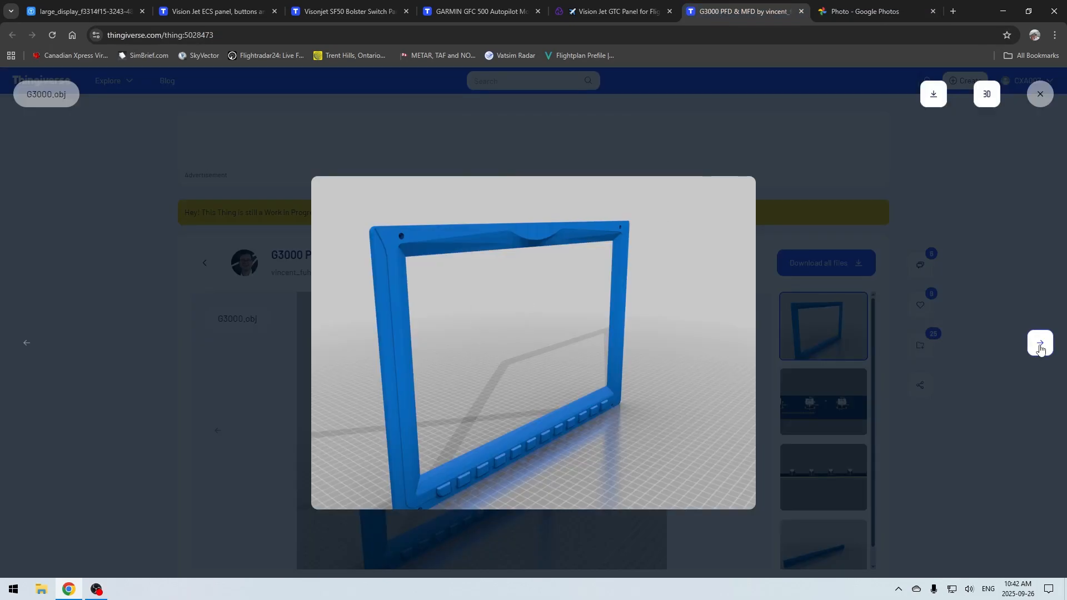
left_click(1039, 342)
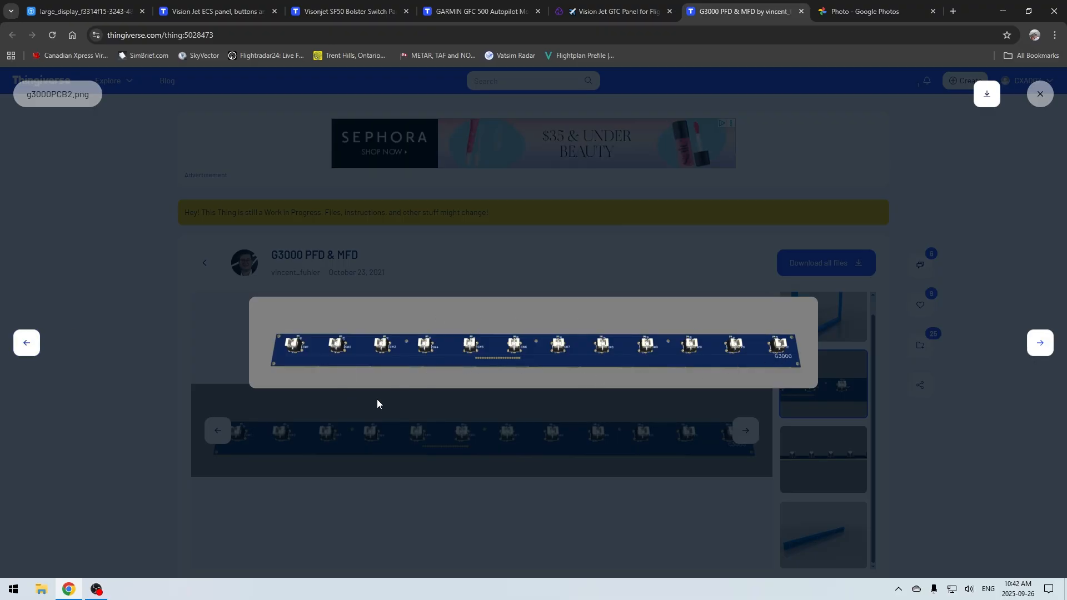
mouse_move(630, 354)
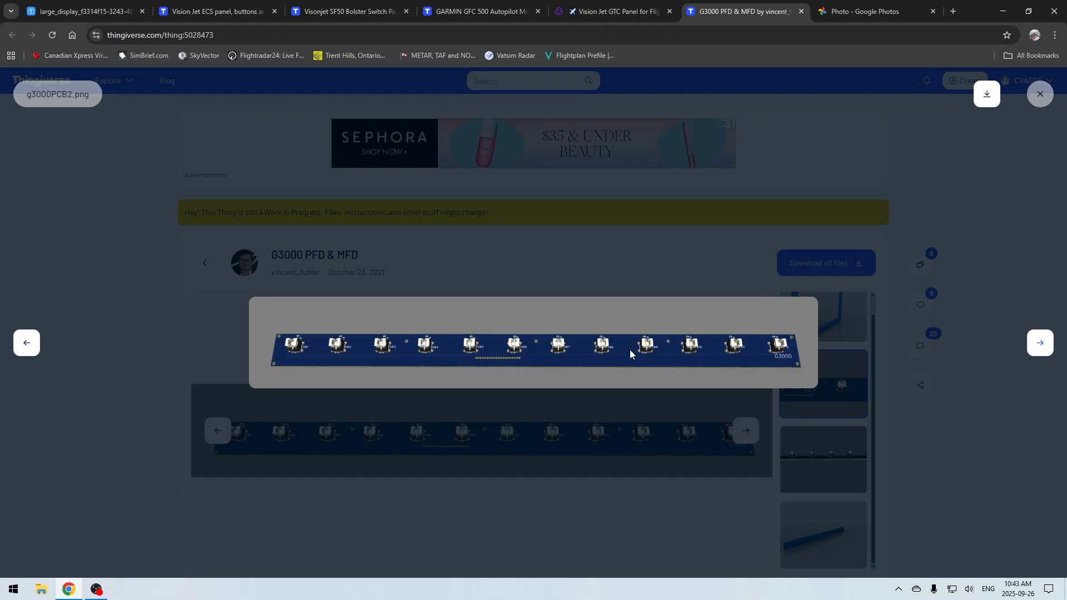
mouse_move(502, 360)
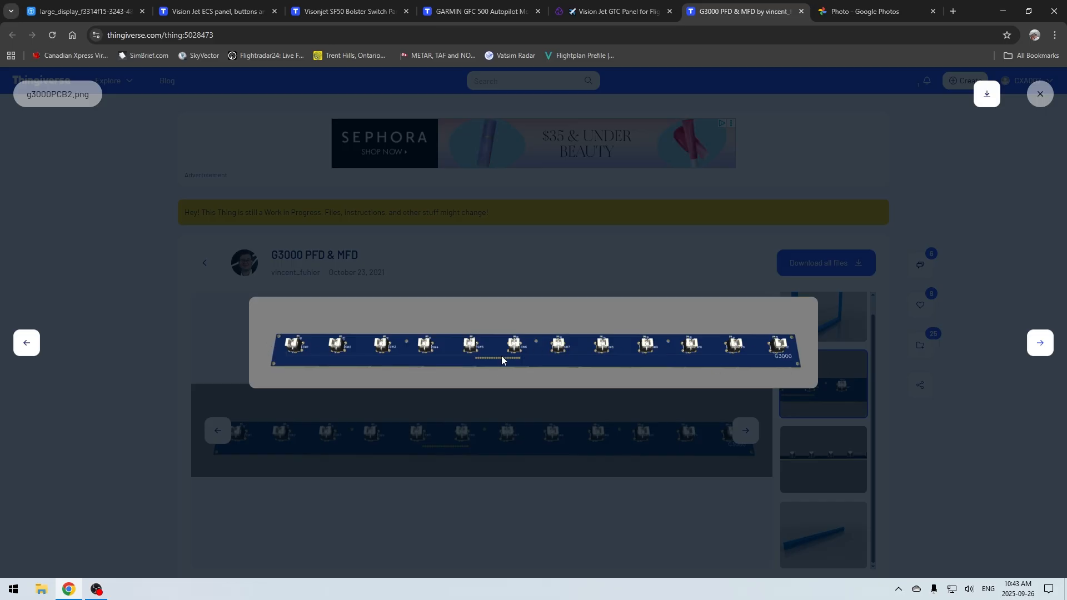
mouse_move(443, 351)
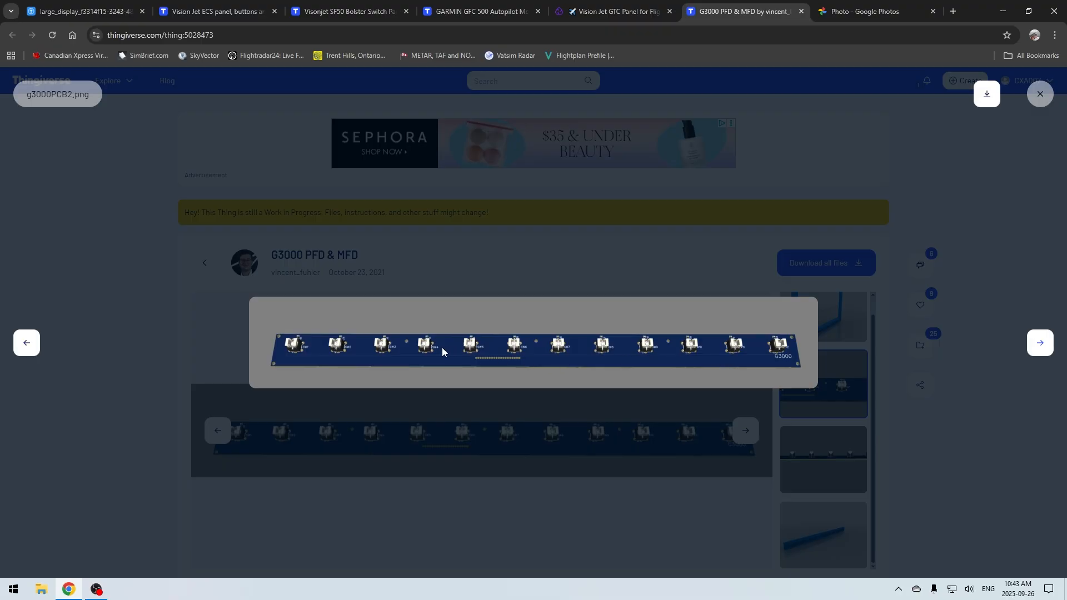
mouse_move(669, 358)
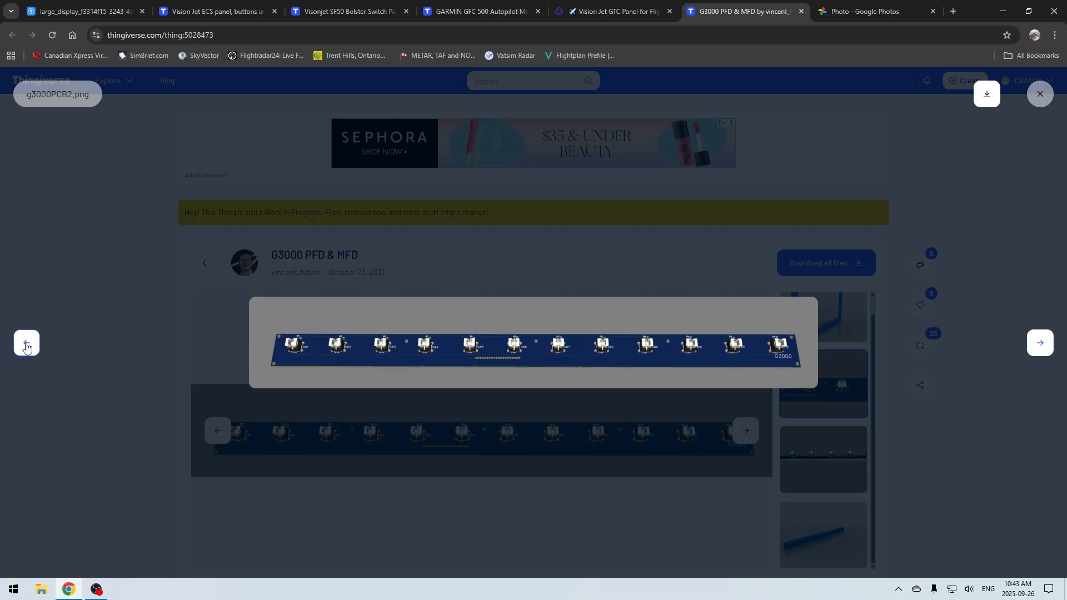
left_click(1039, 342)
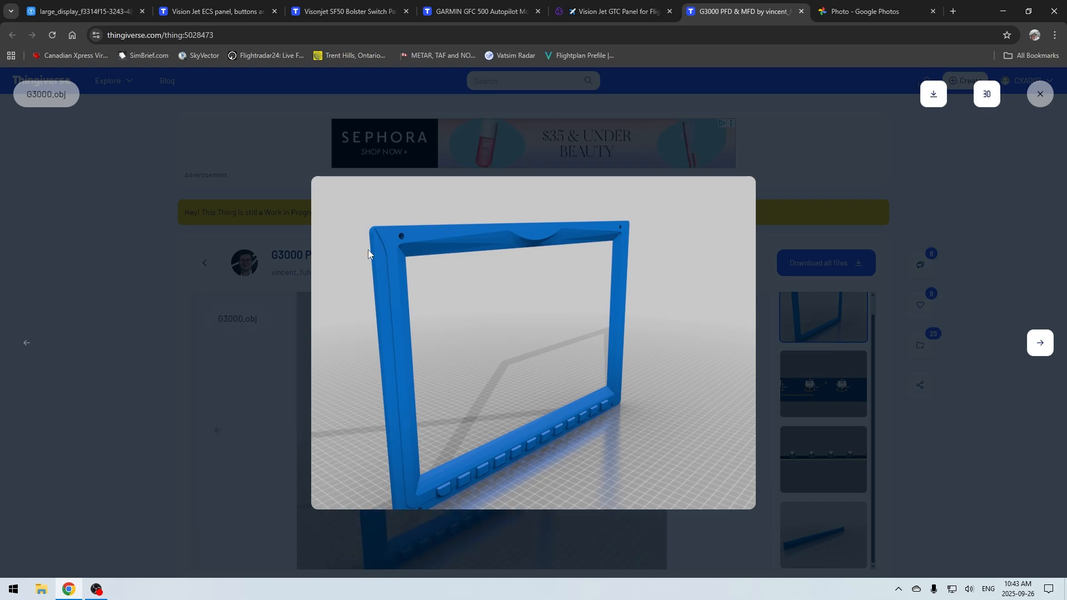
mouse_move(605, 340)
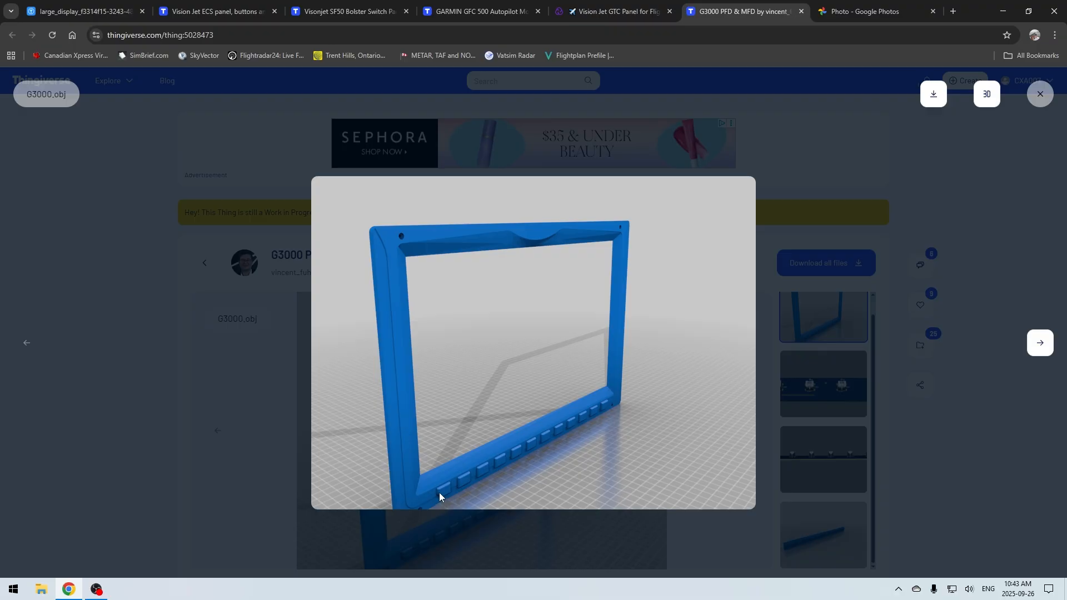
mouse_move(432, 501)
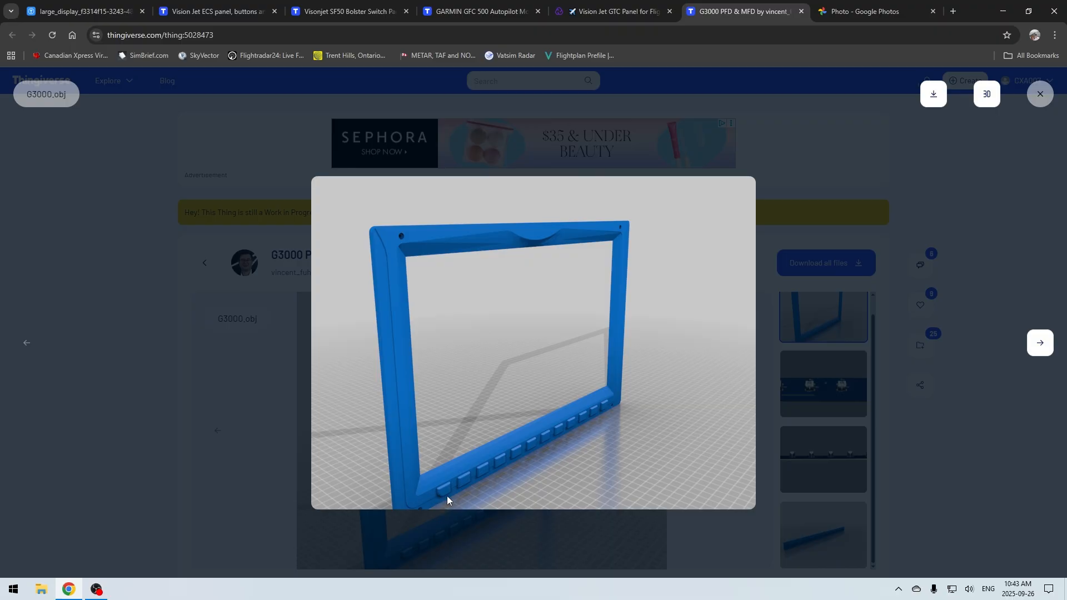
mouse_move(457, 491)
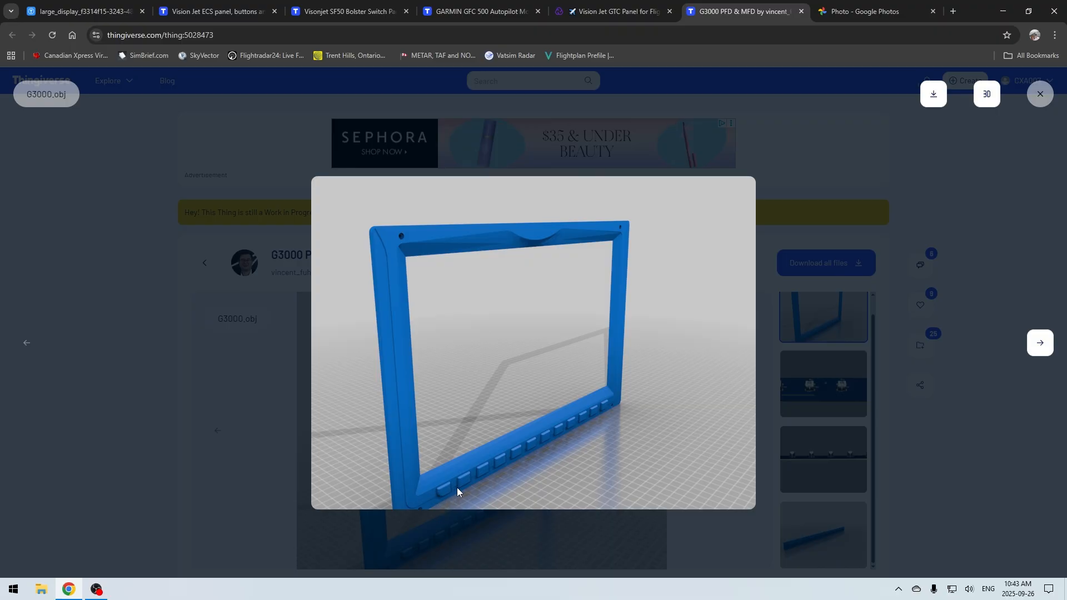
mouse_move(466, 480)
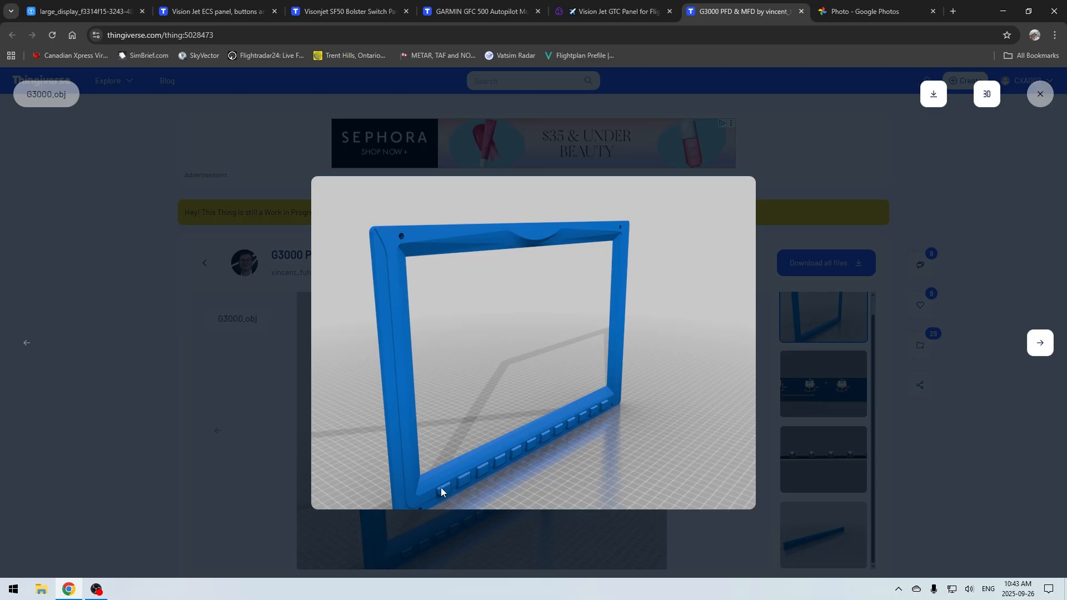
Switch to the Google Photos tab showing both large cockpit displays and their bezels.
left_click(870, 11)
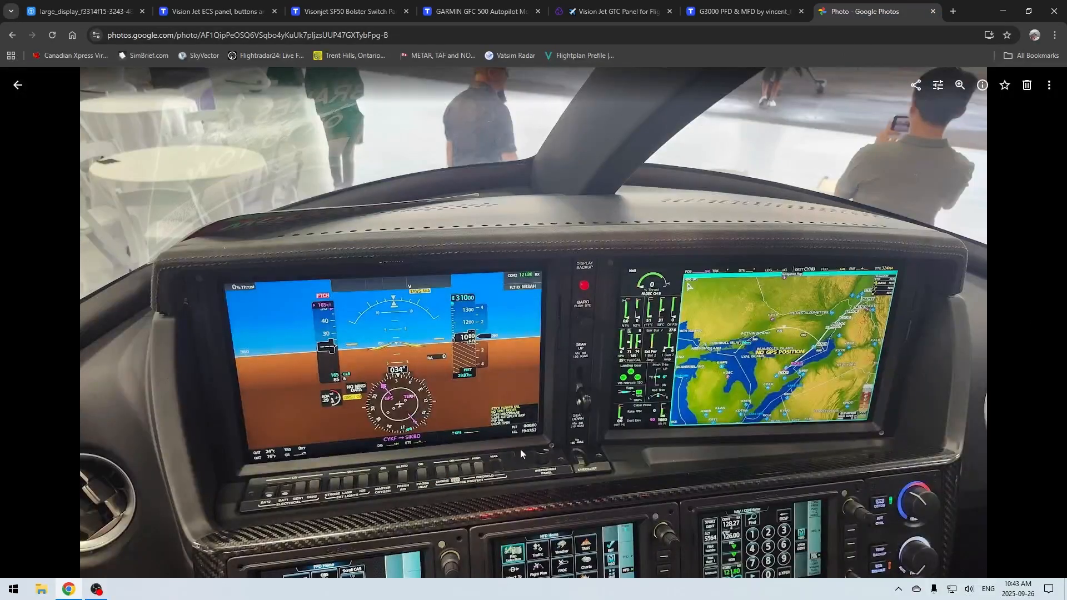
mouse_move(685, 449)
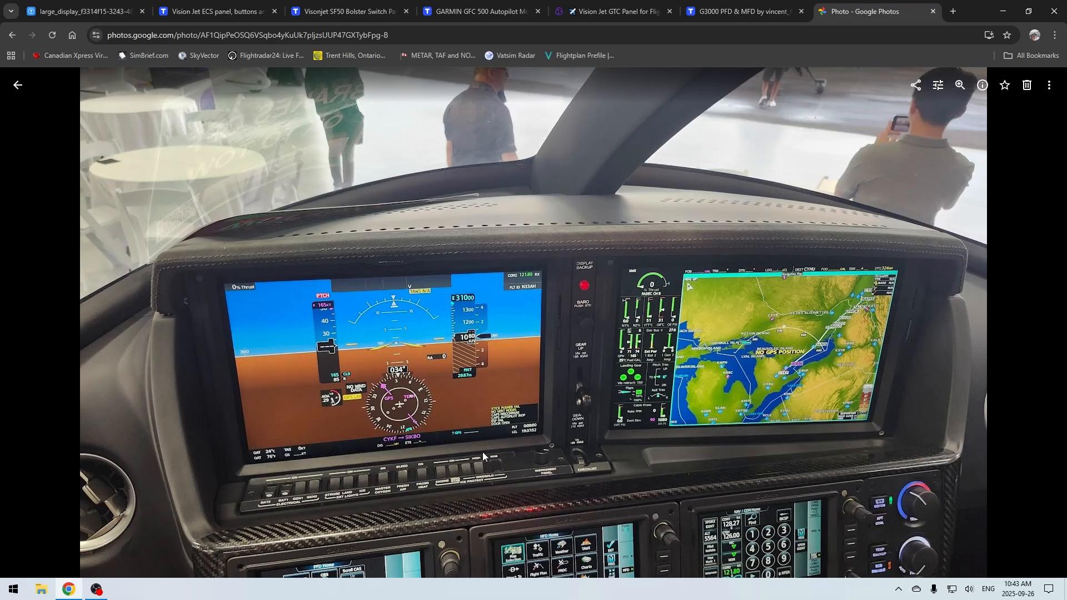
mouse_move(432, 449)
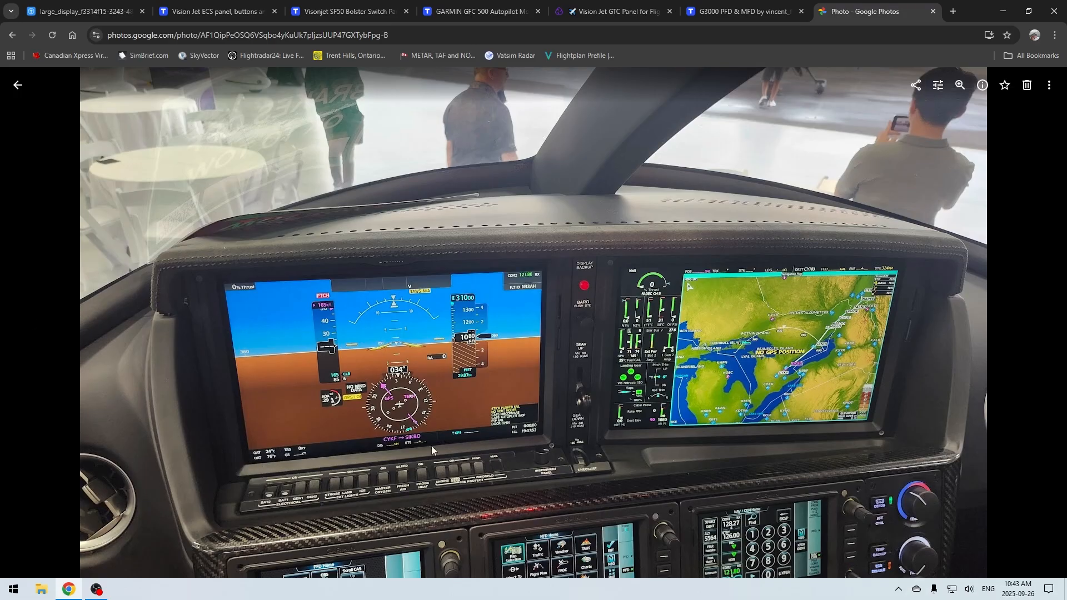
mouse_move(470, 451)
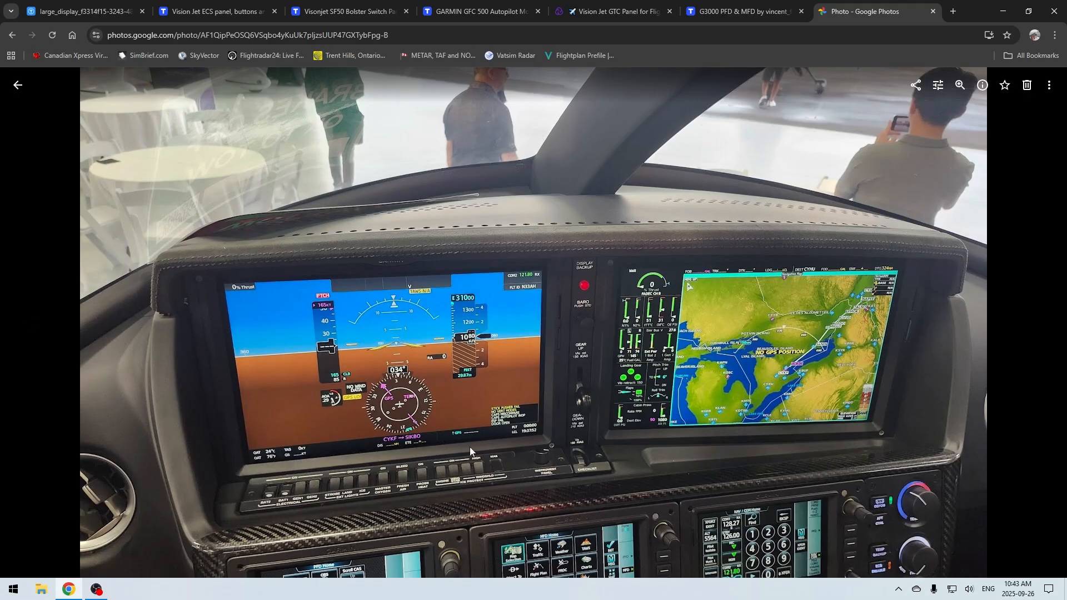
mouse_move(255, 273)
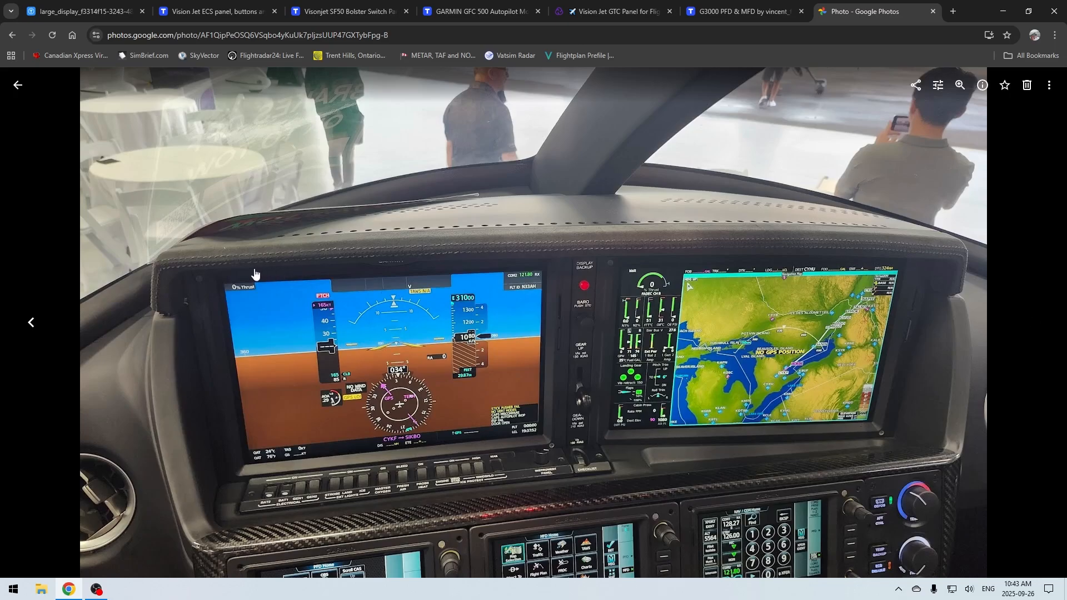
mouse_move(952, 254)
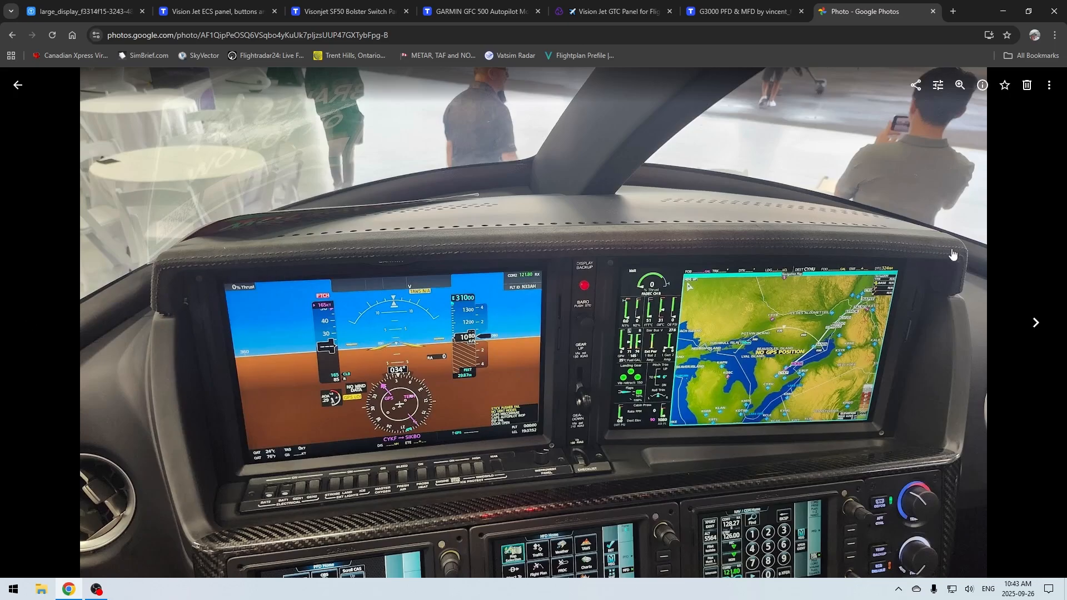
mouse_move(185, 318)
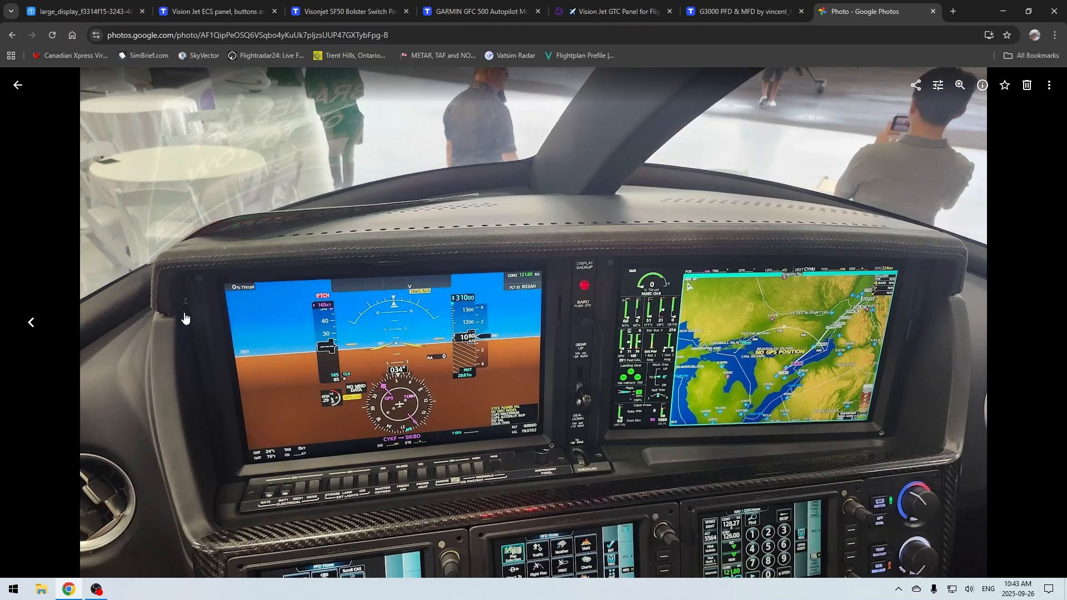
mouse_move(300, 474)
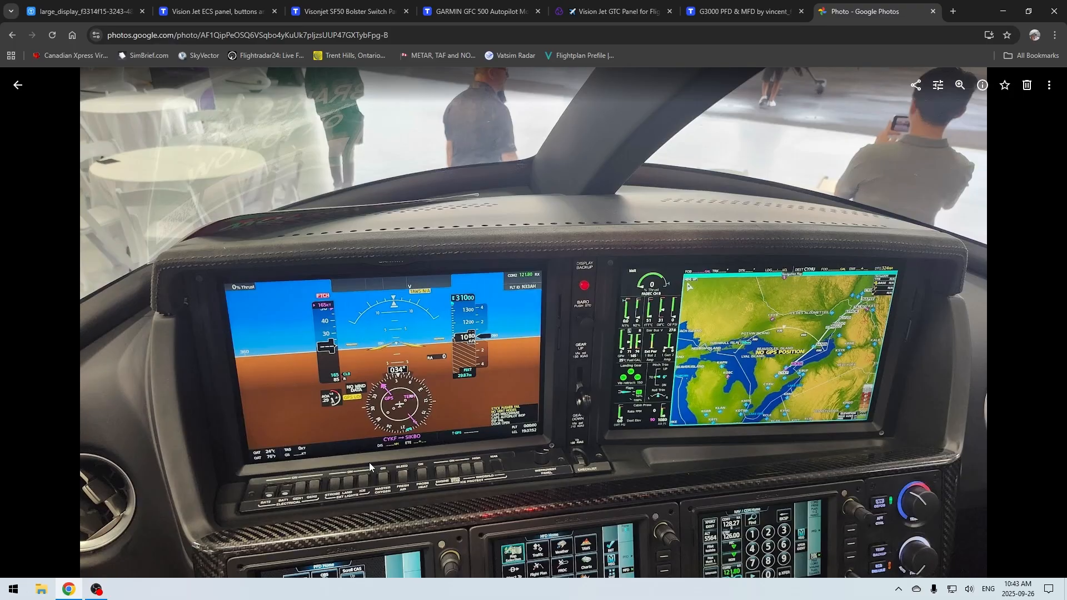
mouse_move(409, 458)
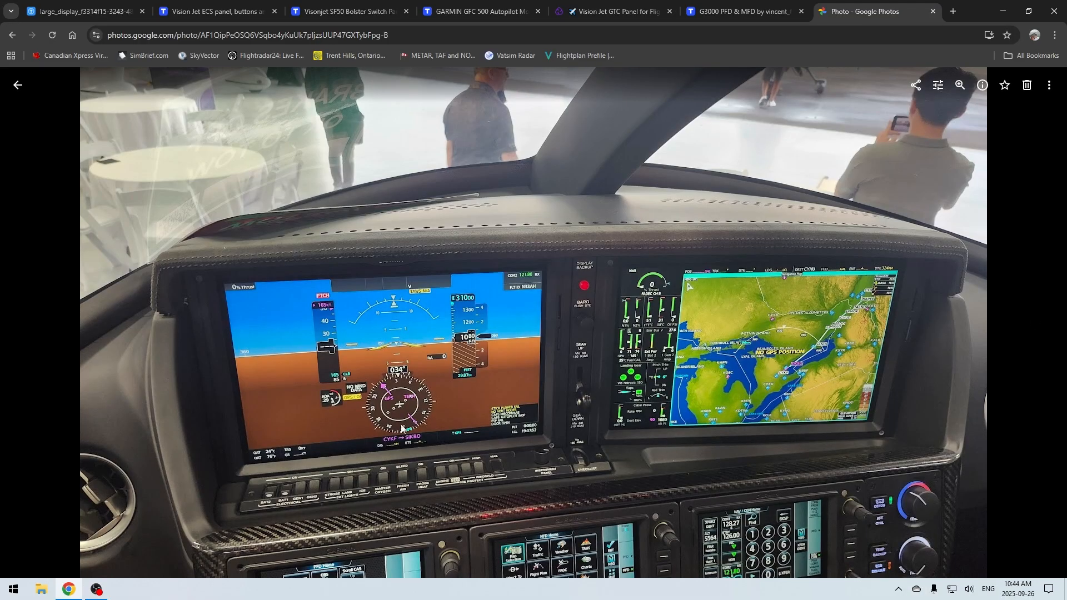
mouse_move(443, 457)
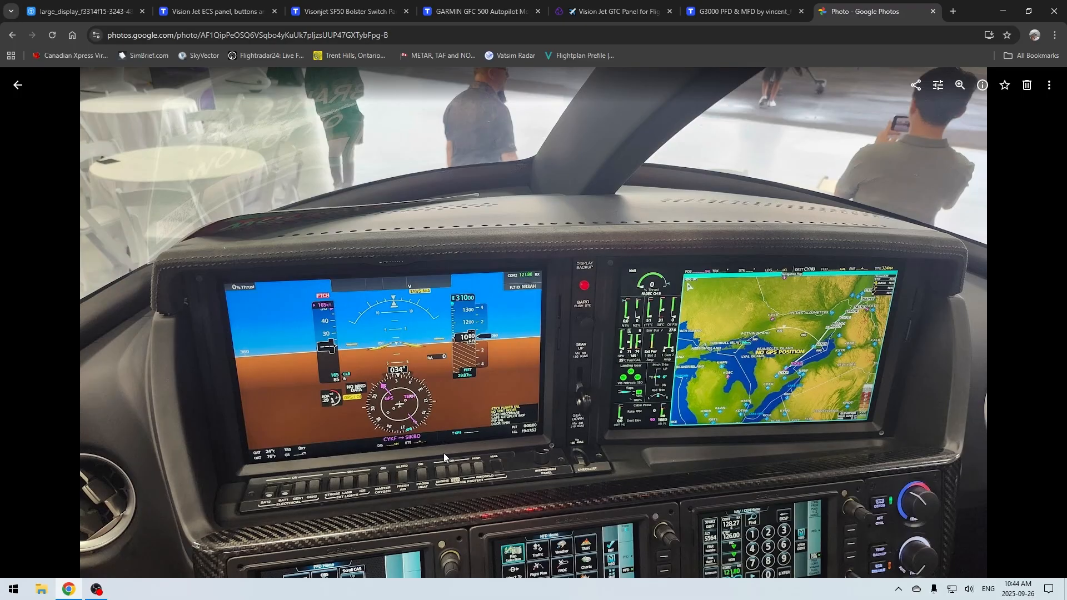
Return to the Thingiverse tab showing the blue G3000.obj bezel render.
left_click(742, 12)
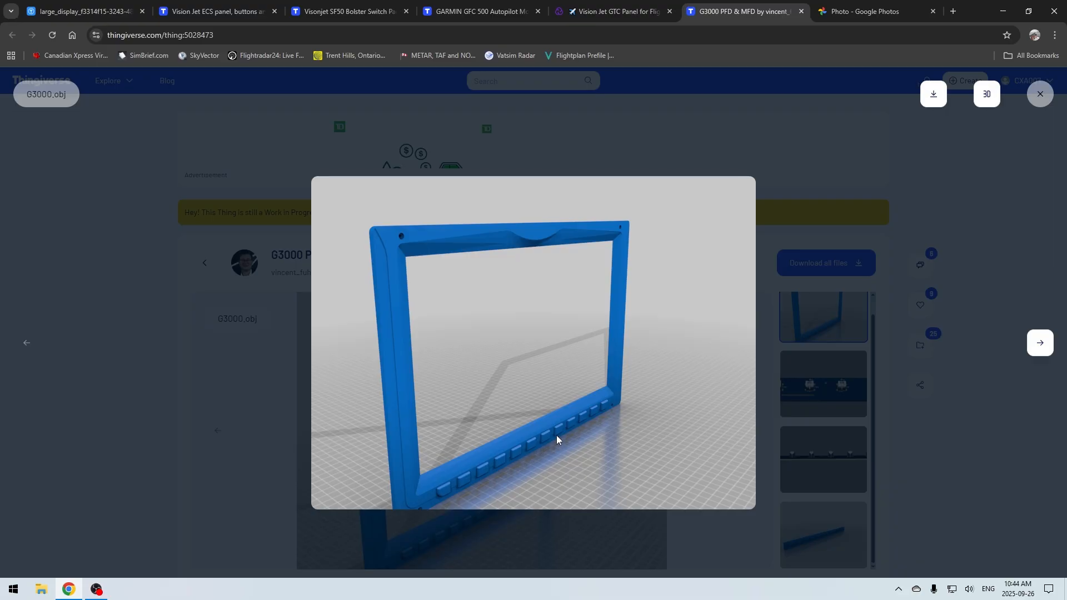
mouse_move(582, 415)
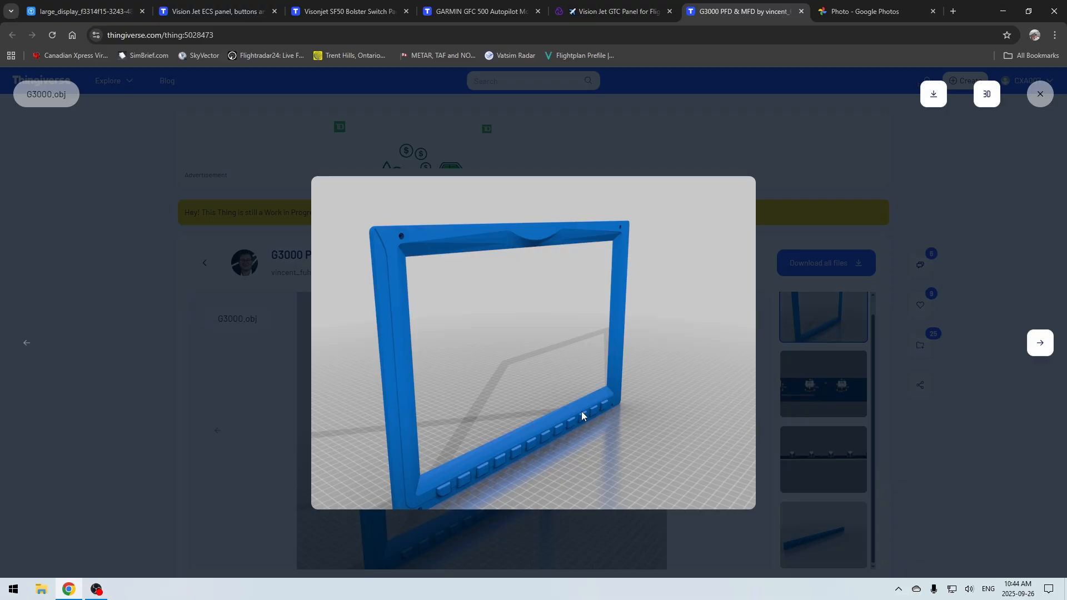